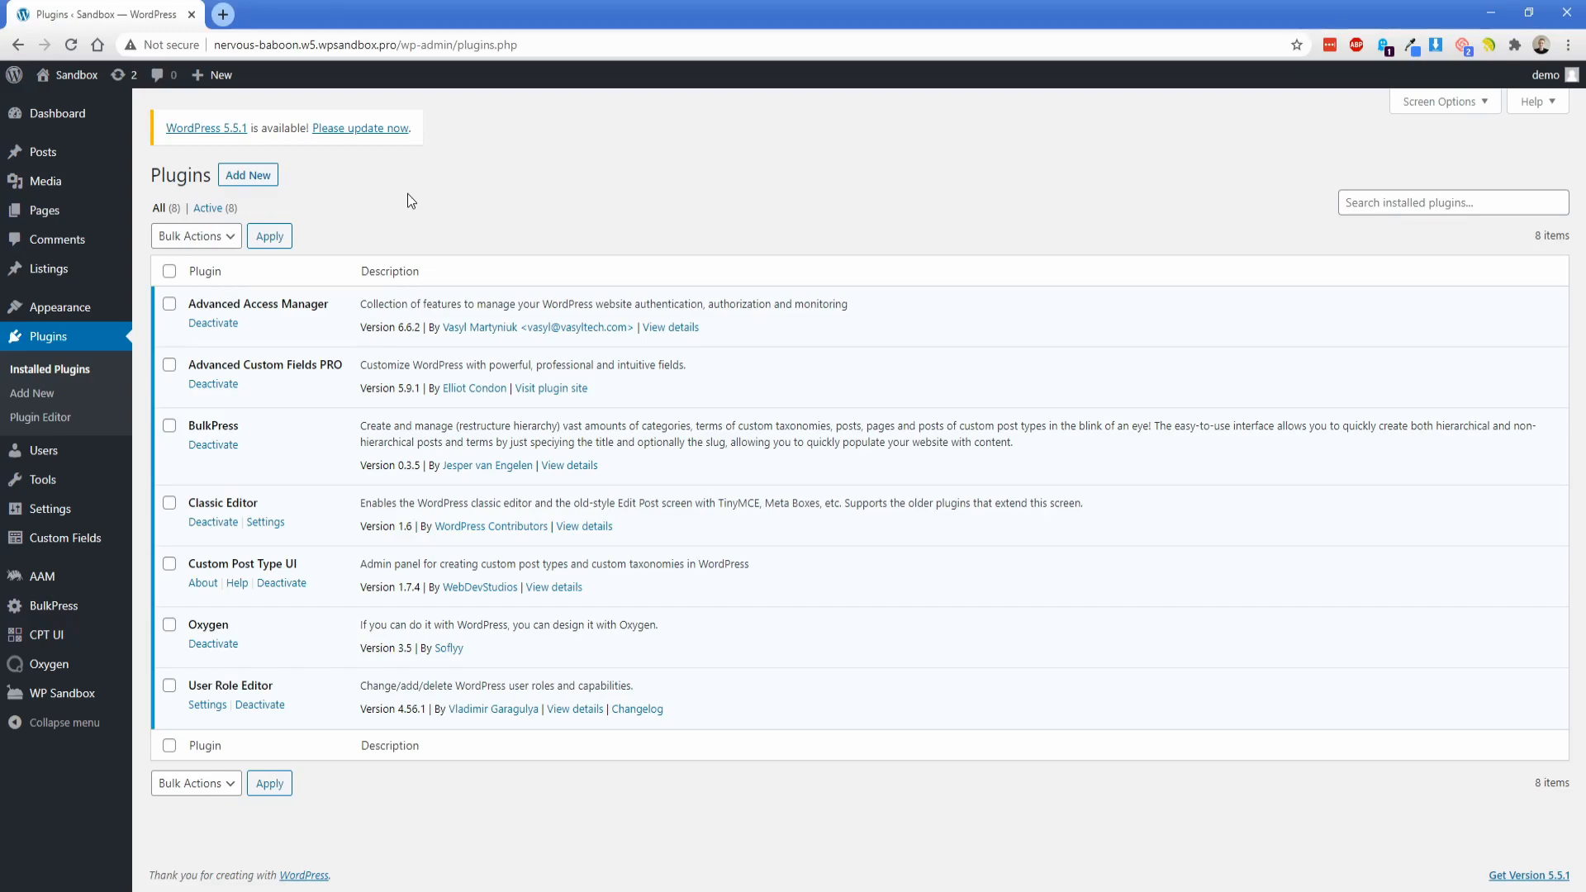
mouse_move(188, 310)
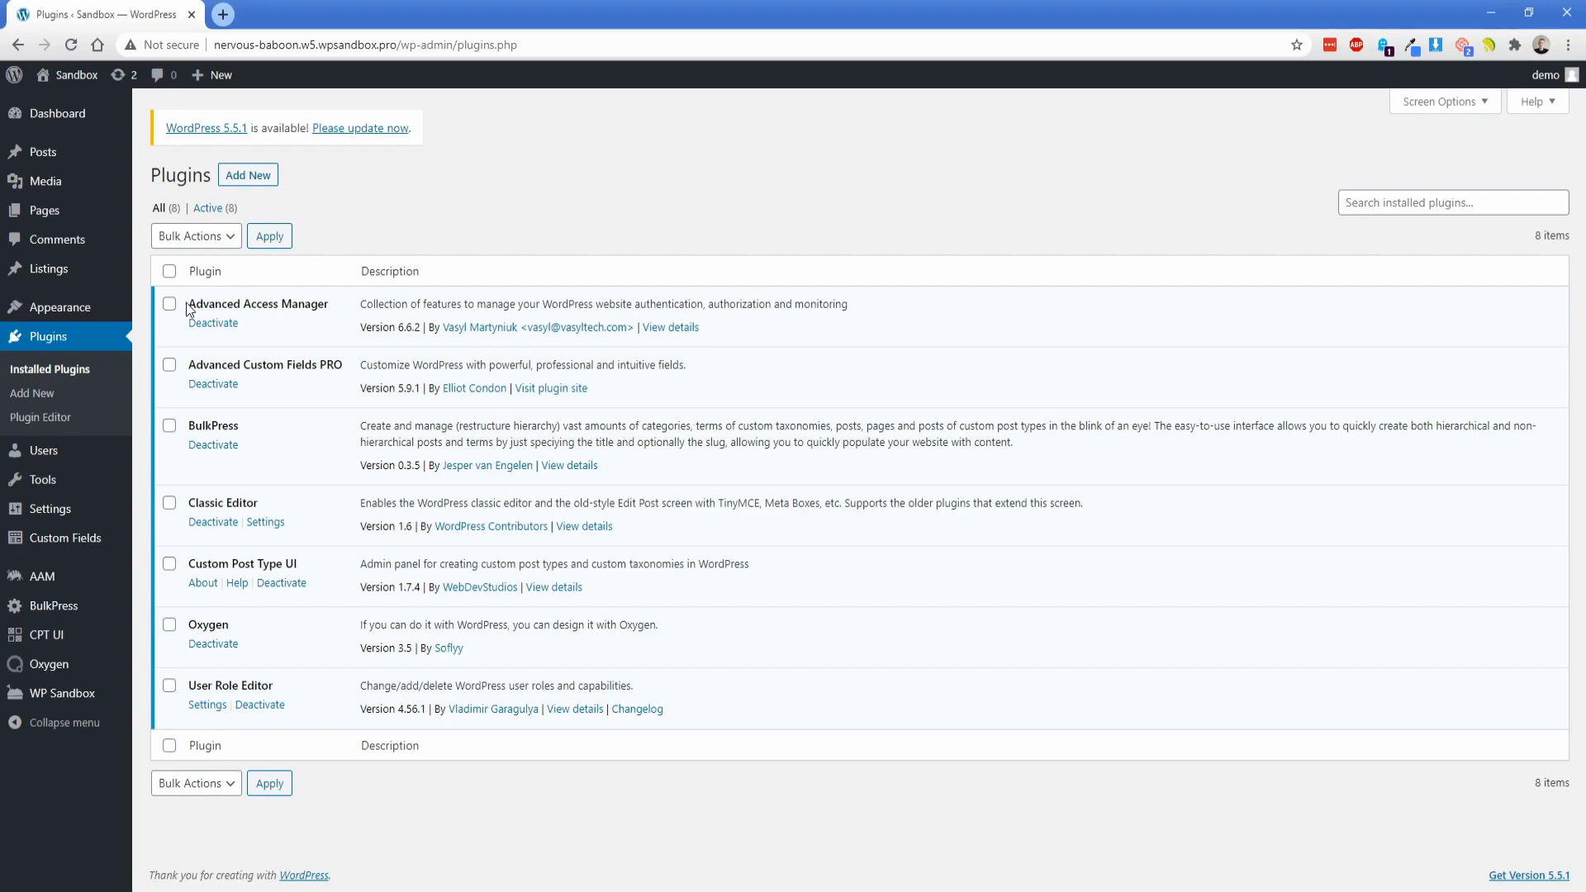
mouse_move(356, 219)
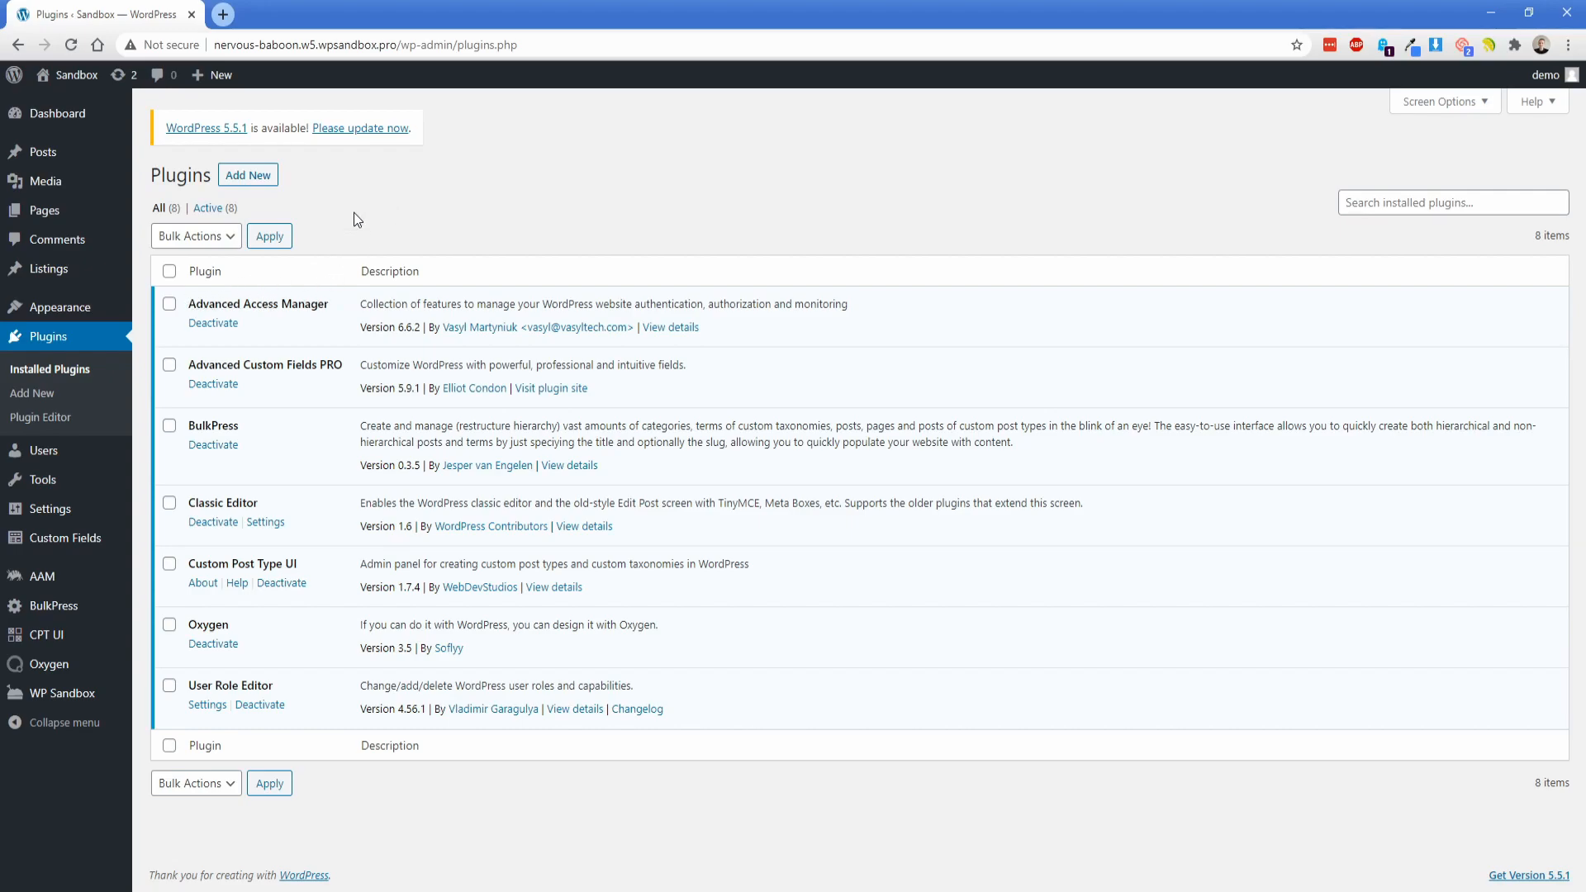
mouse_move(48, 269)
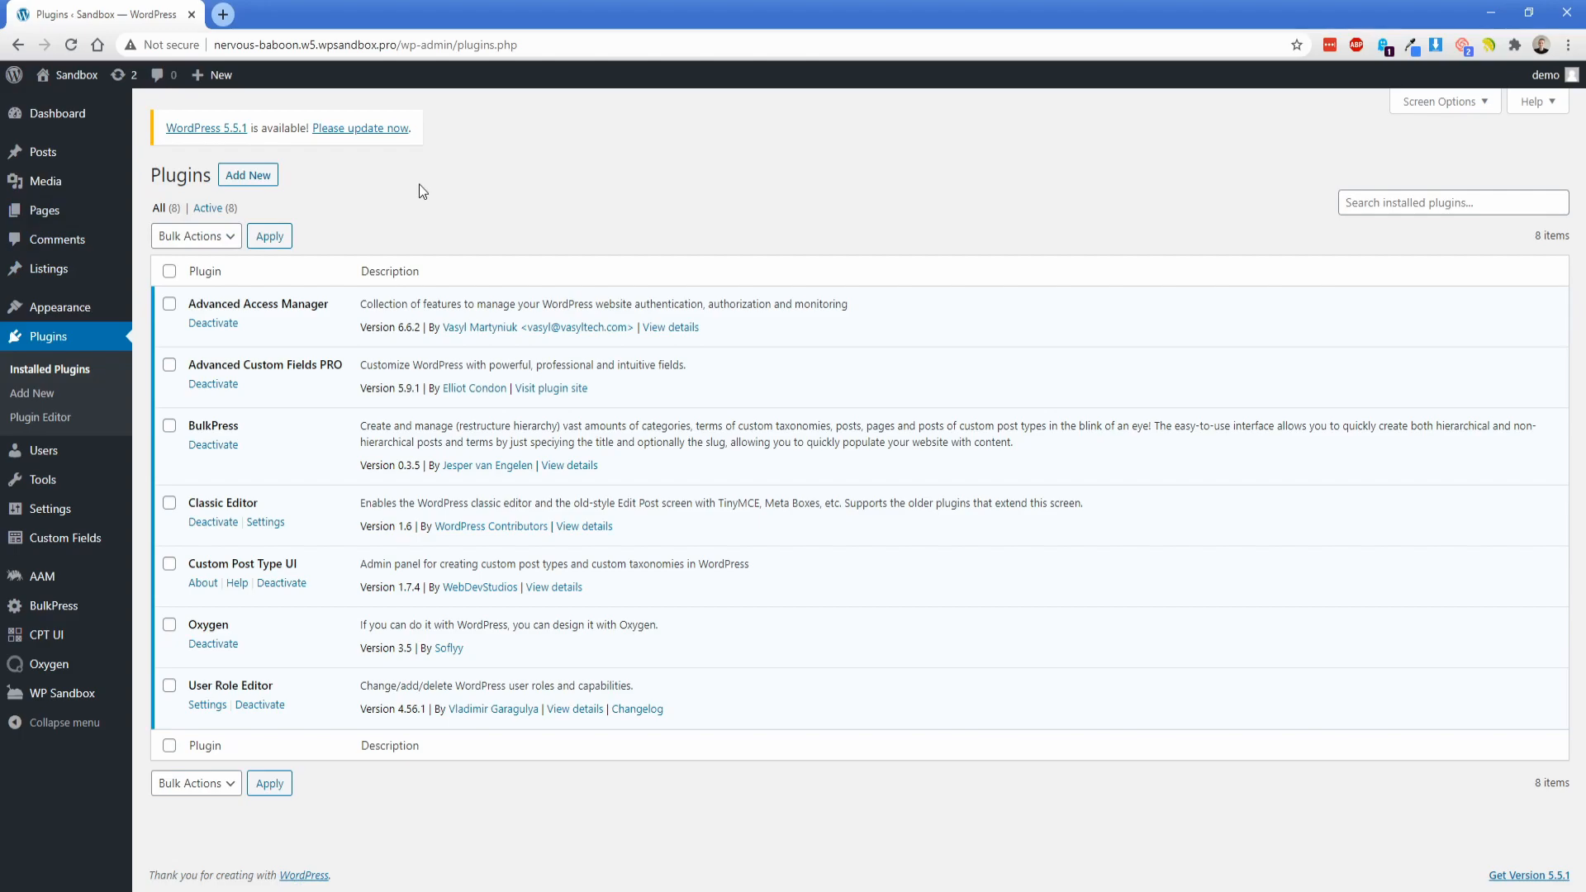
mouse_move(331, 224)
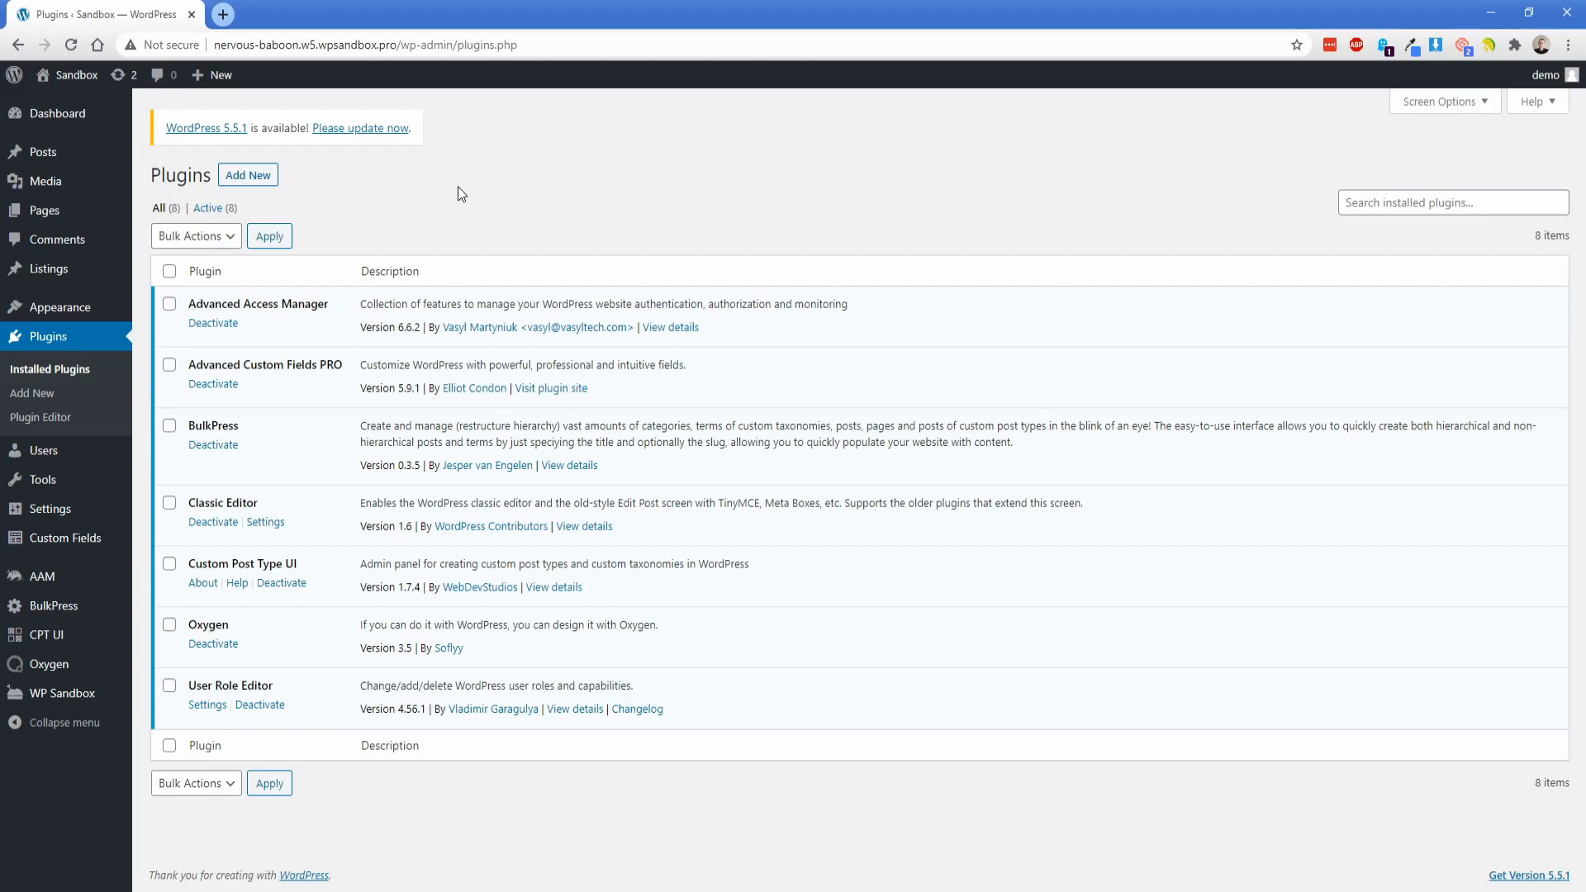
mouse_move(47, 268)
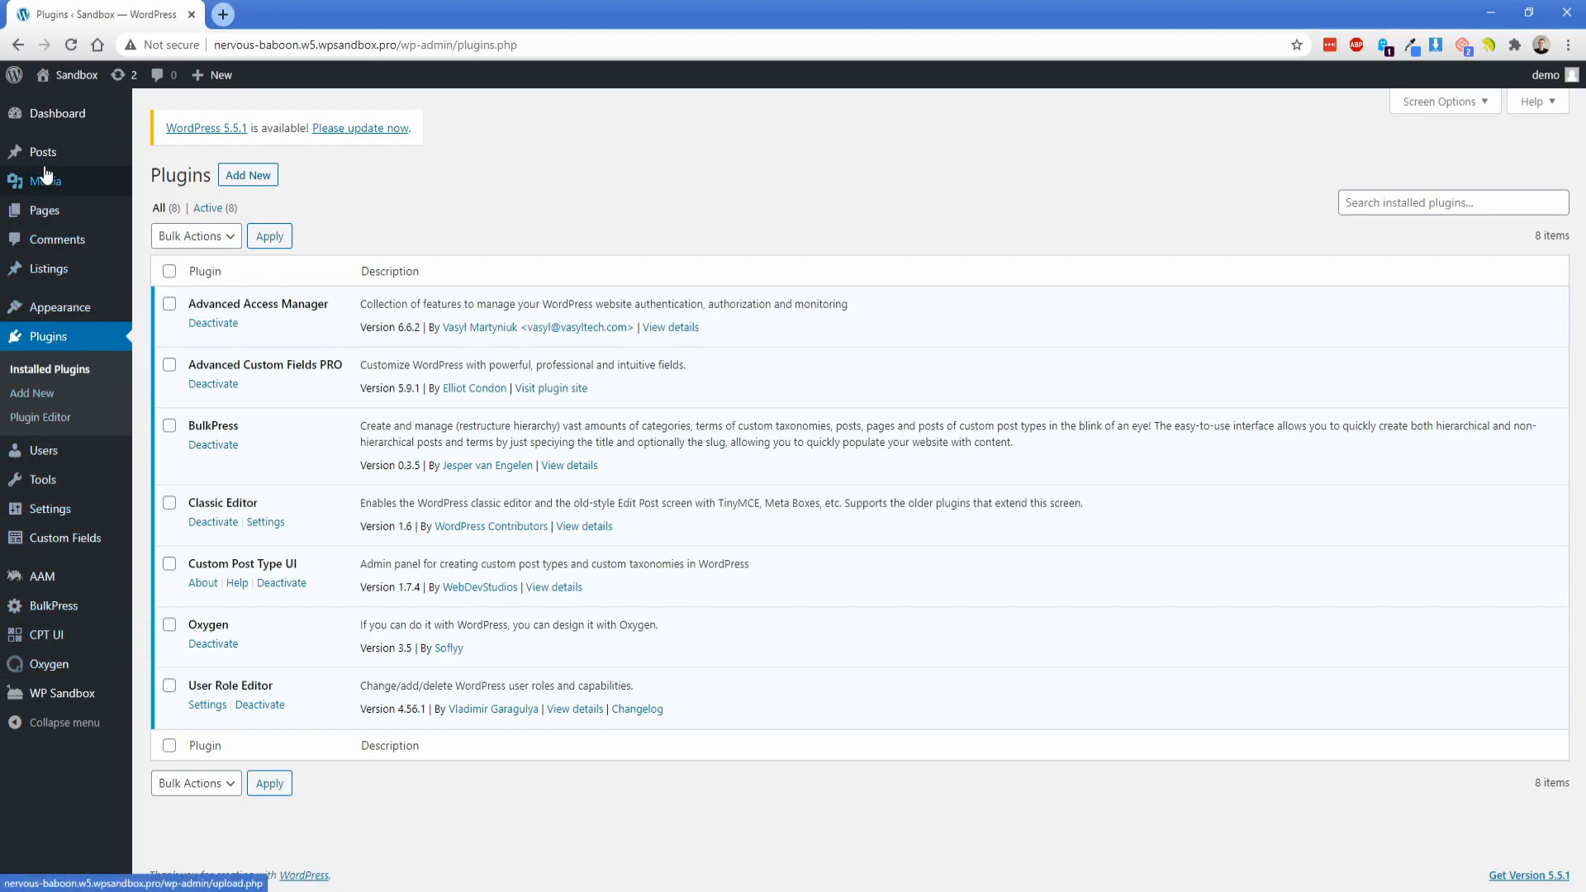
mouse_move(430, 184)
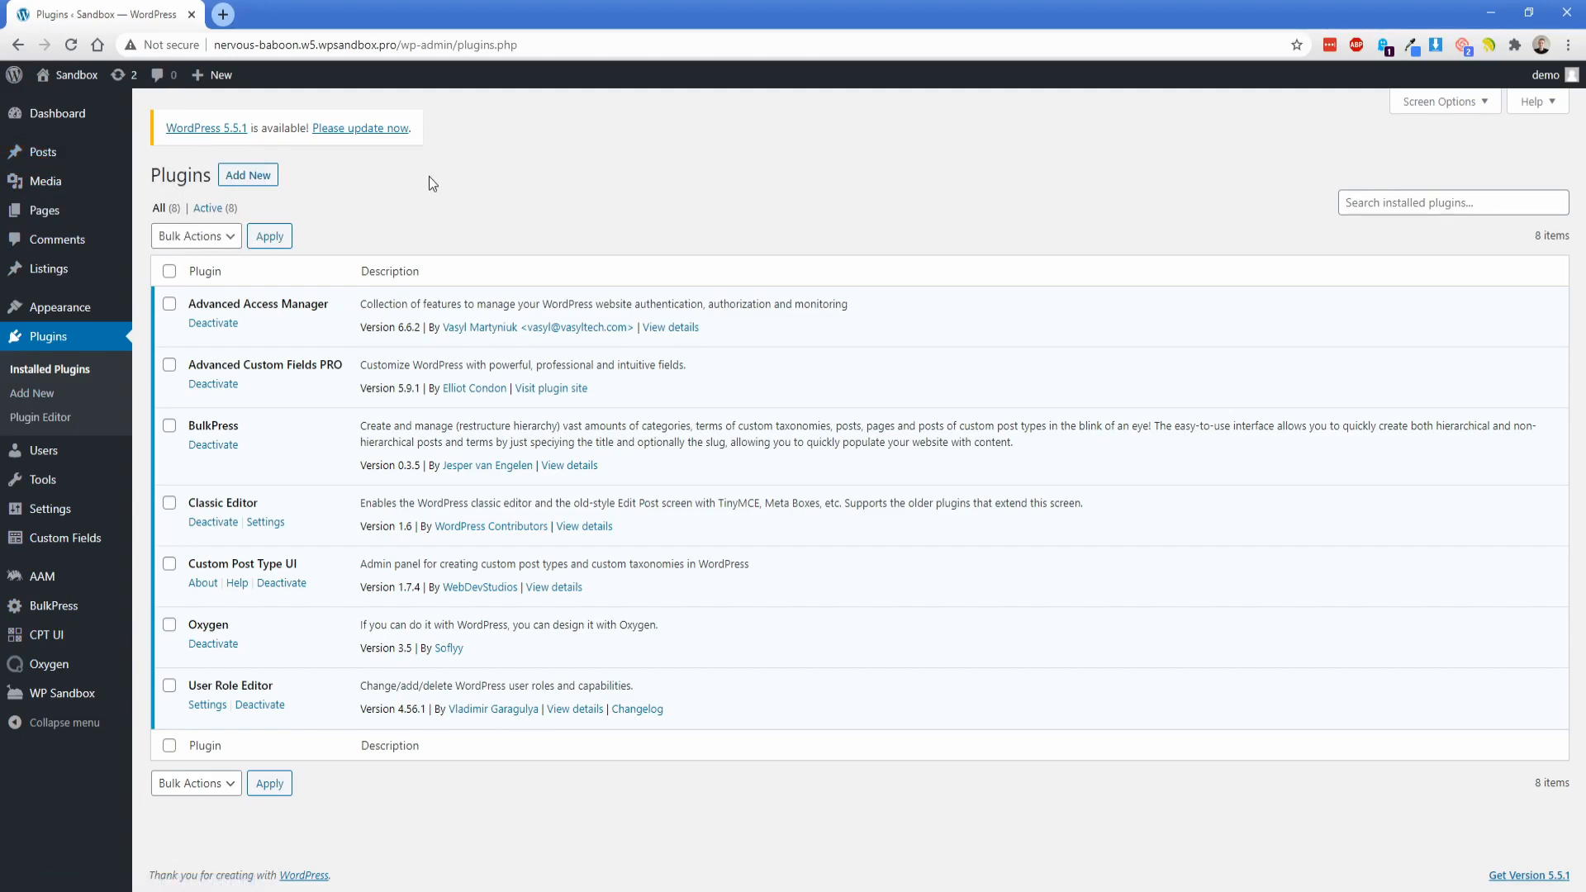
mouse_move(423, 165)
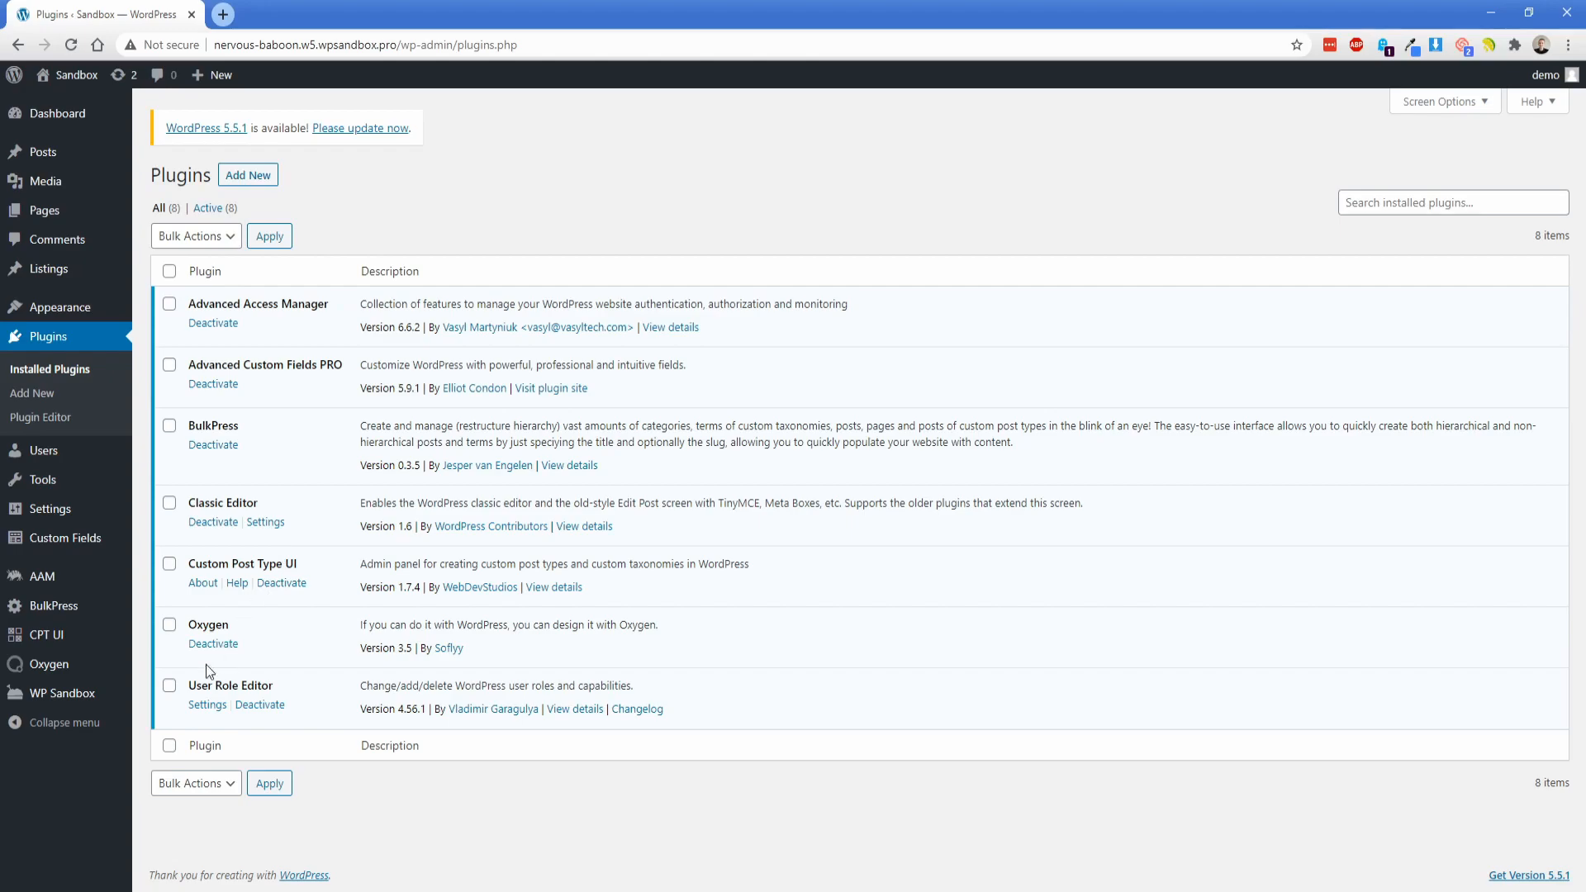
mouse_move(280, 688)
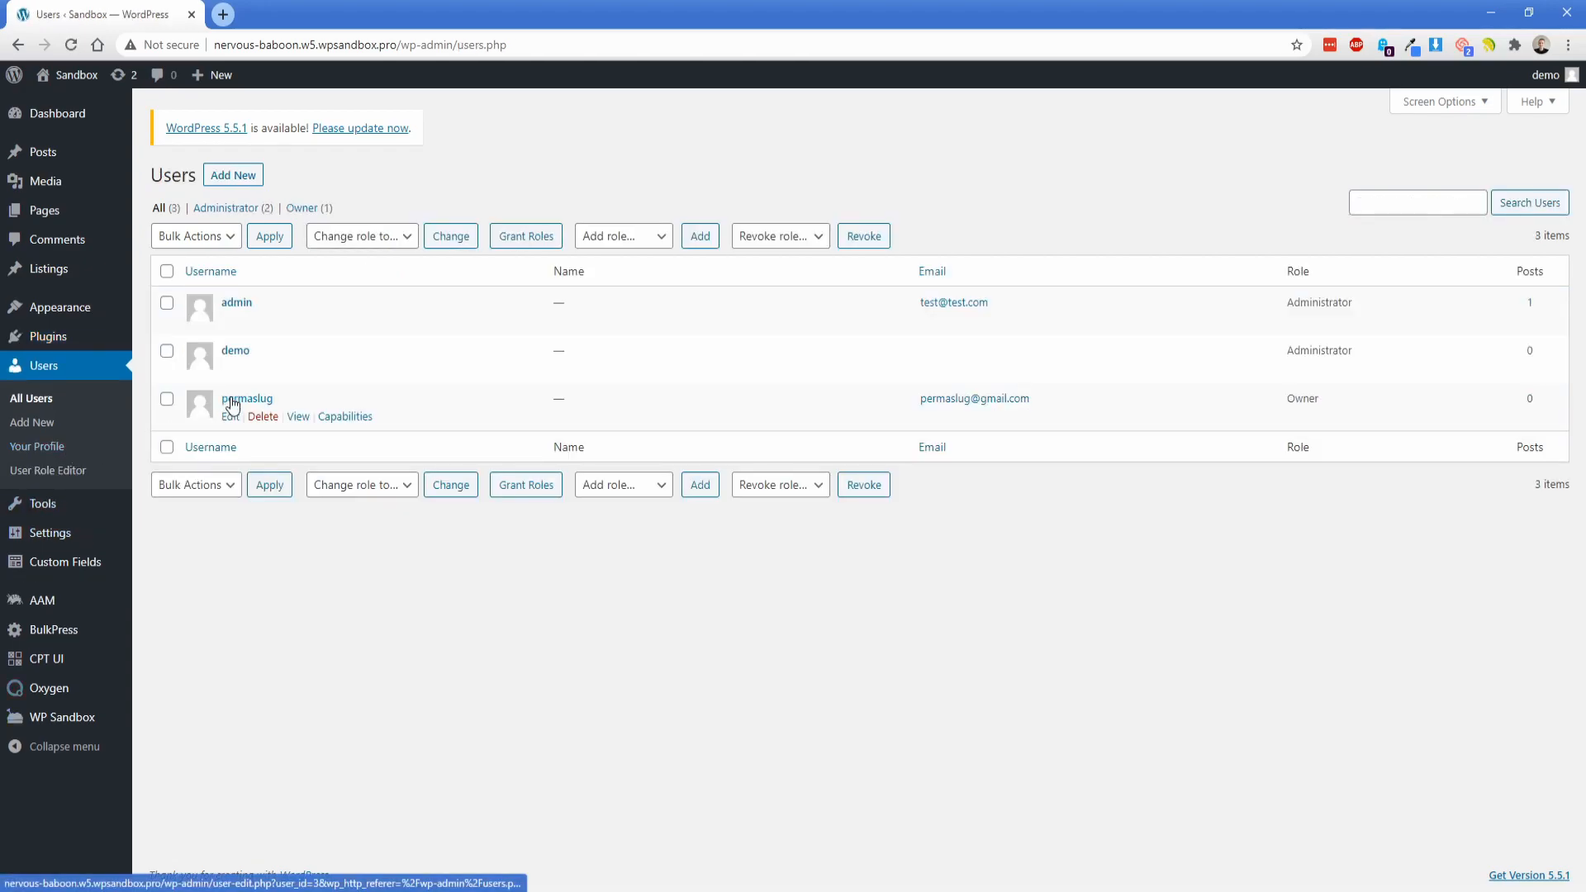
mouse_move(1311, 403)
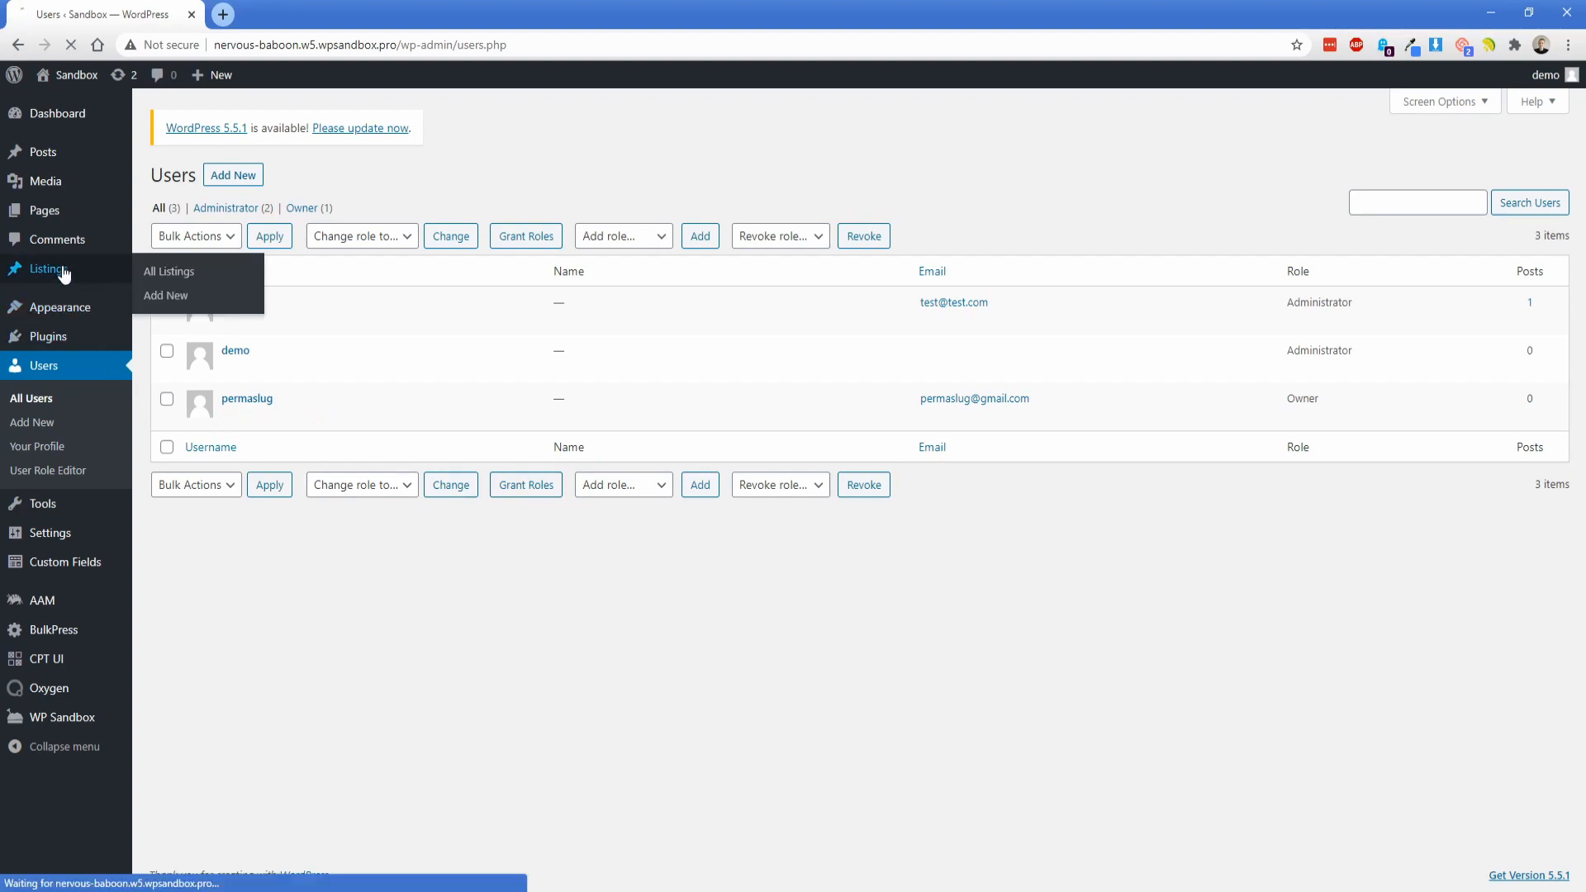
- Open All Listings, showing four published listings by Admin and Permaslug
click(168, 271)
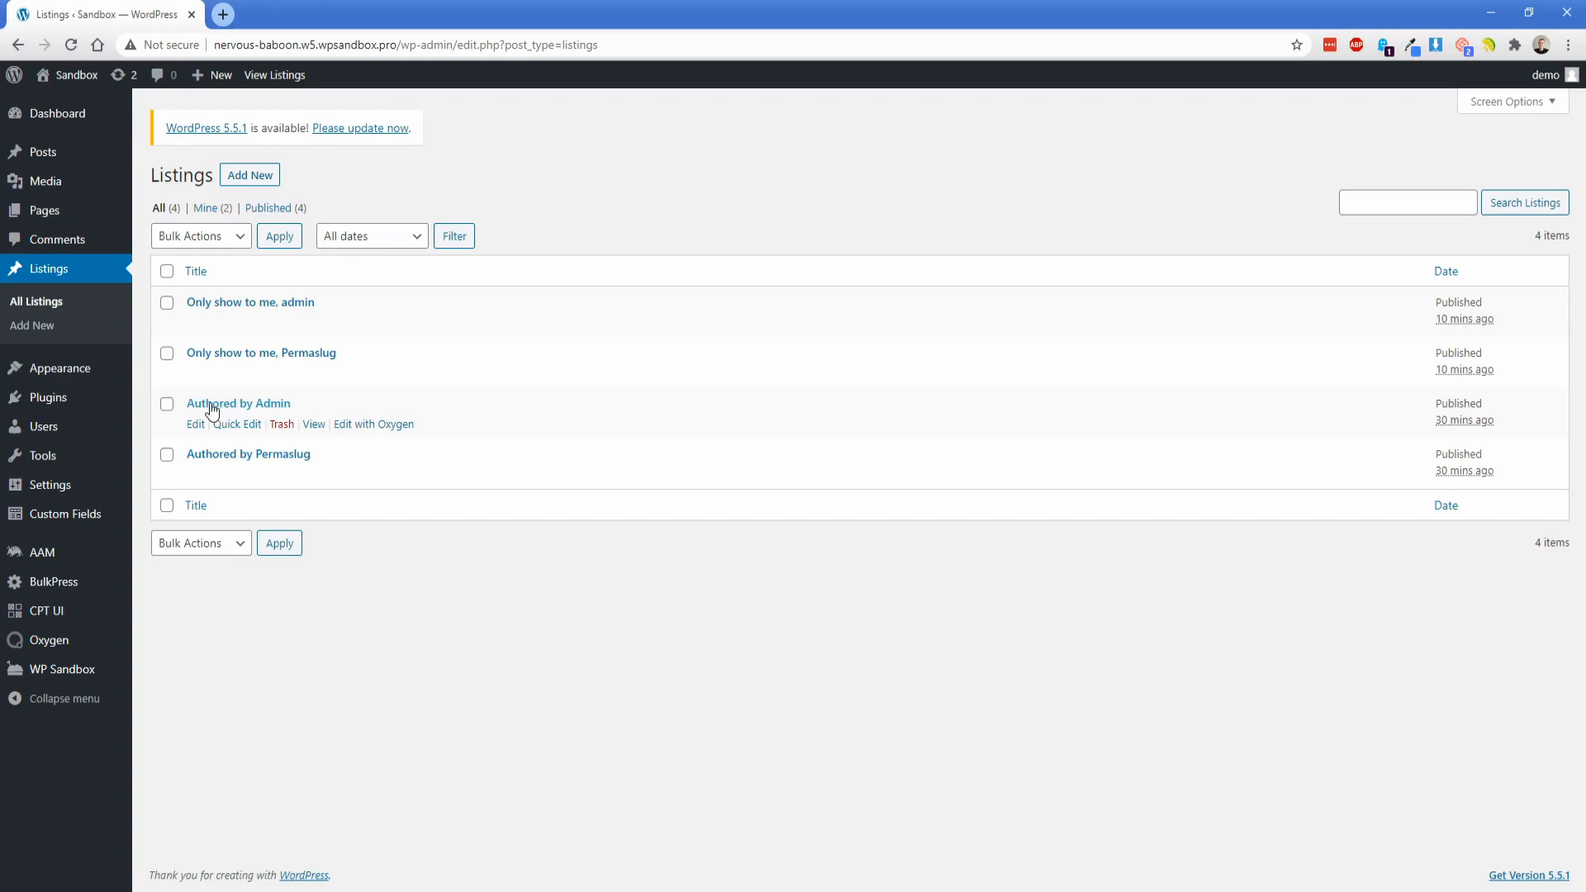
mouse_move(575, 213)
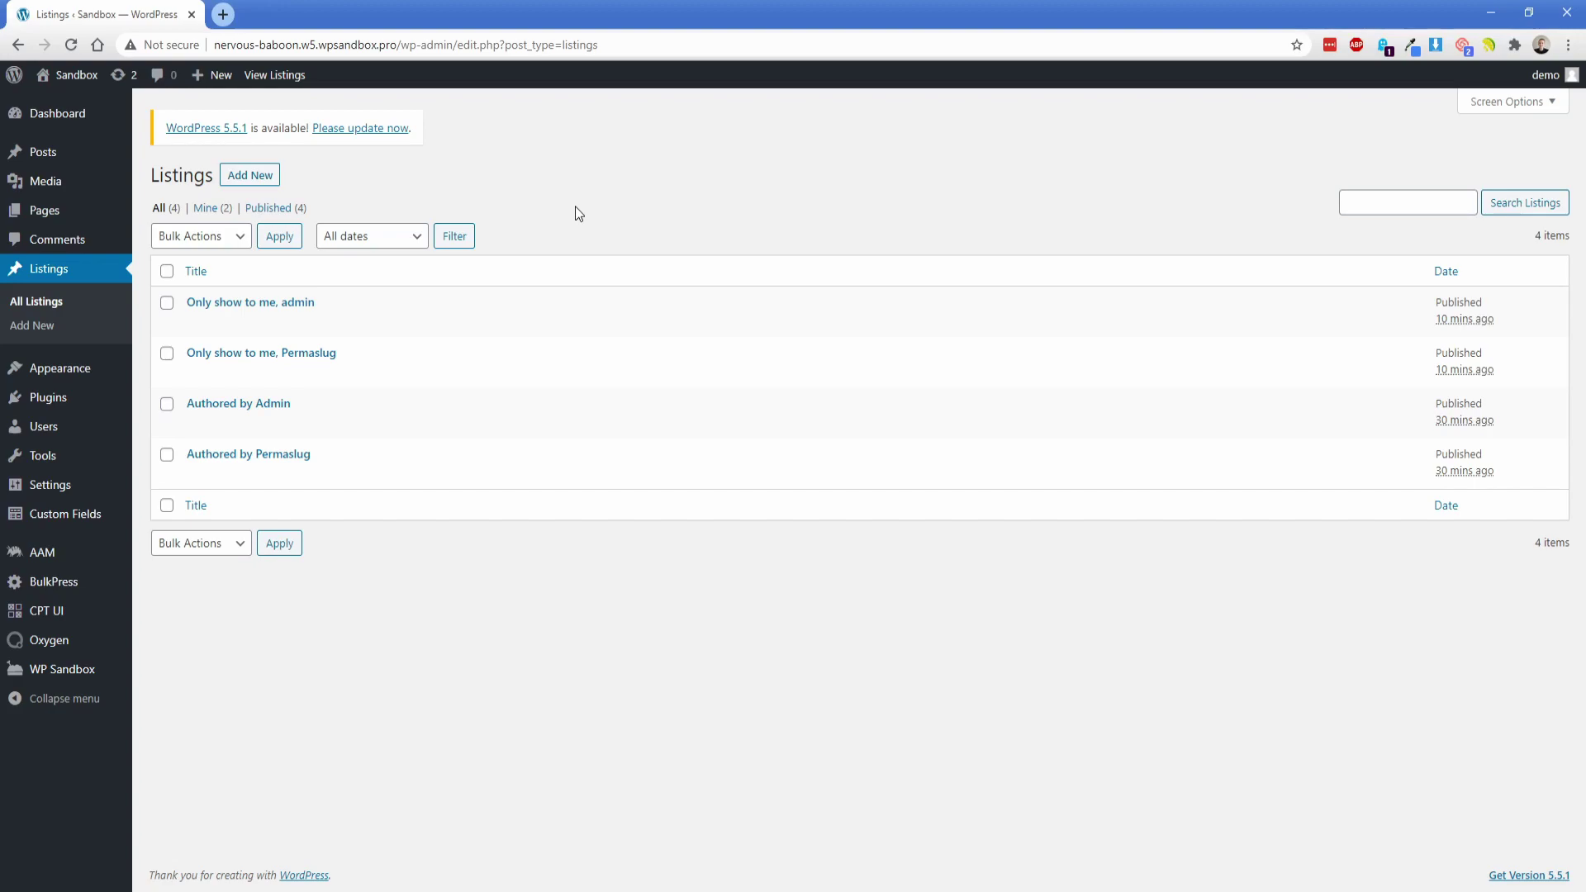
mouse_move(654, 206)
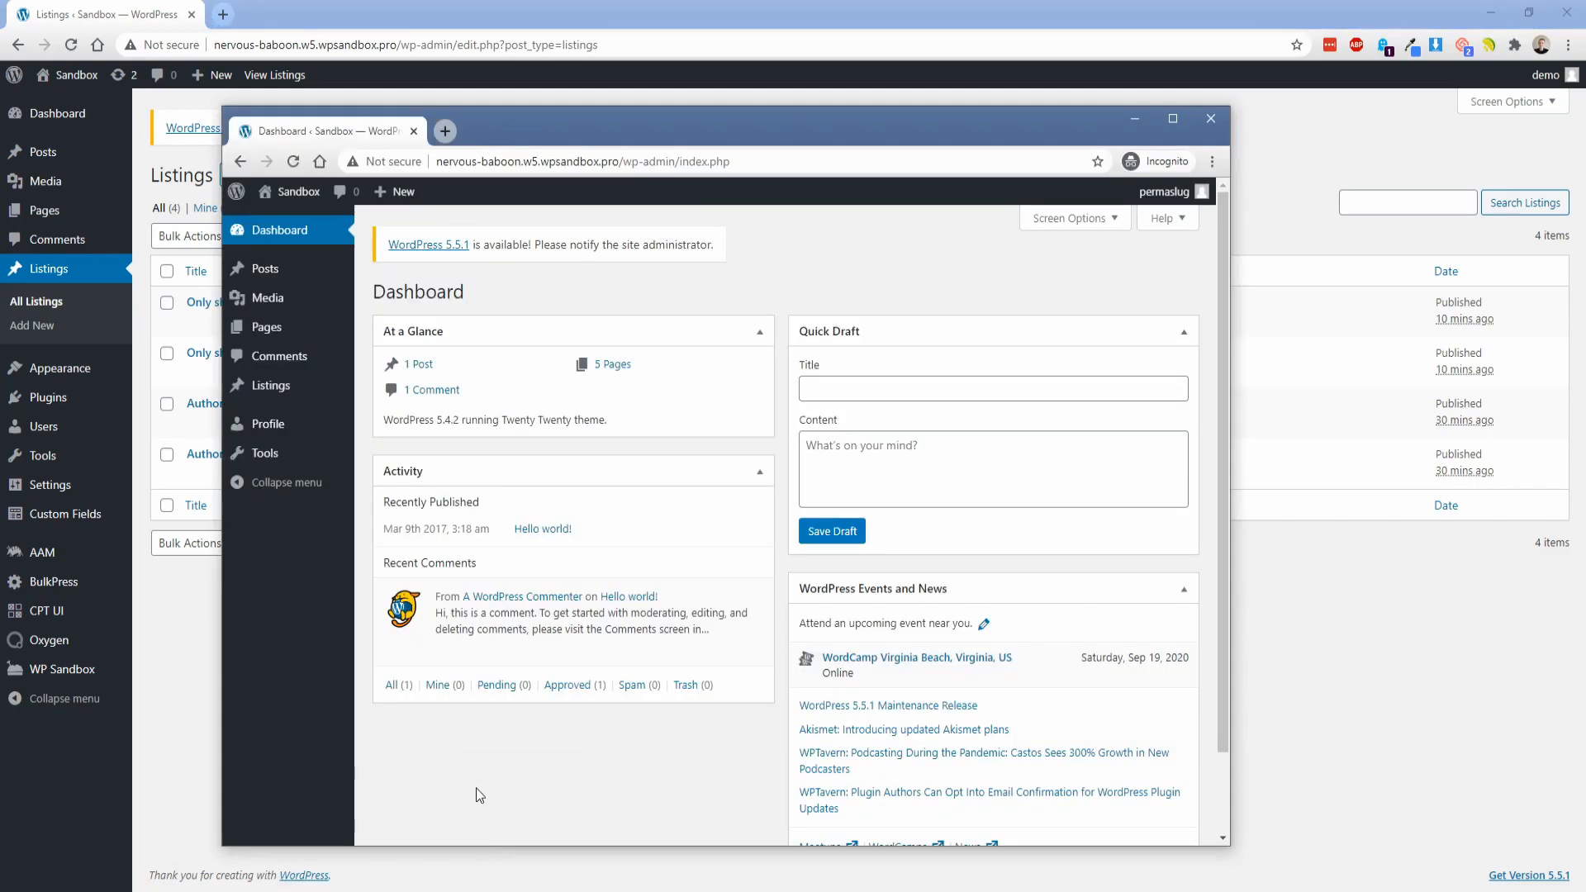
mouse_move(329, 602)
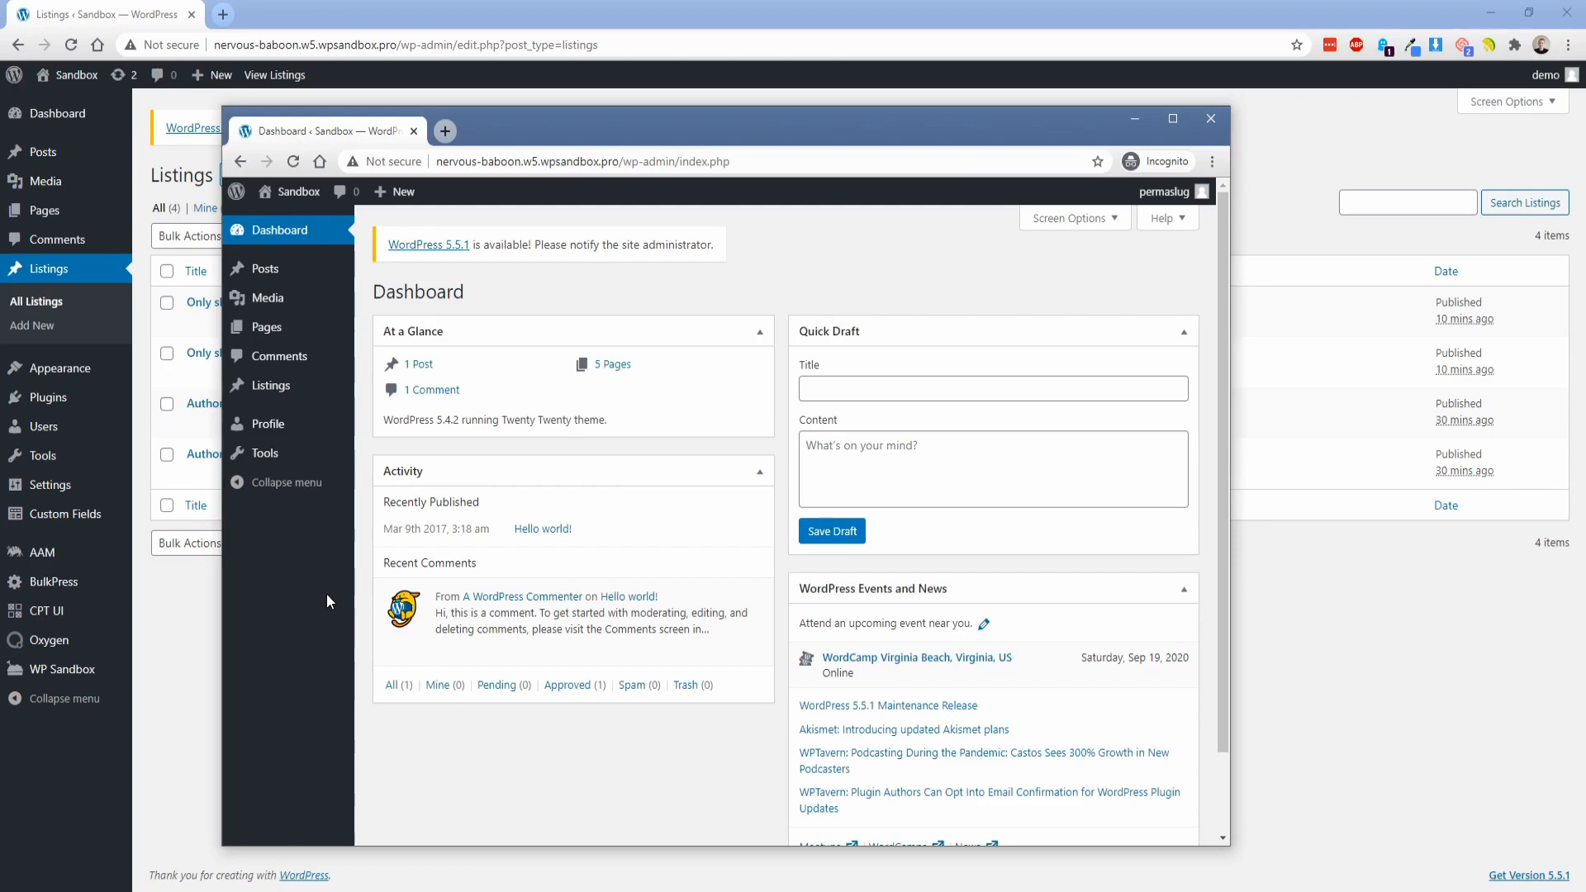
mouse_move(280, 385)
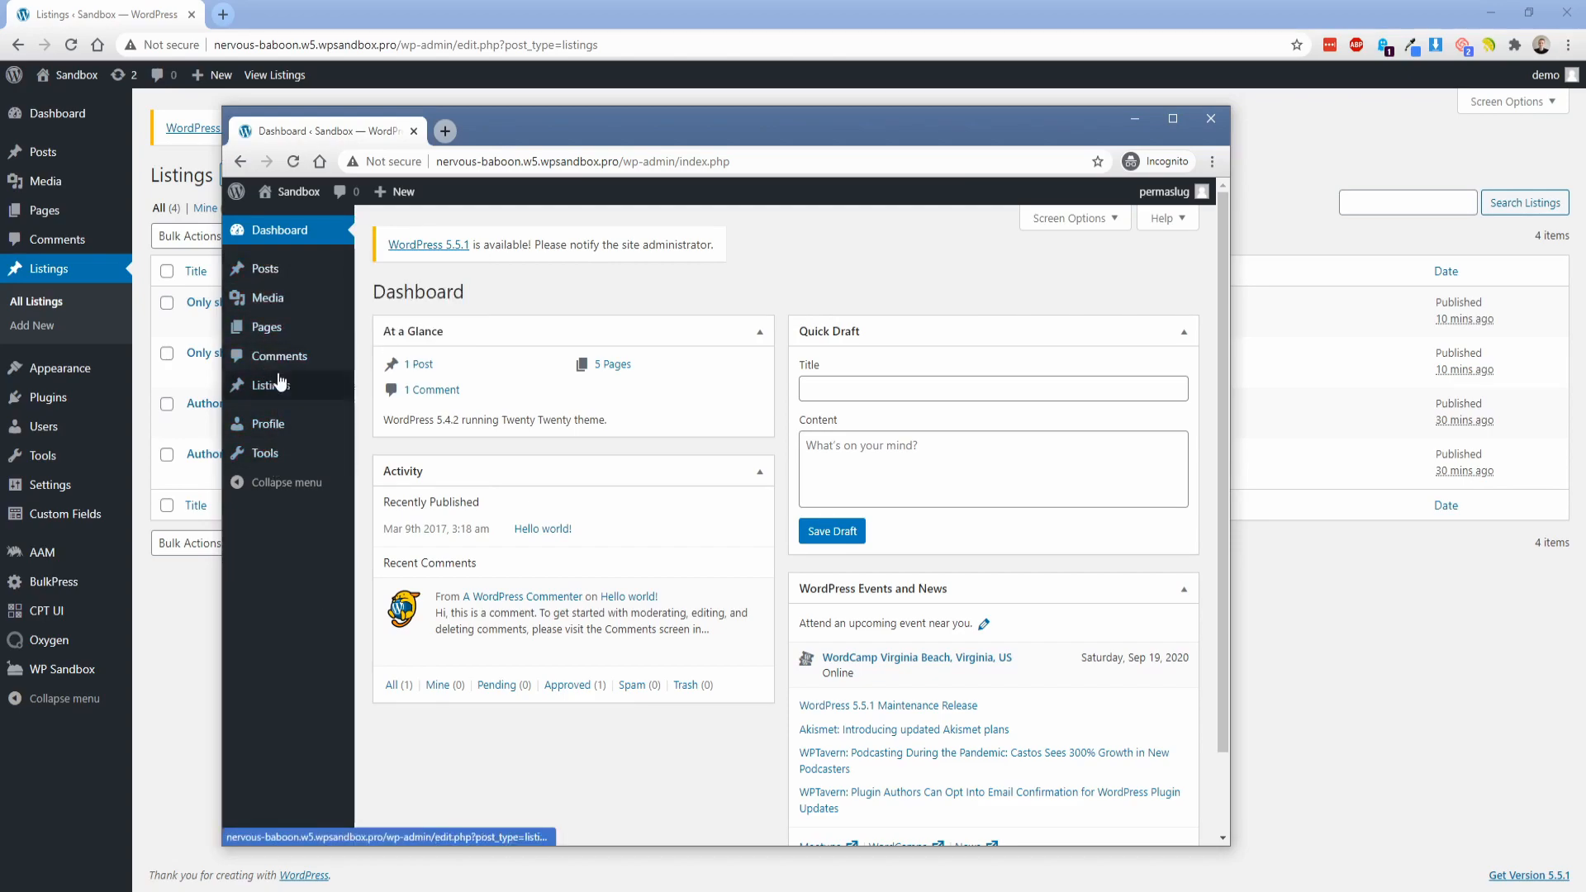
mouse_move(281, 268)
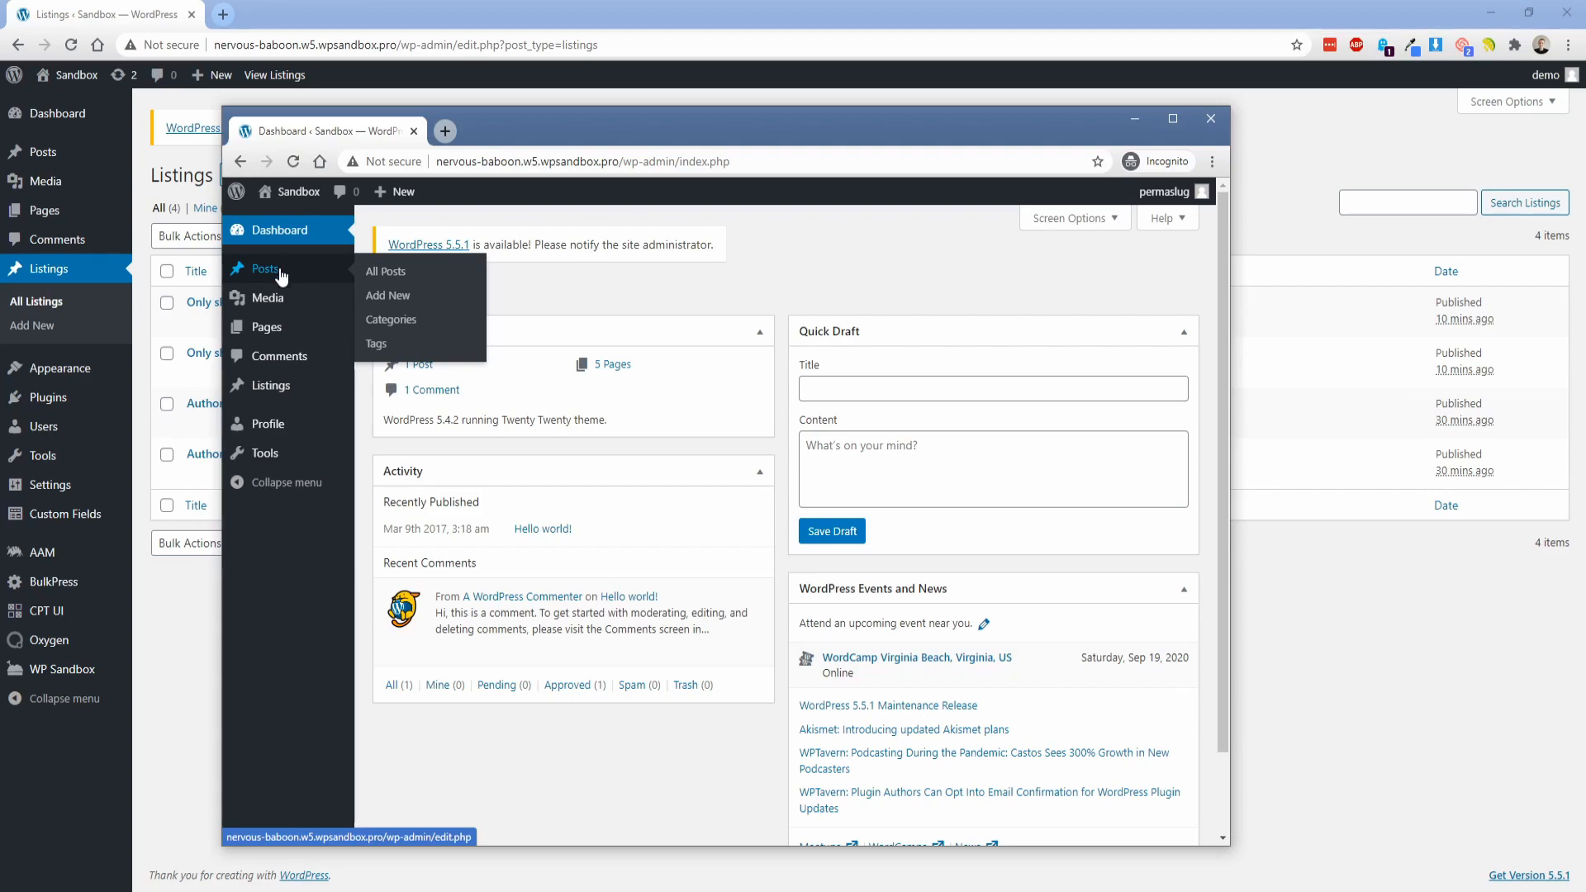
mouse_move(266, 423)
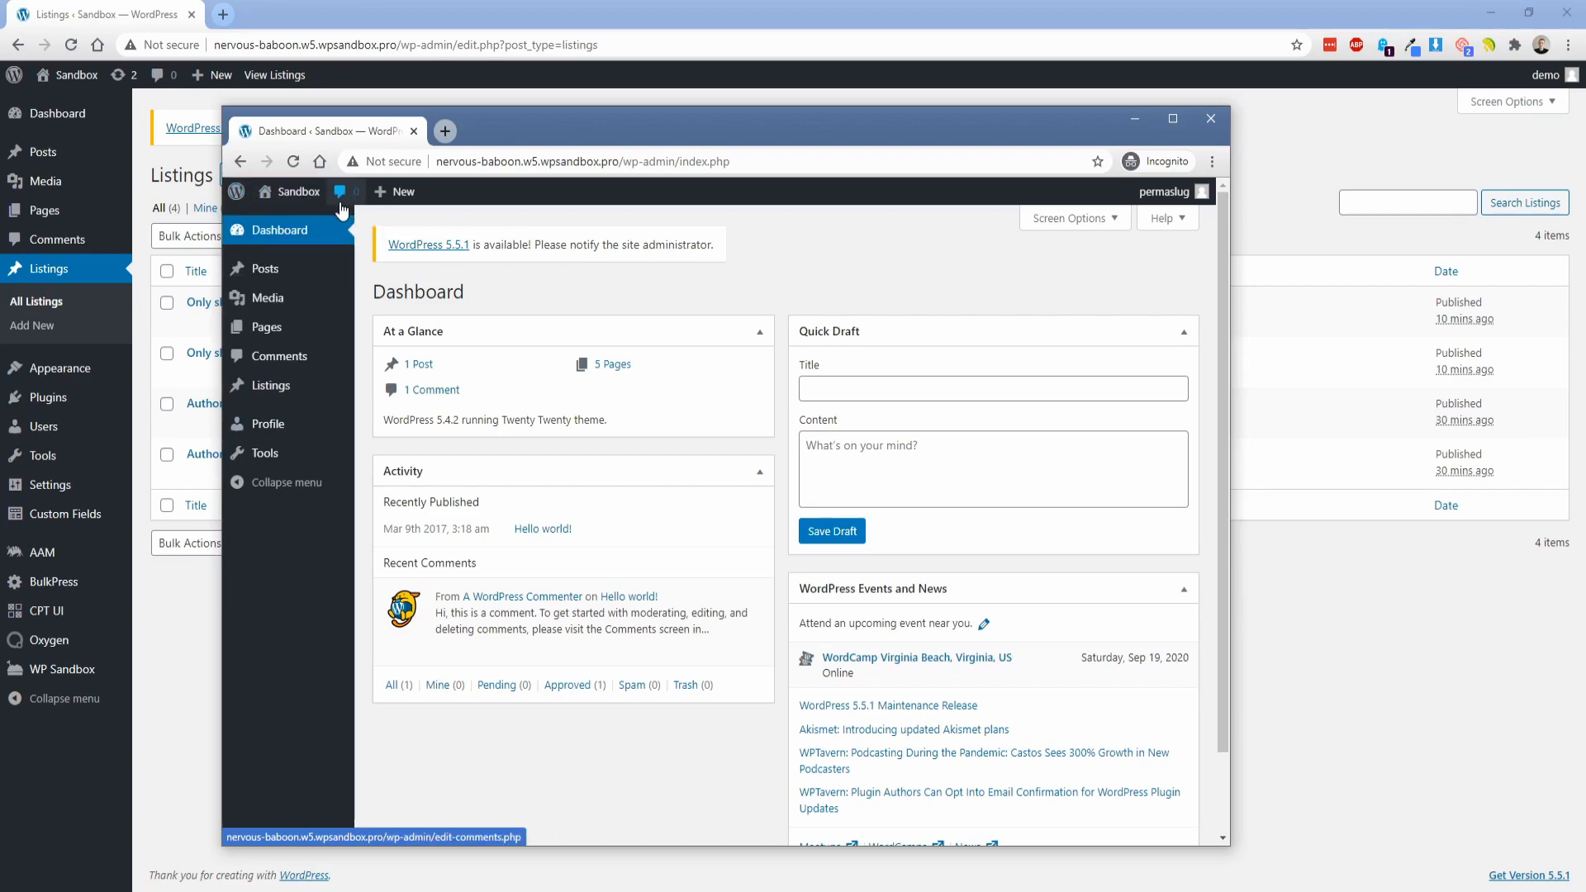
- Look over Permaslug's limited dashboard in the private window, then return to the admin window
click(397, 192)
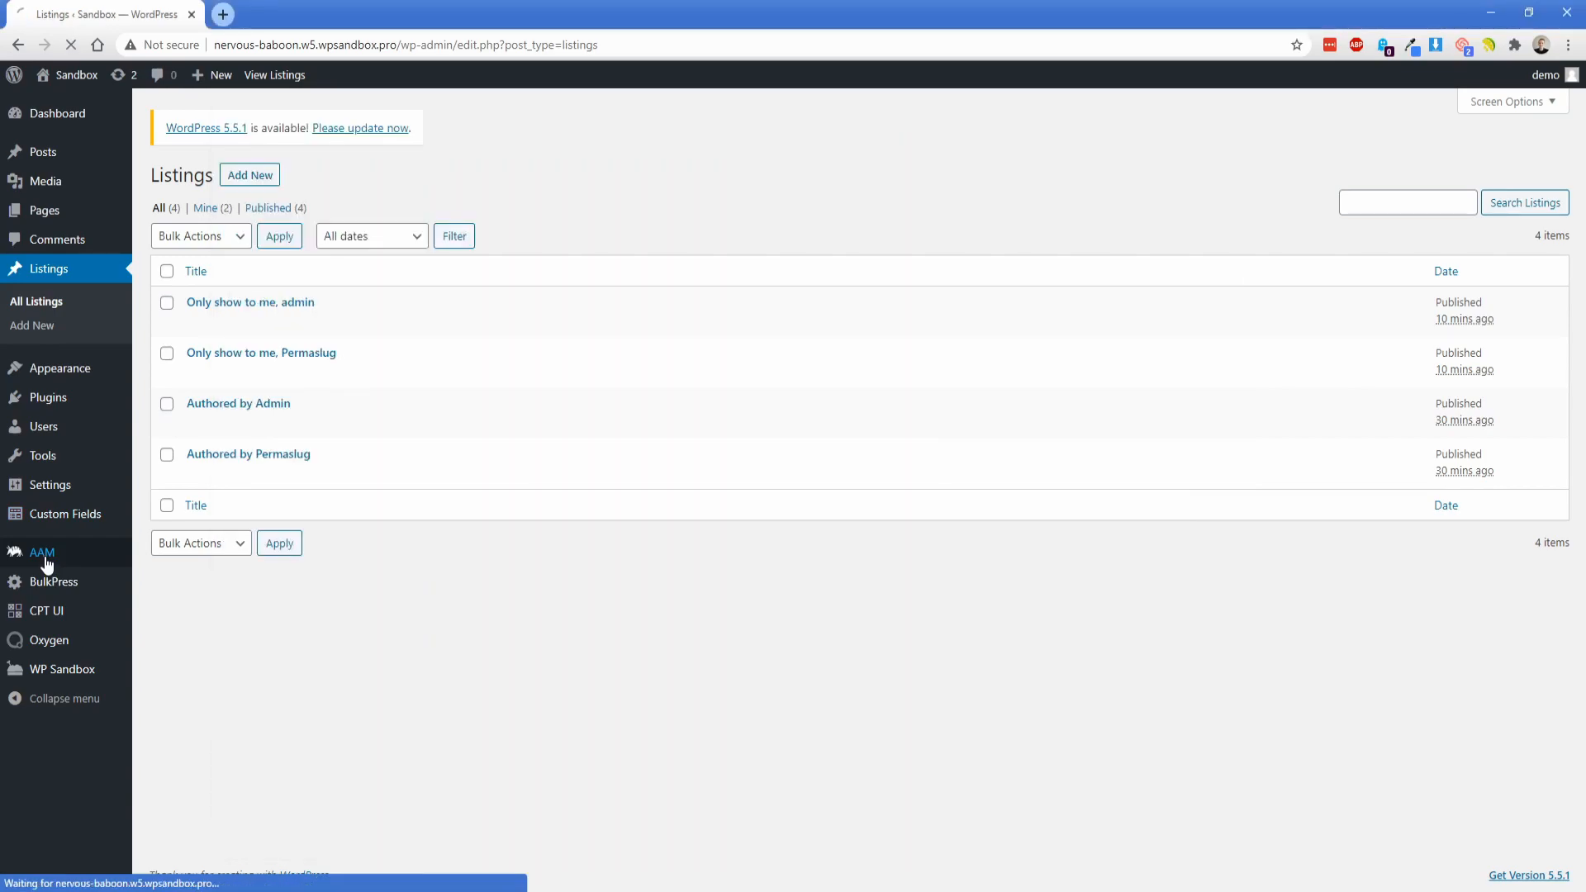
- In AAM's Backend Menu for the Owner role, restrict the Dashboard Home and Updates submenus
click(42, 552)
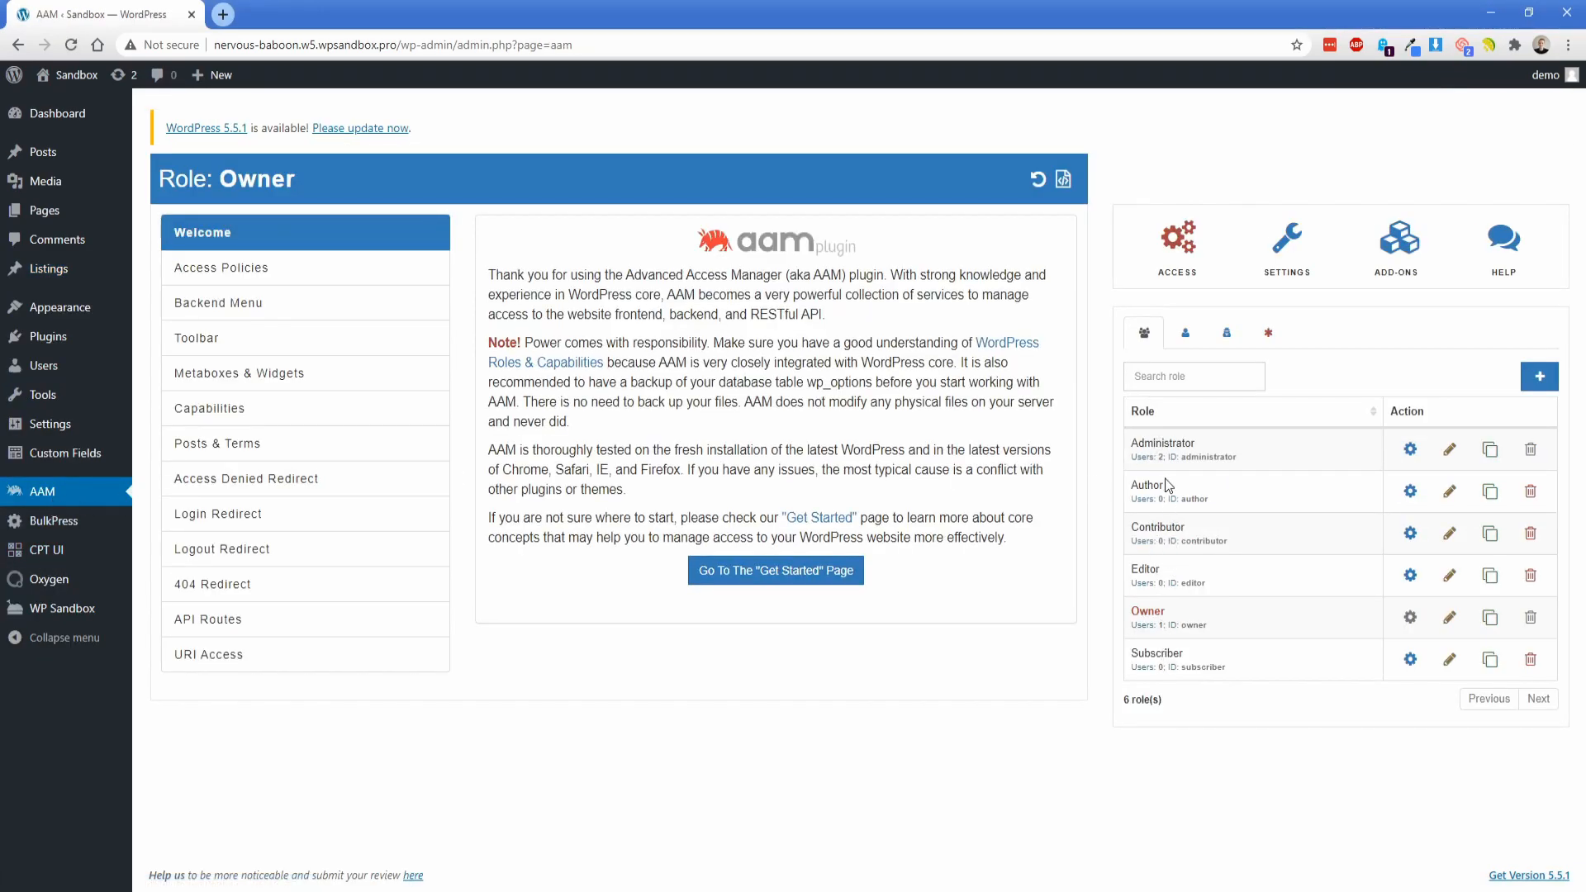
mouse_move(1163, 657)
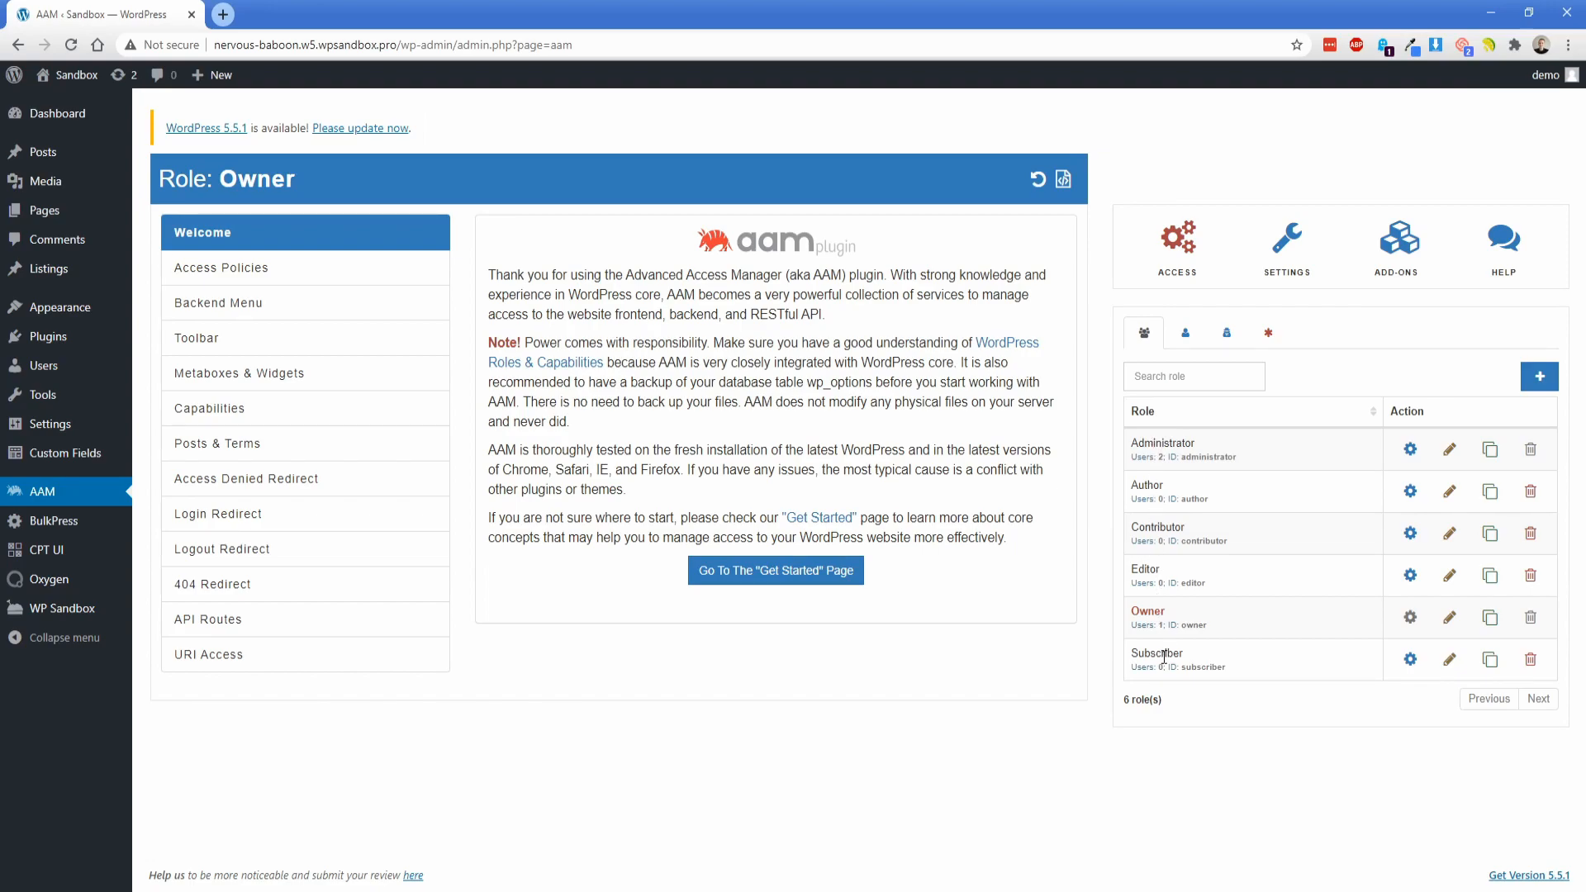
mouse_move(1409, 617)
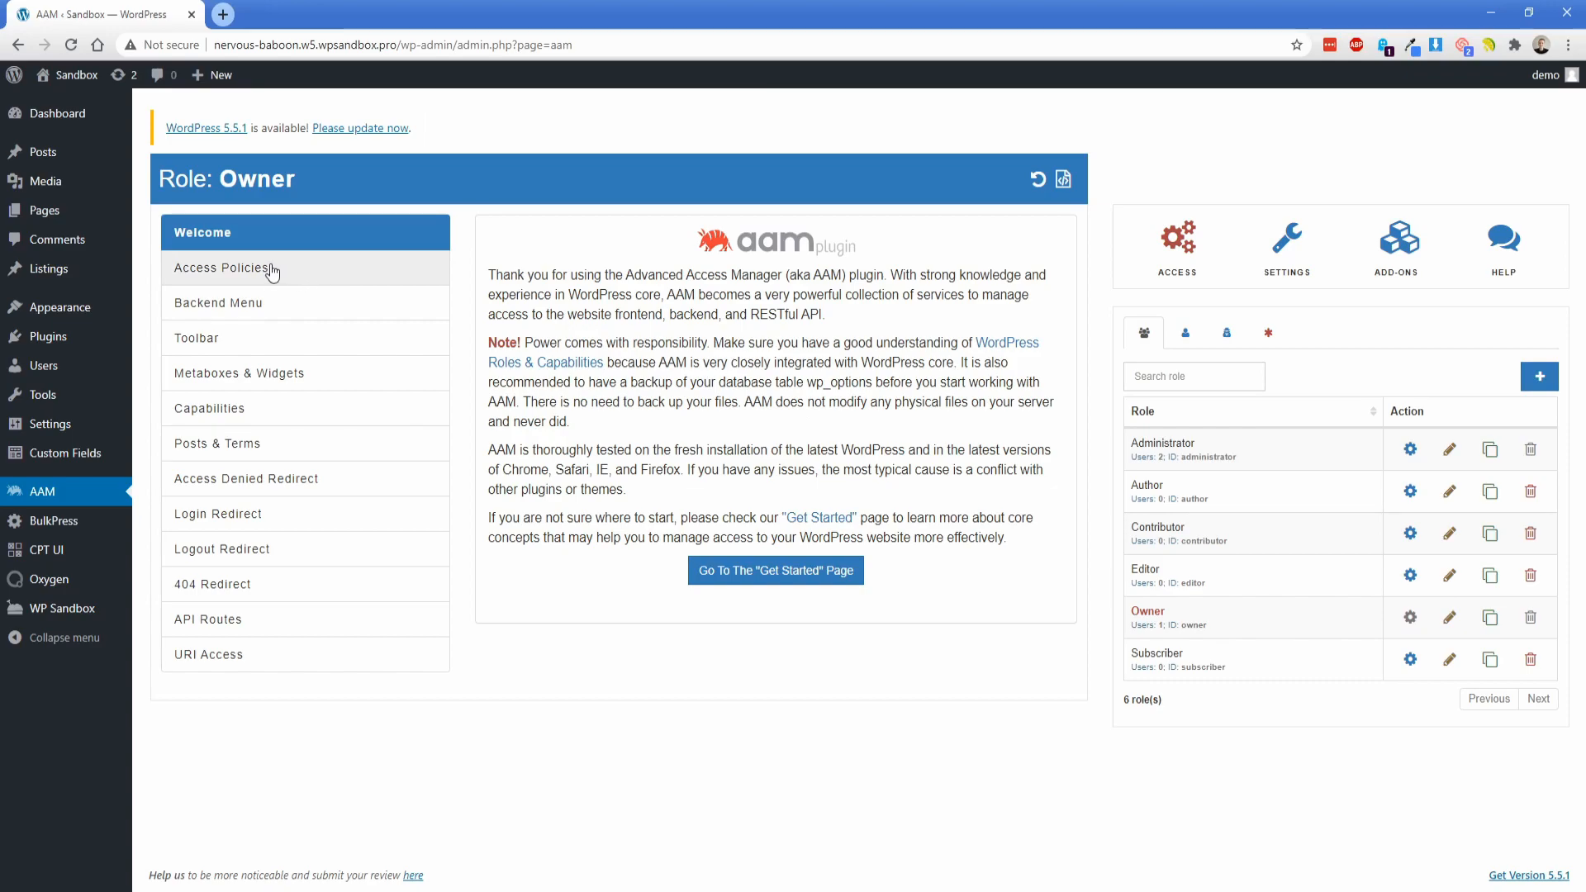
click(219, 303)
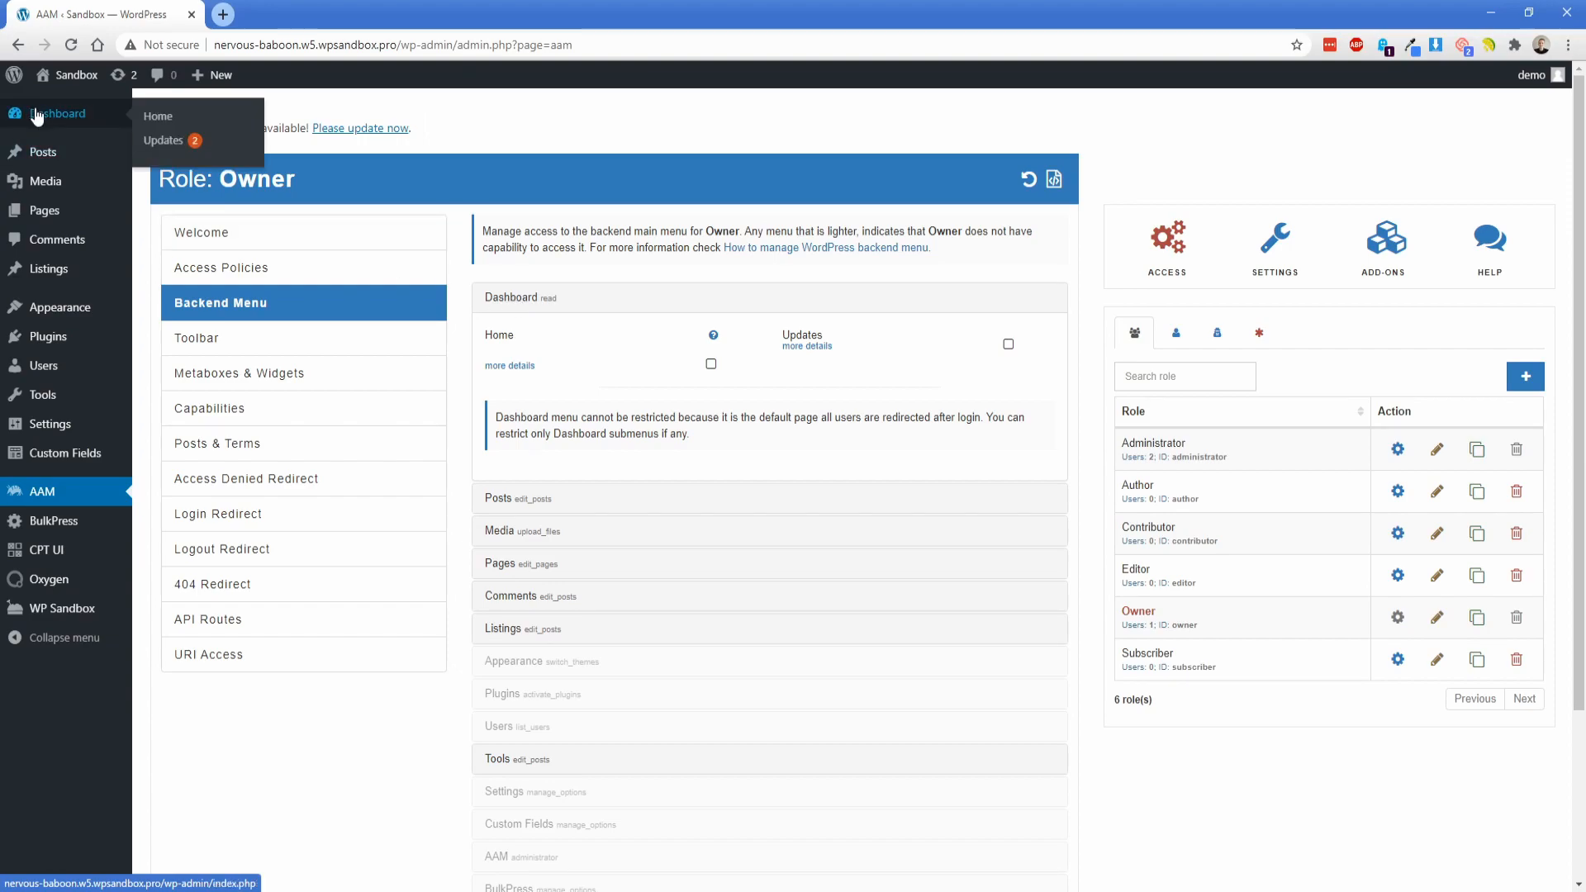
mouse_move(45, 153)
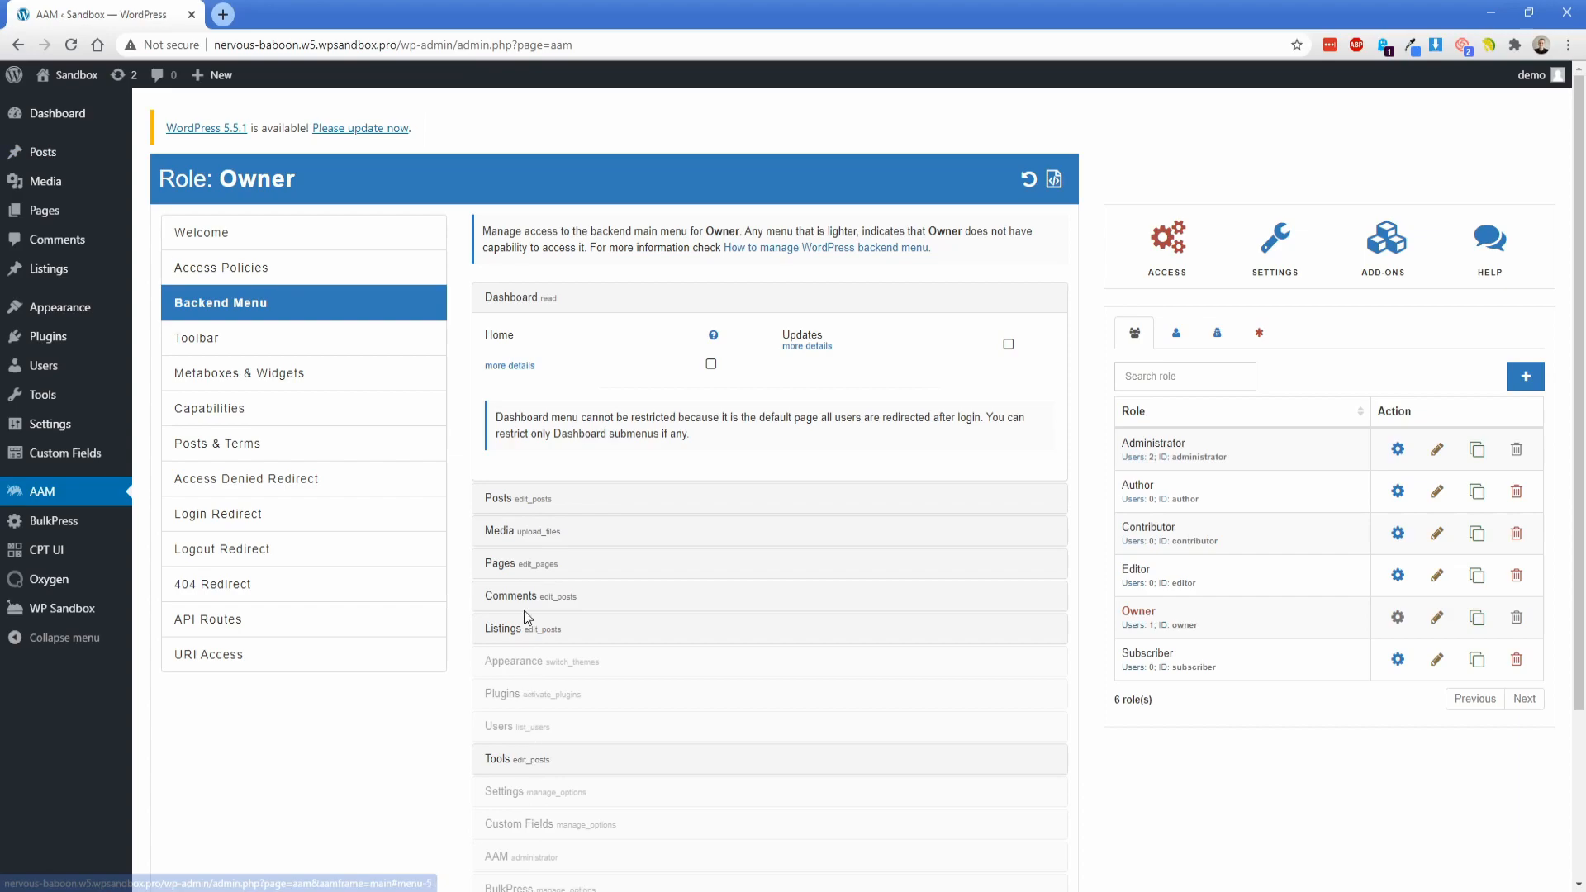
mouse_move(520, 356)
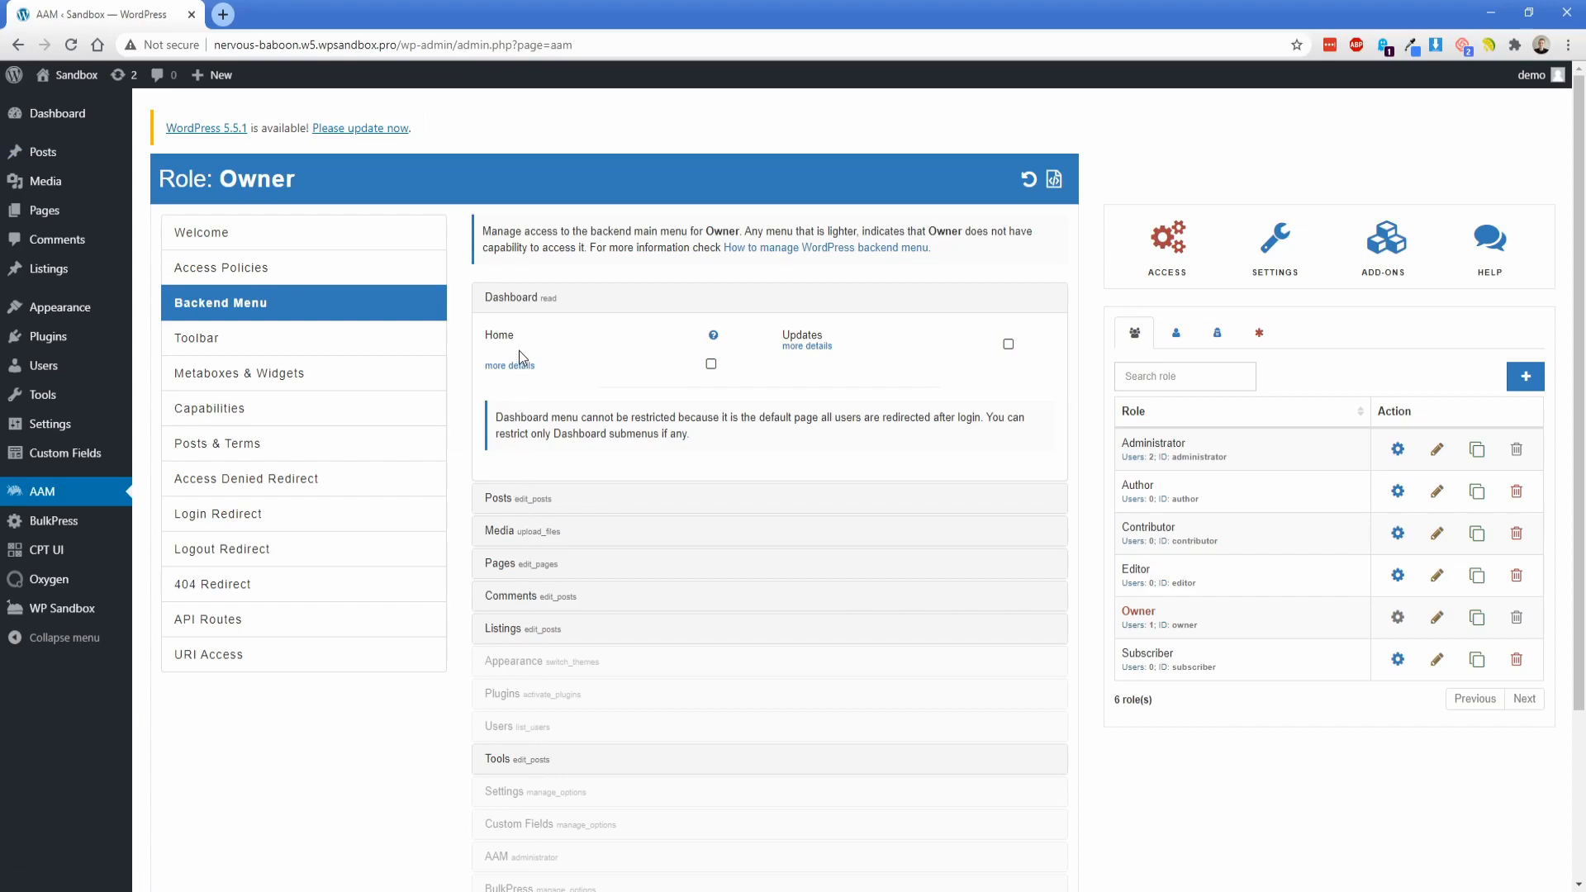
mouse_move(1006, 346)
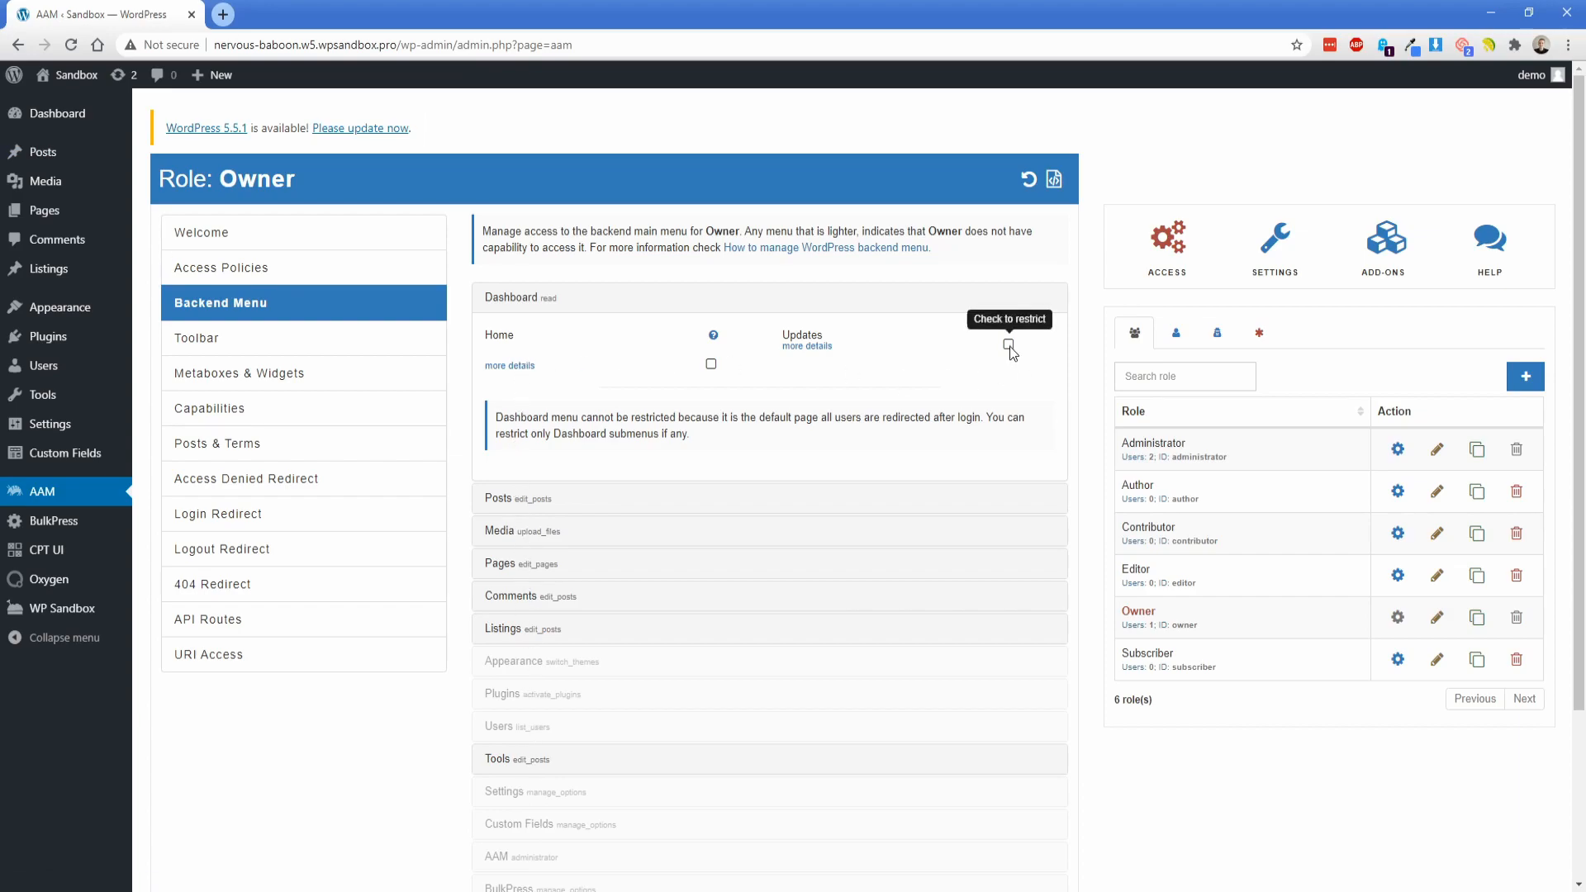
click(1008, 346)
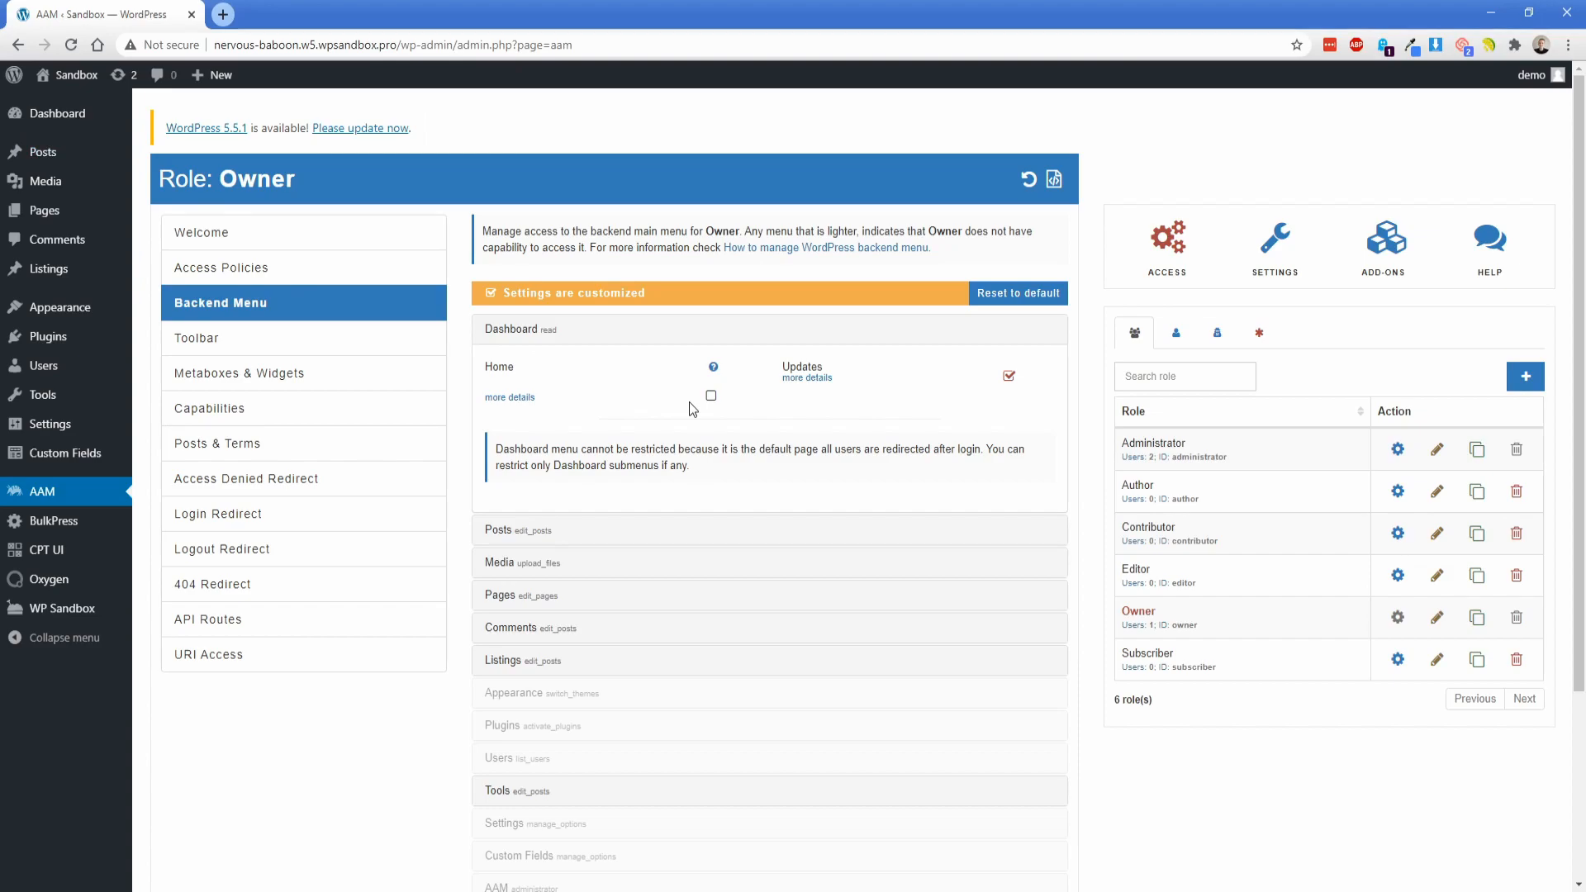
click(711, 396)
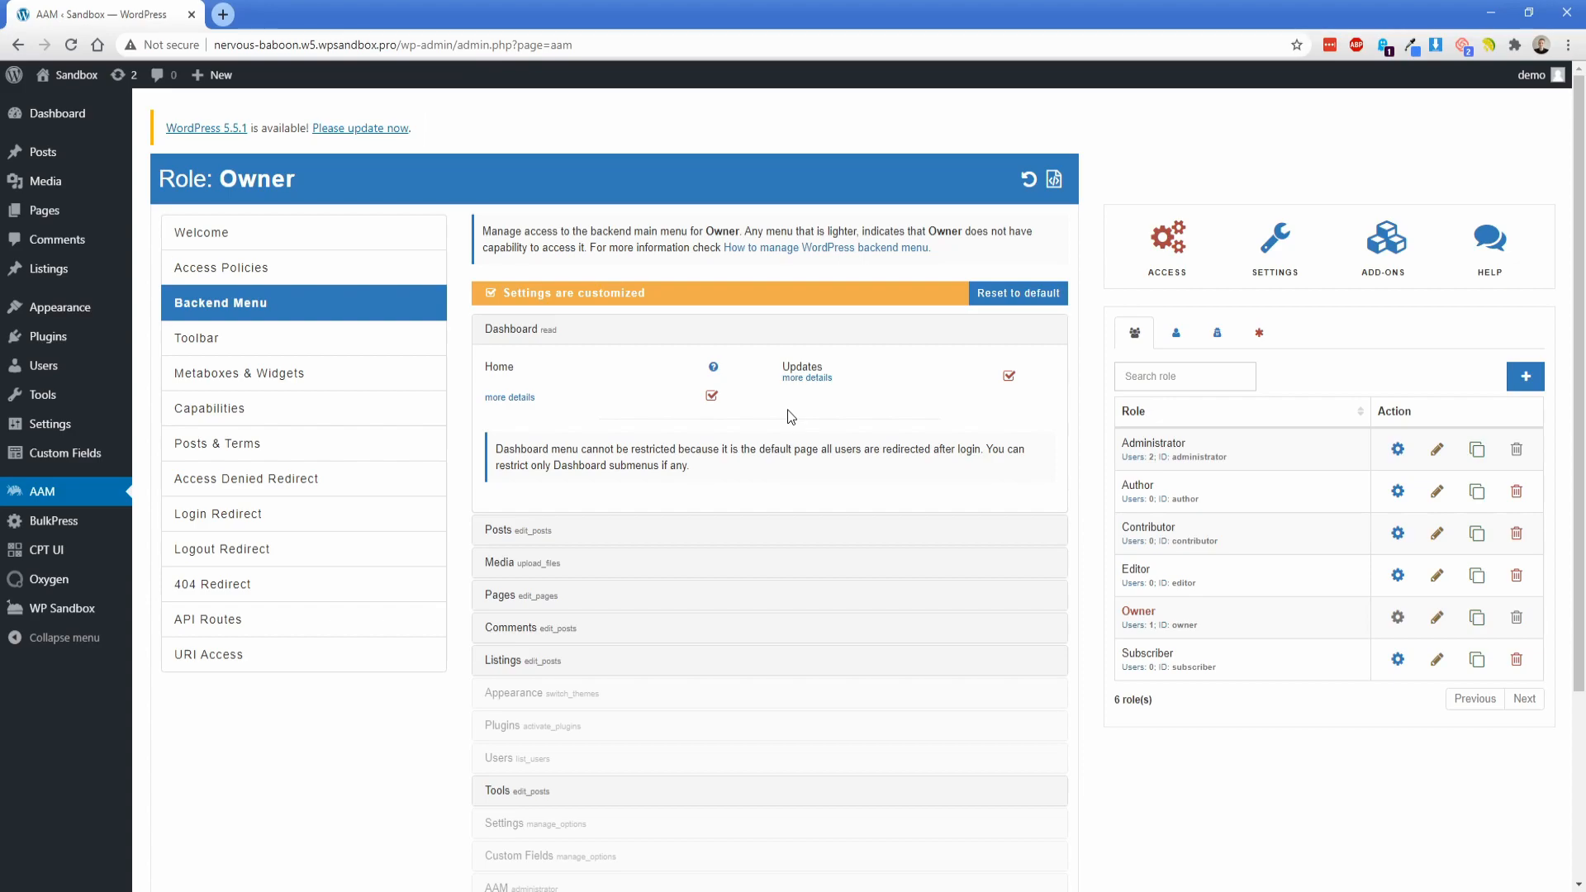
- Restrict the Posts, Media, Pages, Comments, Tools and Oxygen menus for the Owner role
click(497, 529)
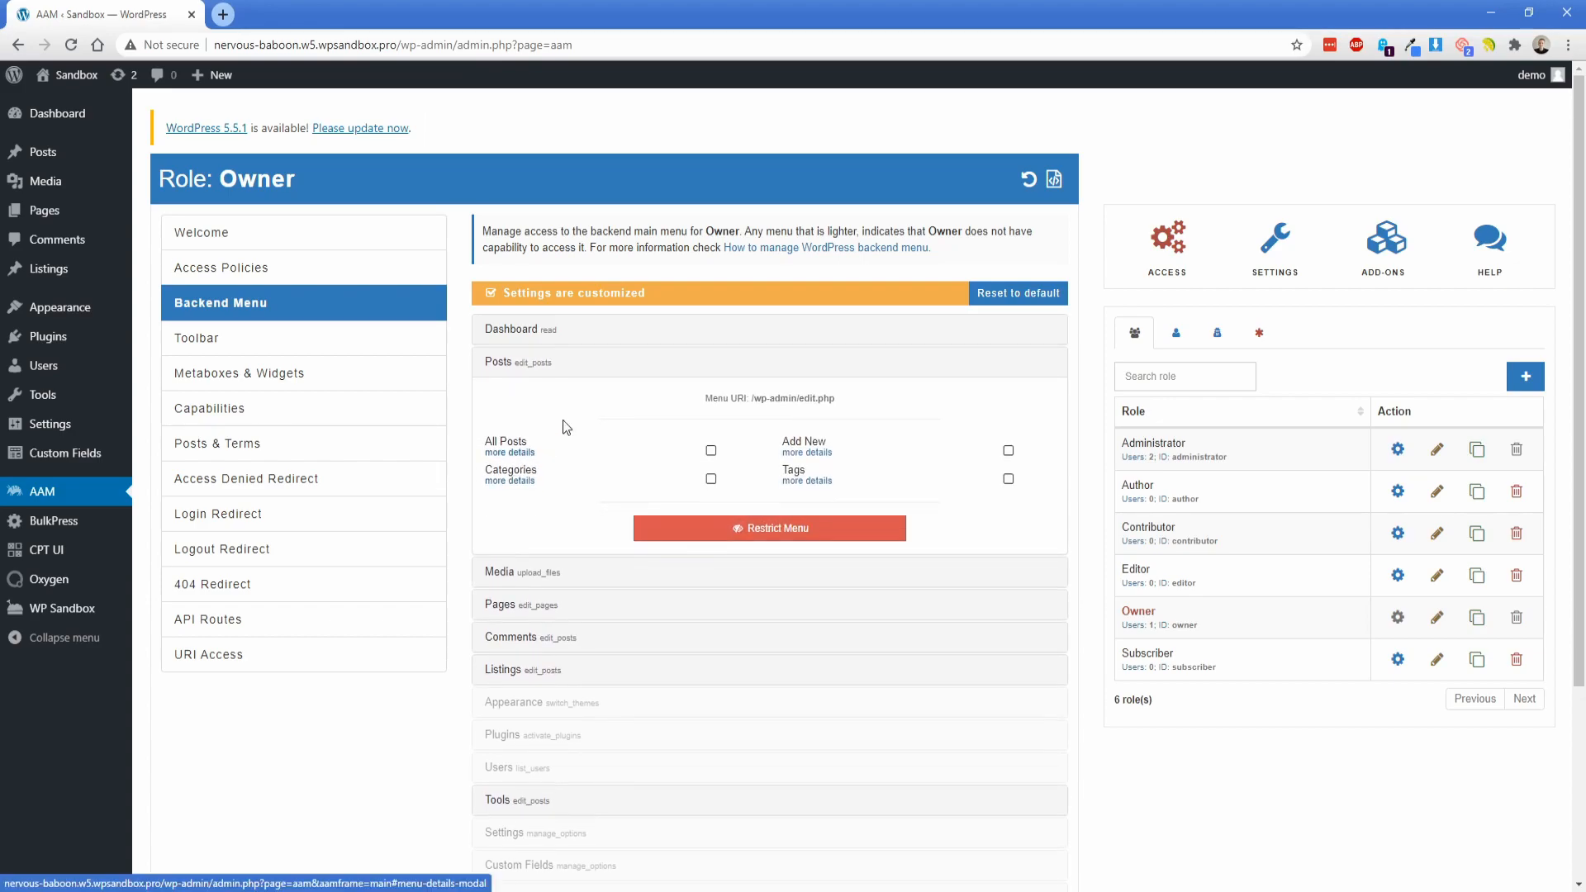
click(769, 528)
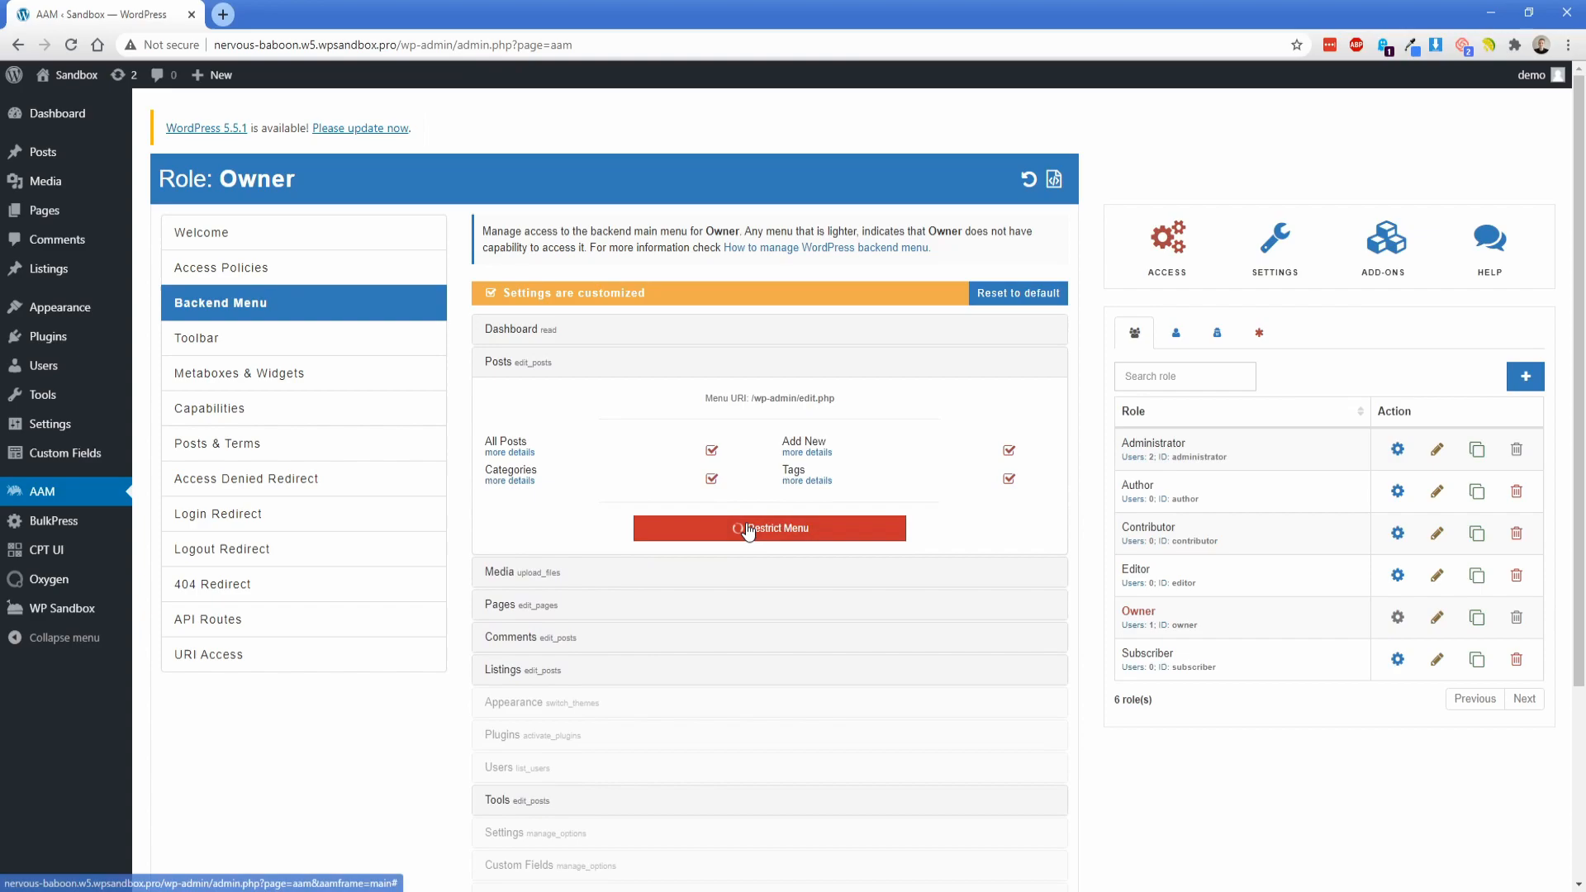
click(770, 528)
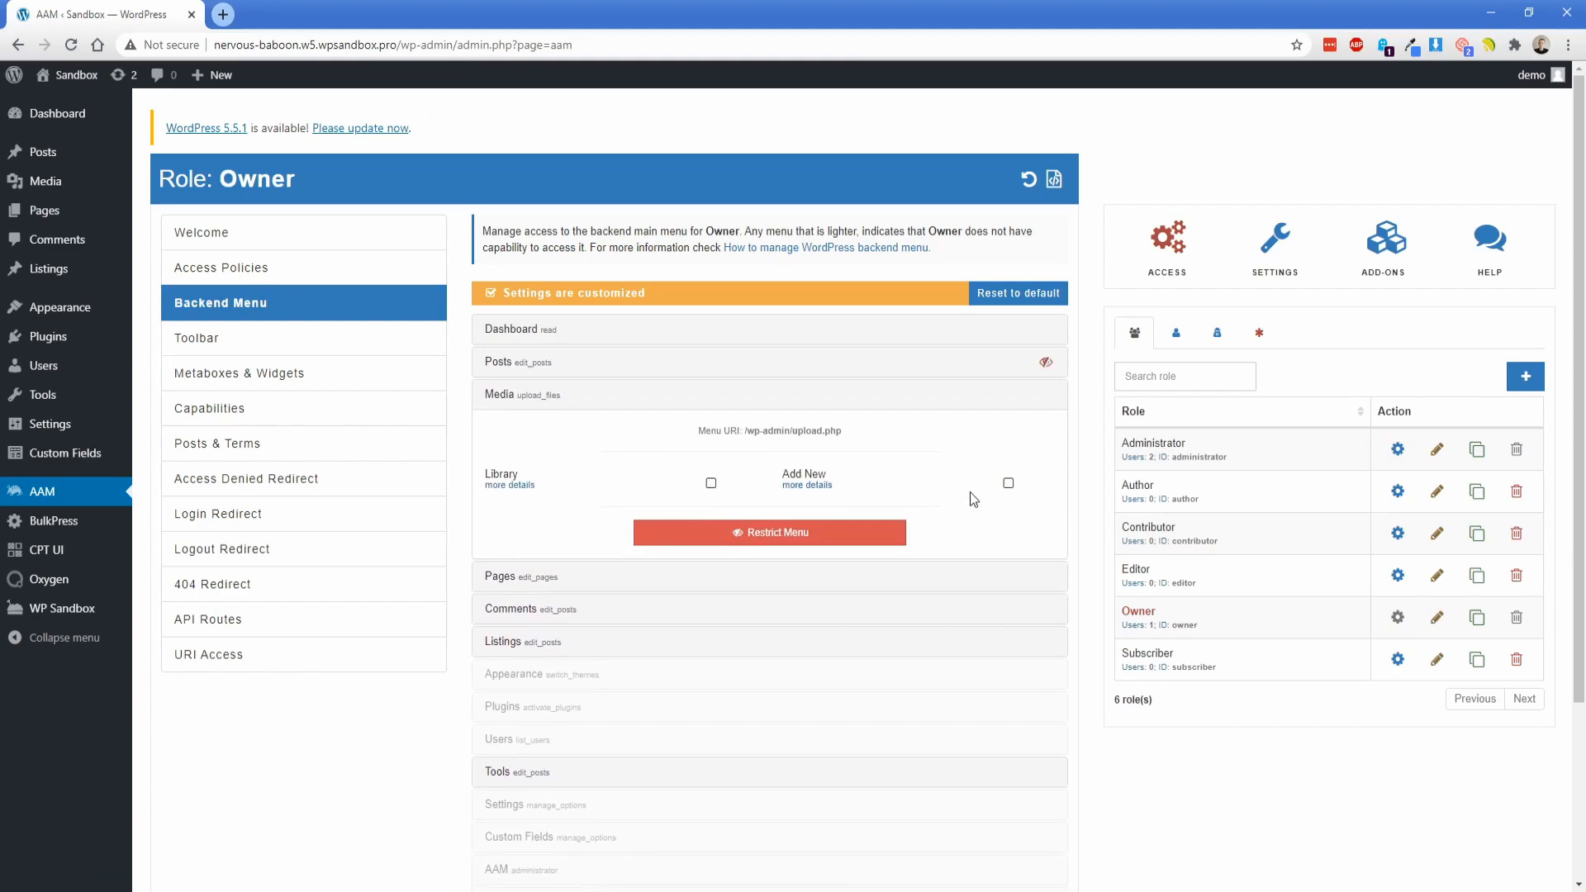
mouse_move(711, 484)
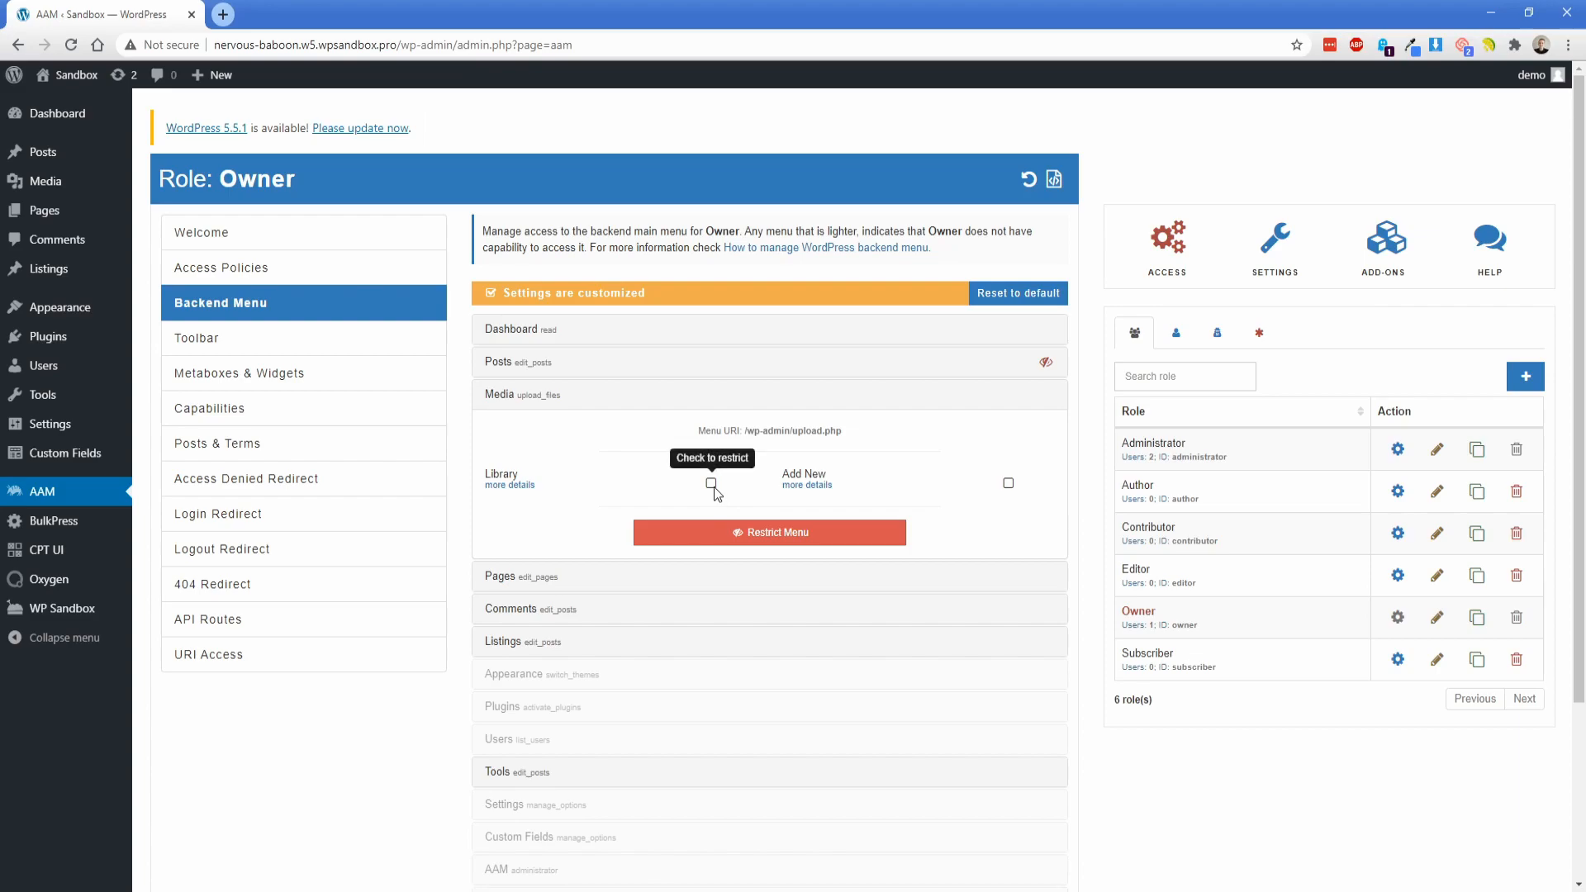
click(710, 483)
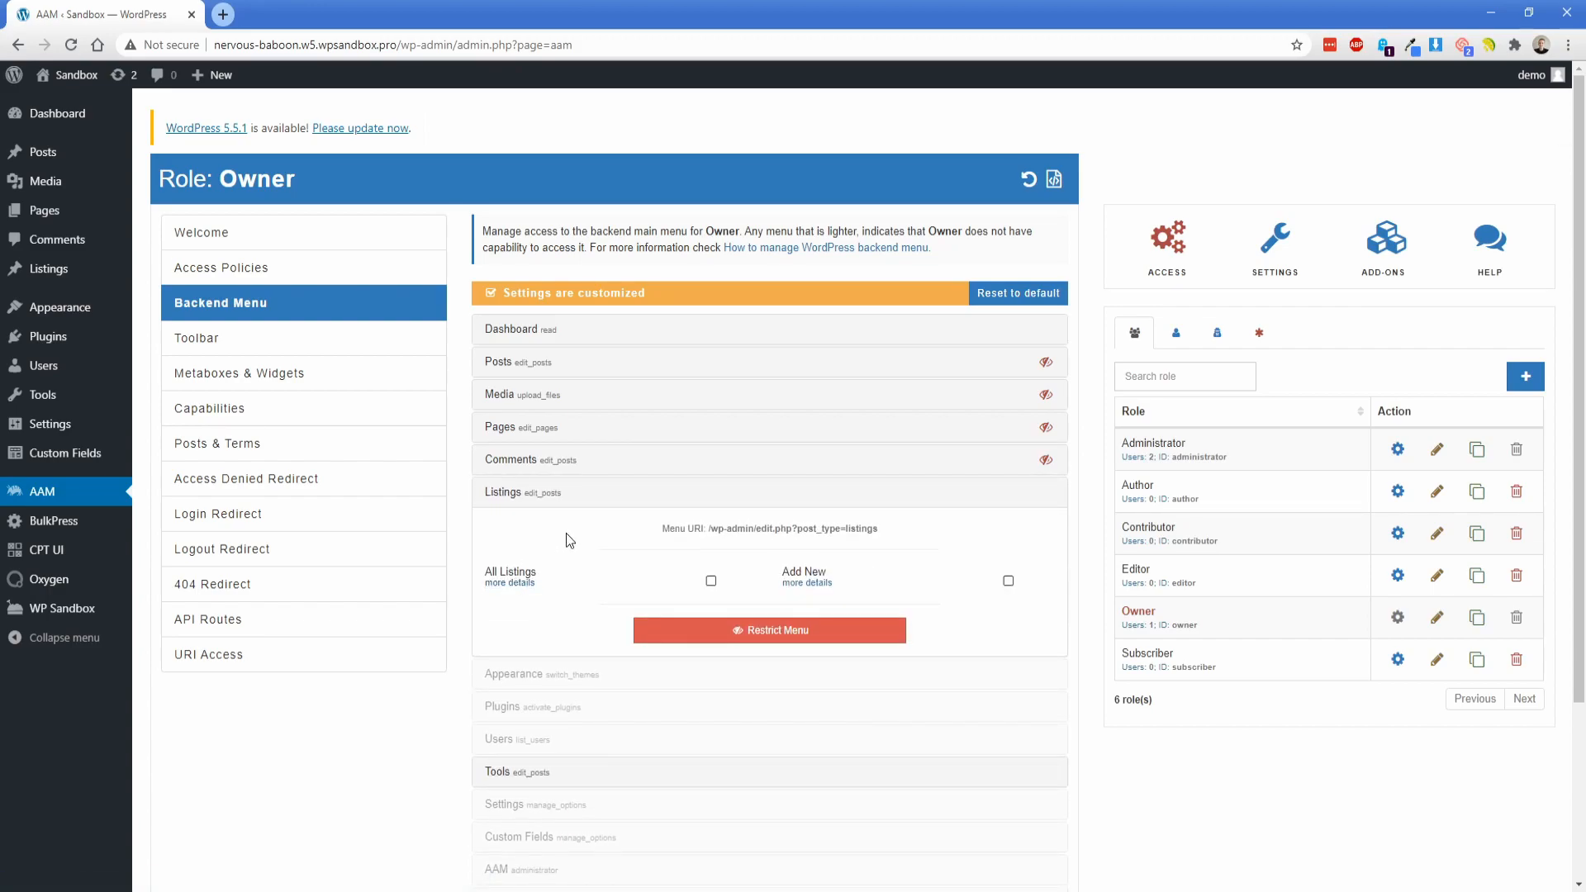
mouse_move(743, 563)
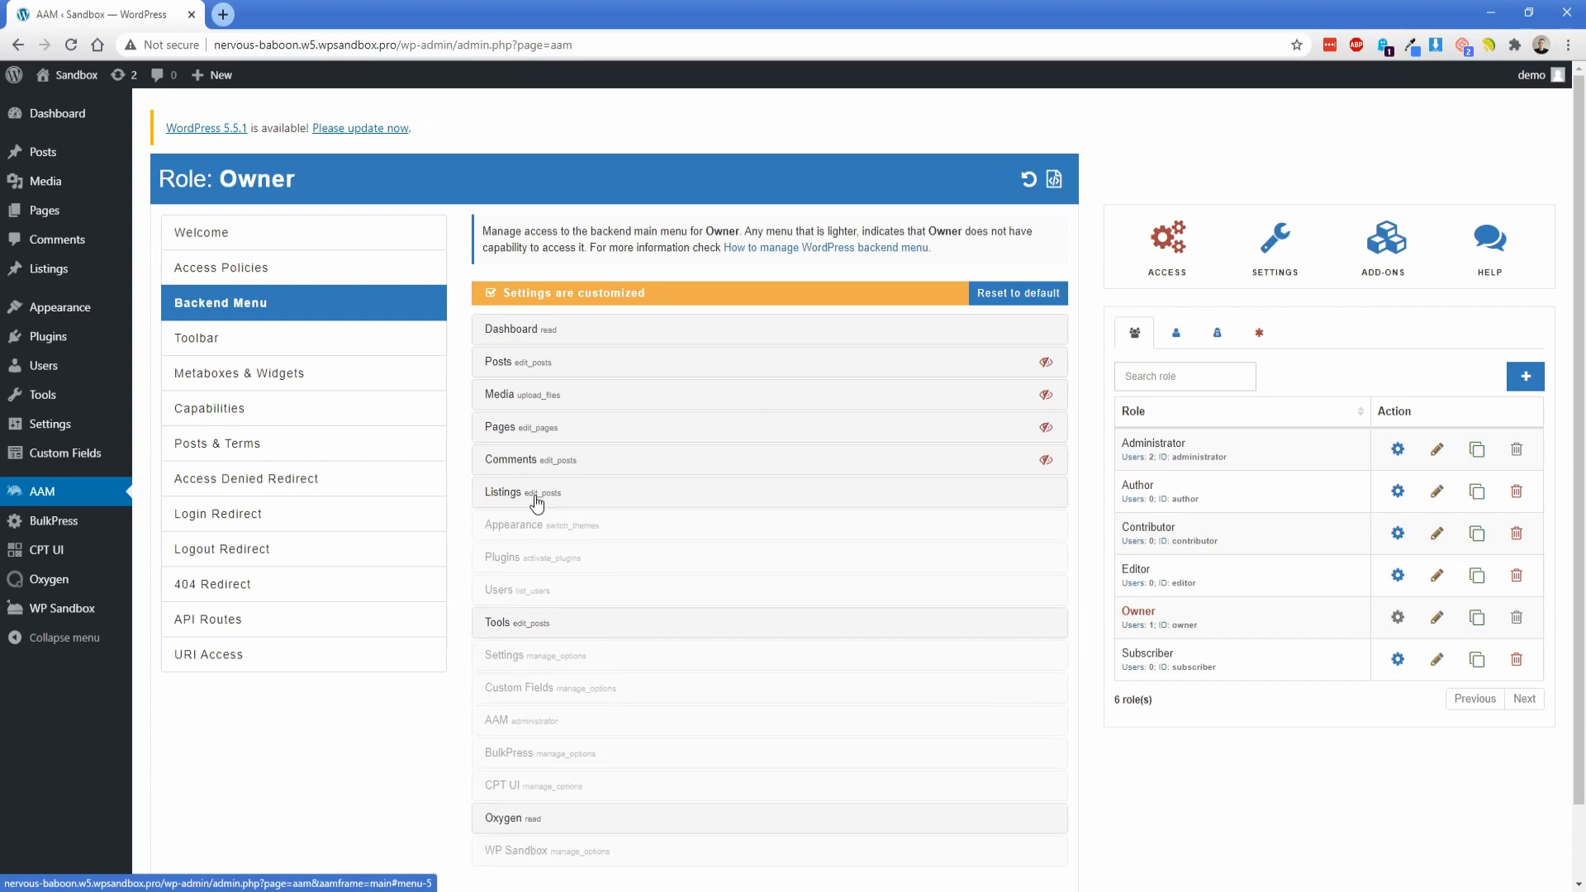
click(496, 622)
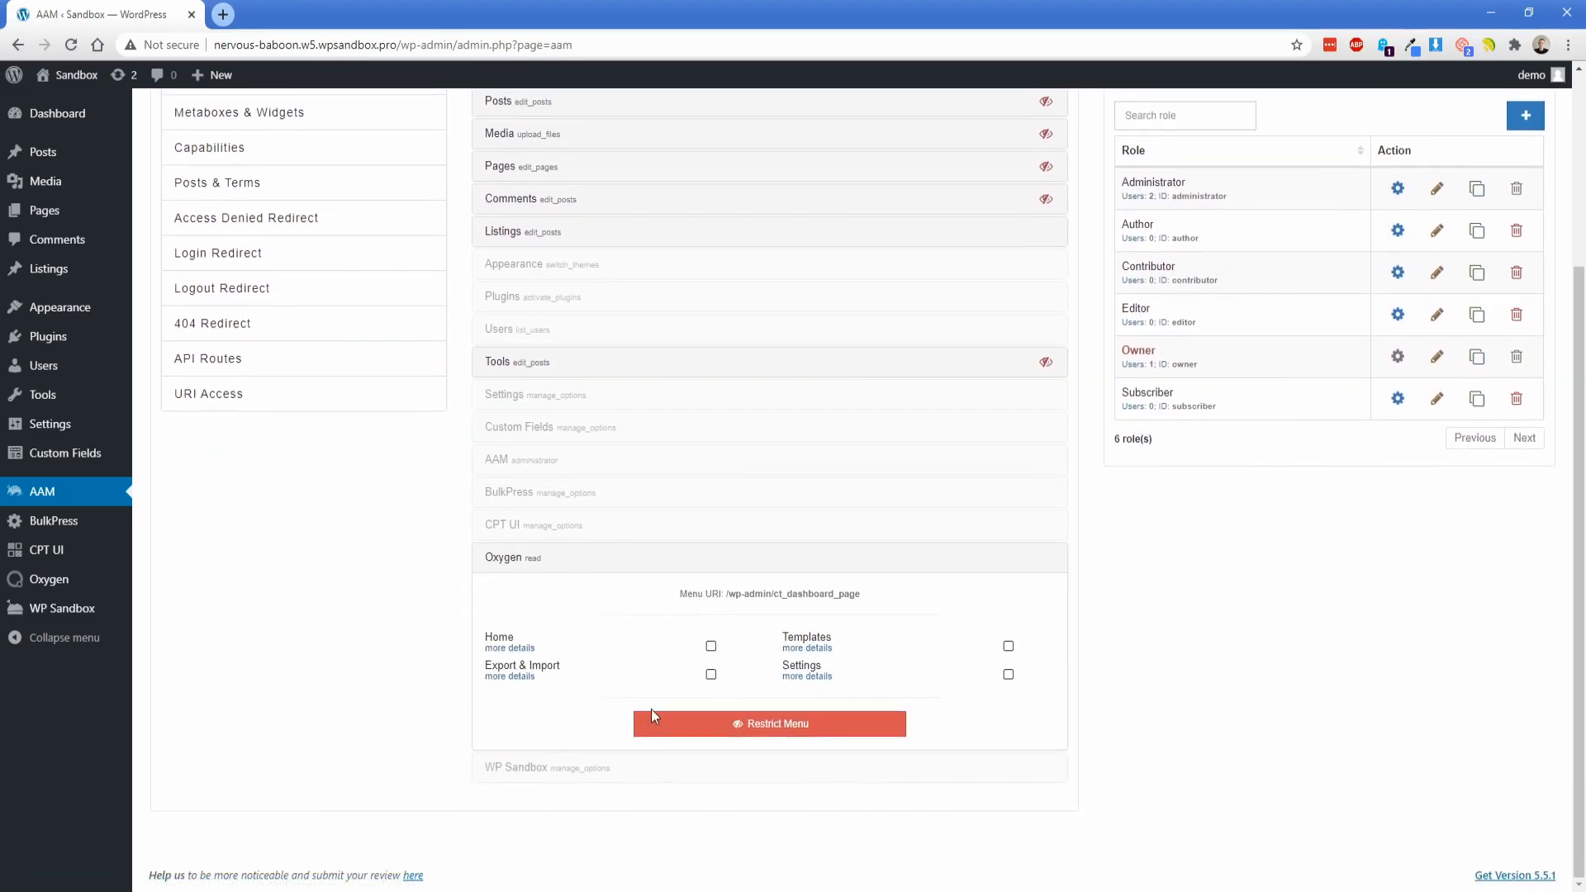
click(770, 723)
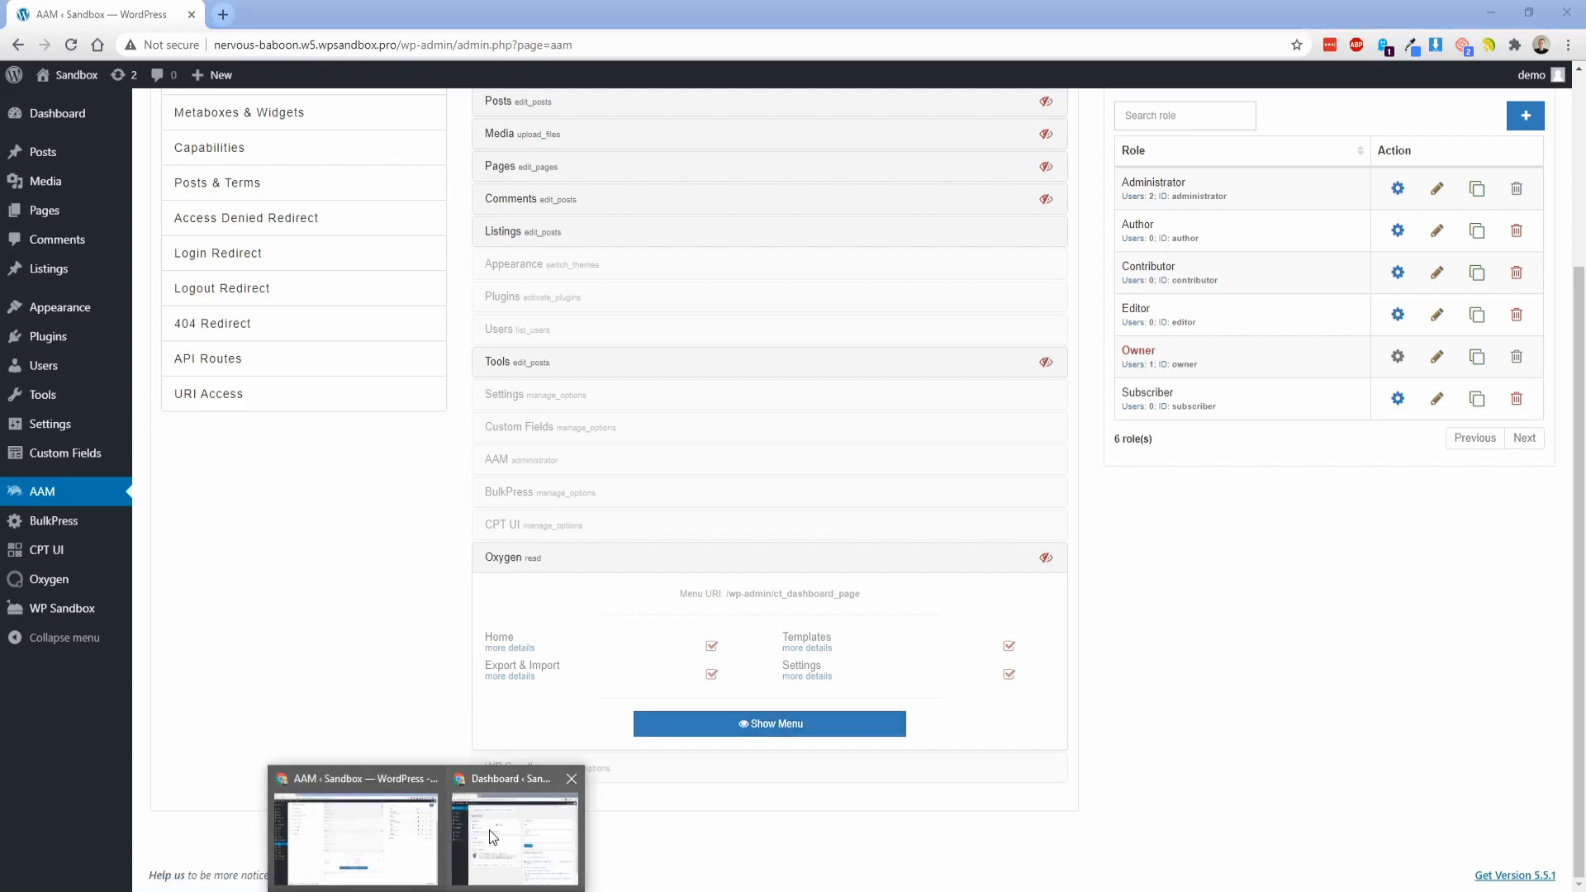
click(493, 837)
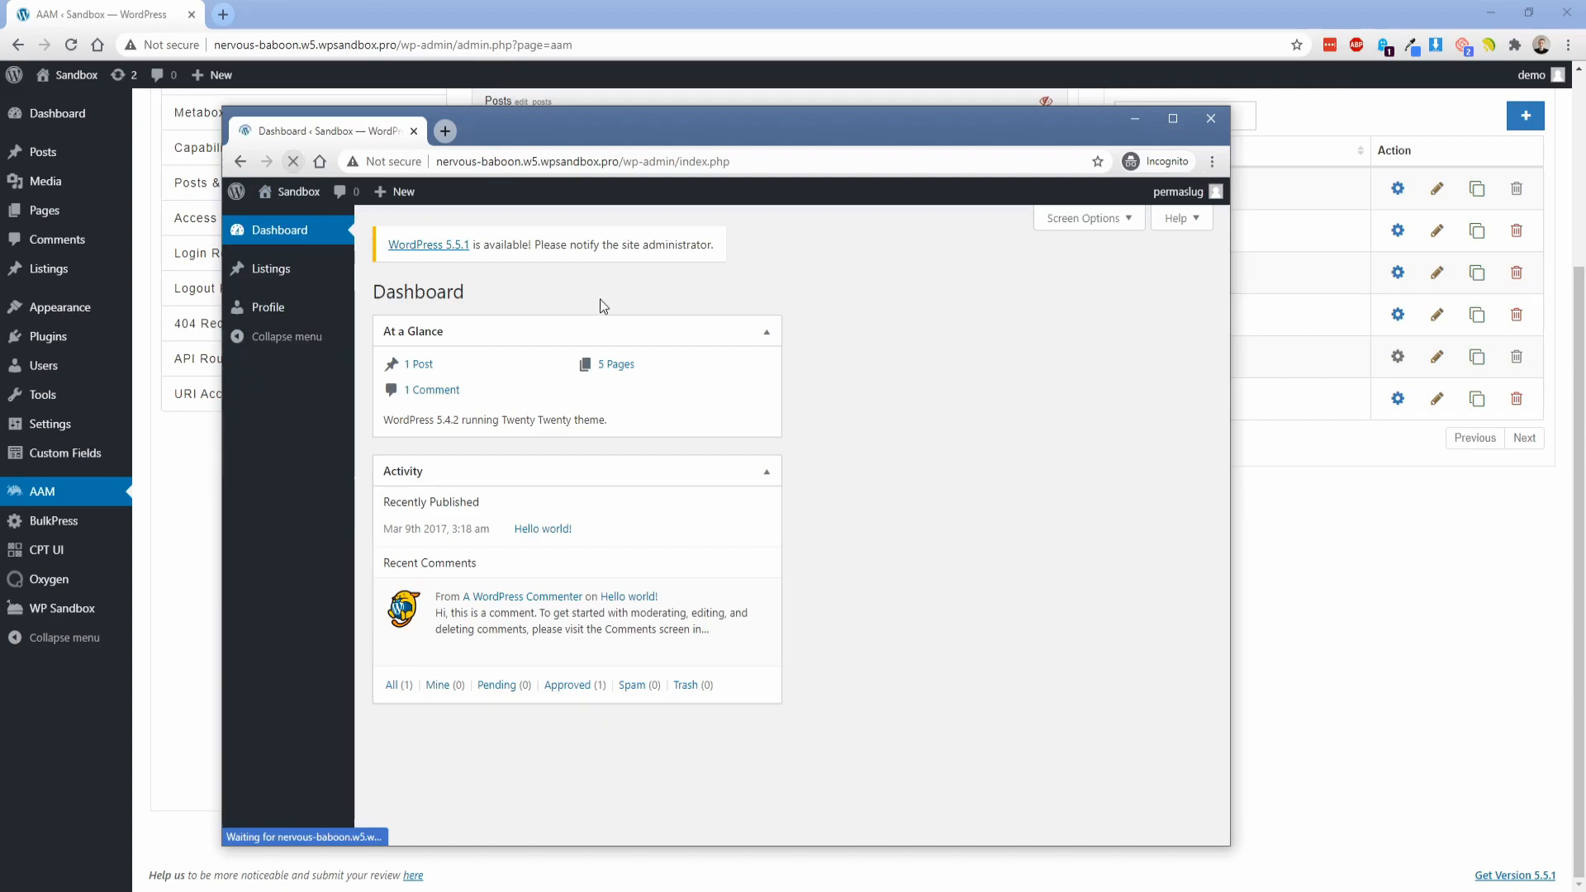
mouse_move(271, 268)
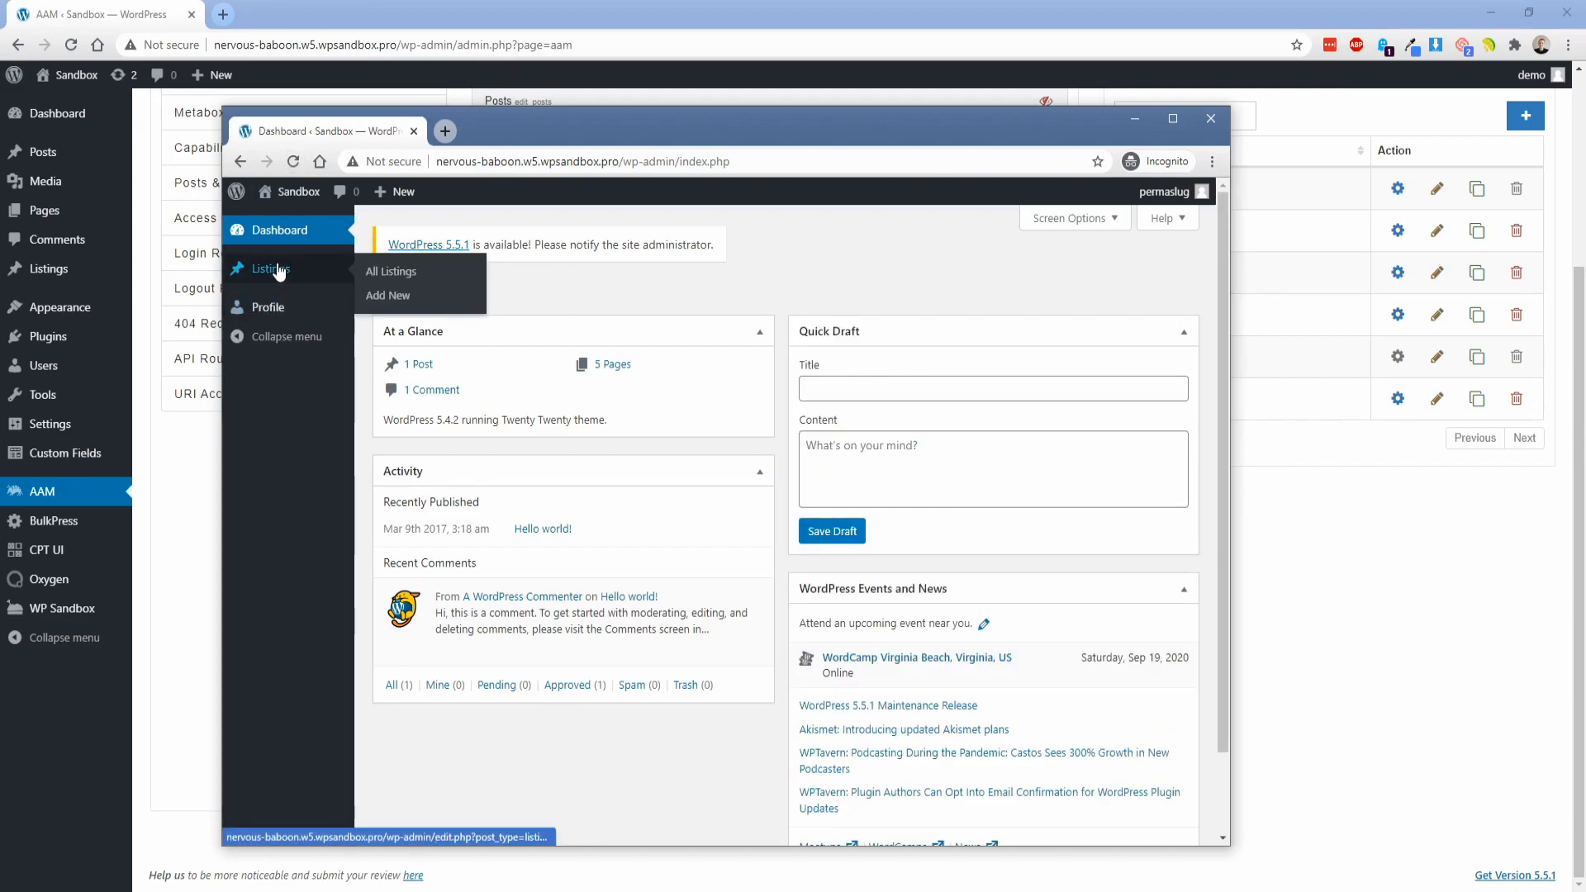
click(390, 271)
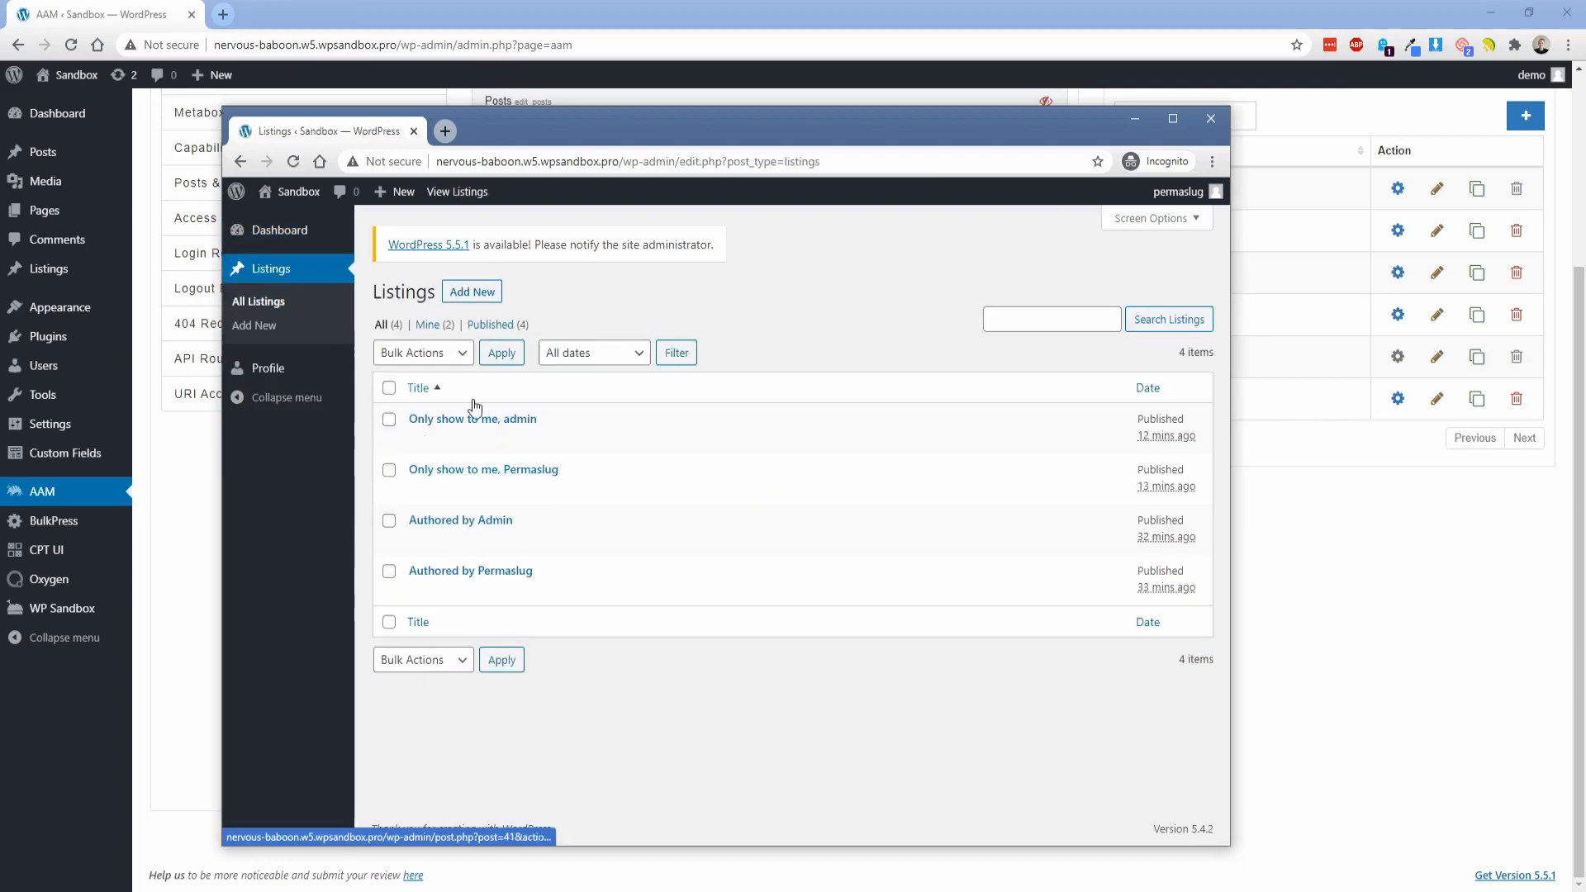
mouse_move(267, 368)
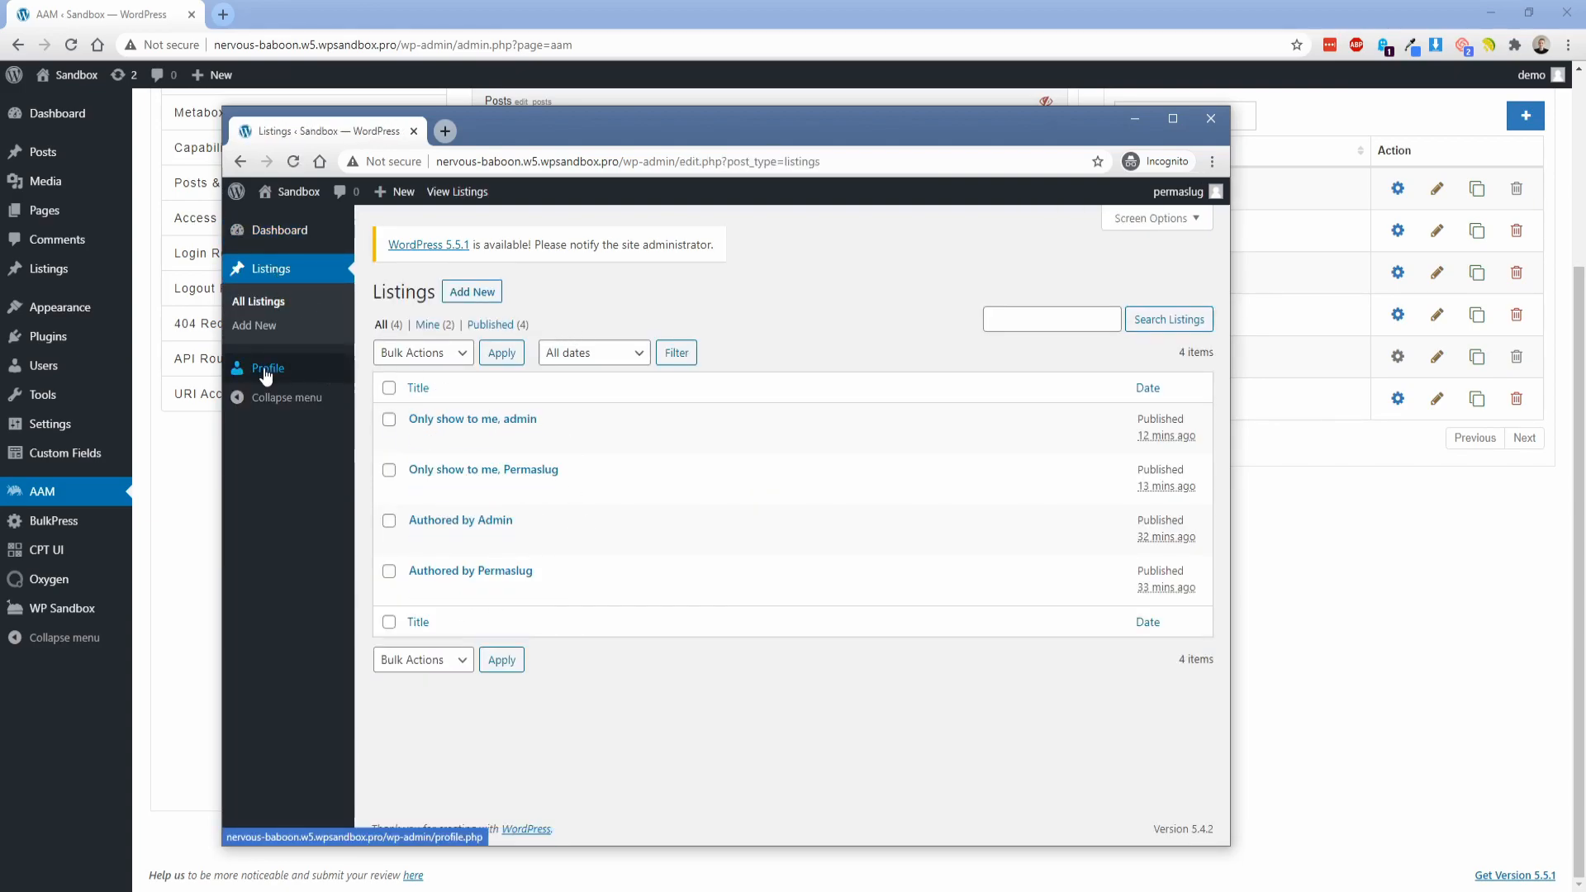
click(279, 229)
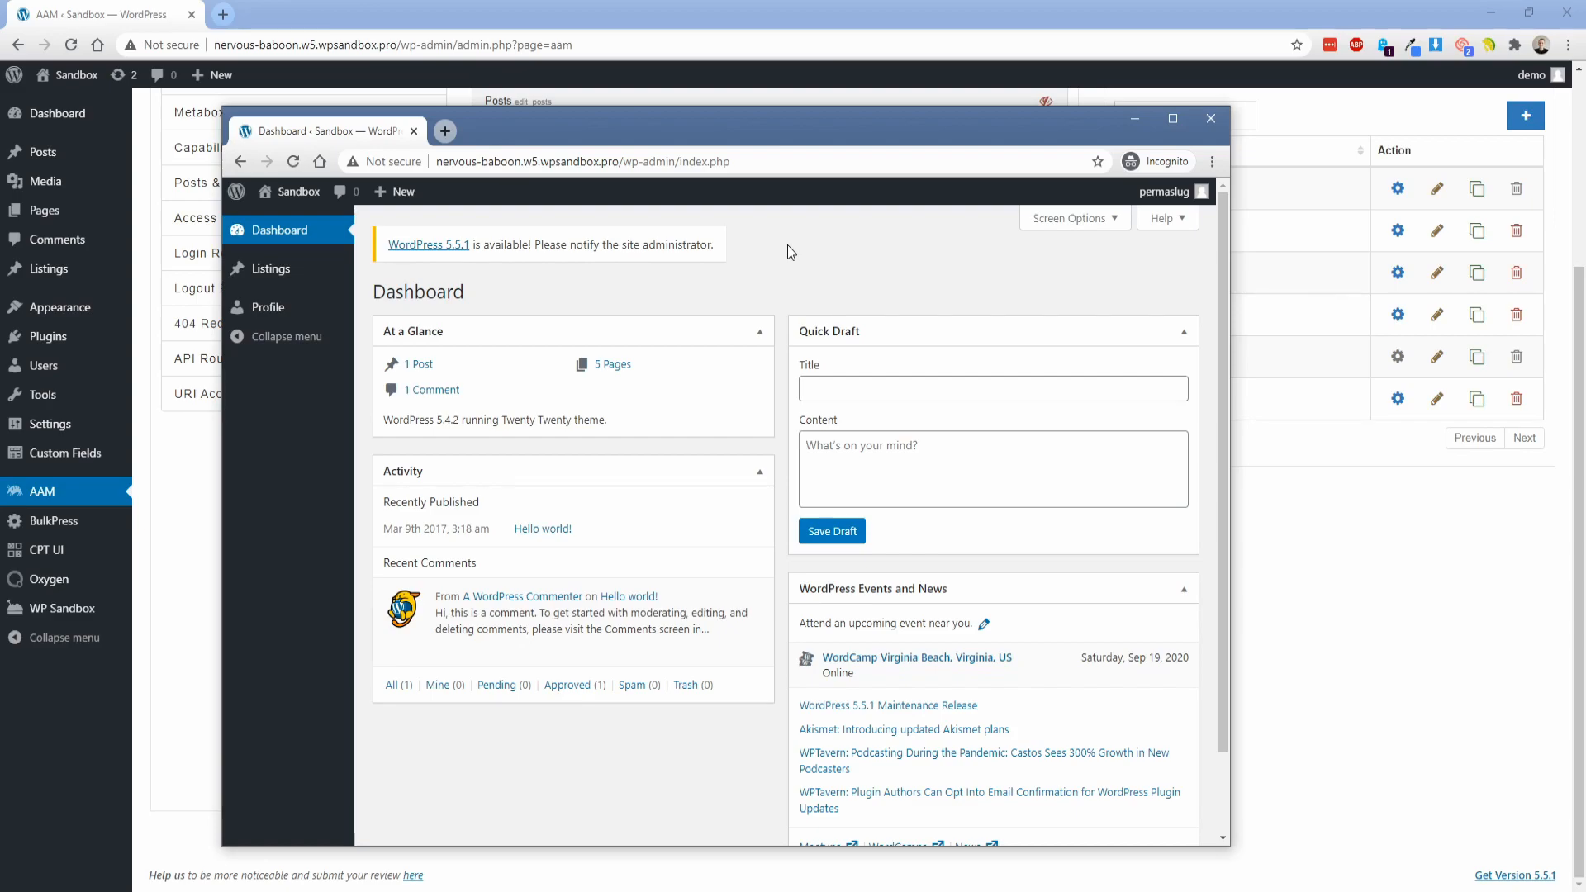
click(238, 191)
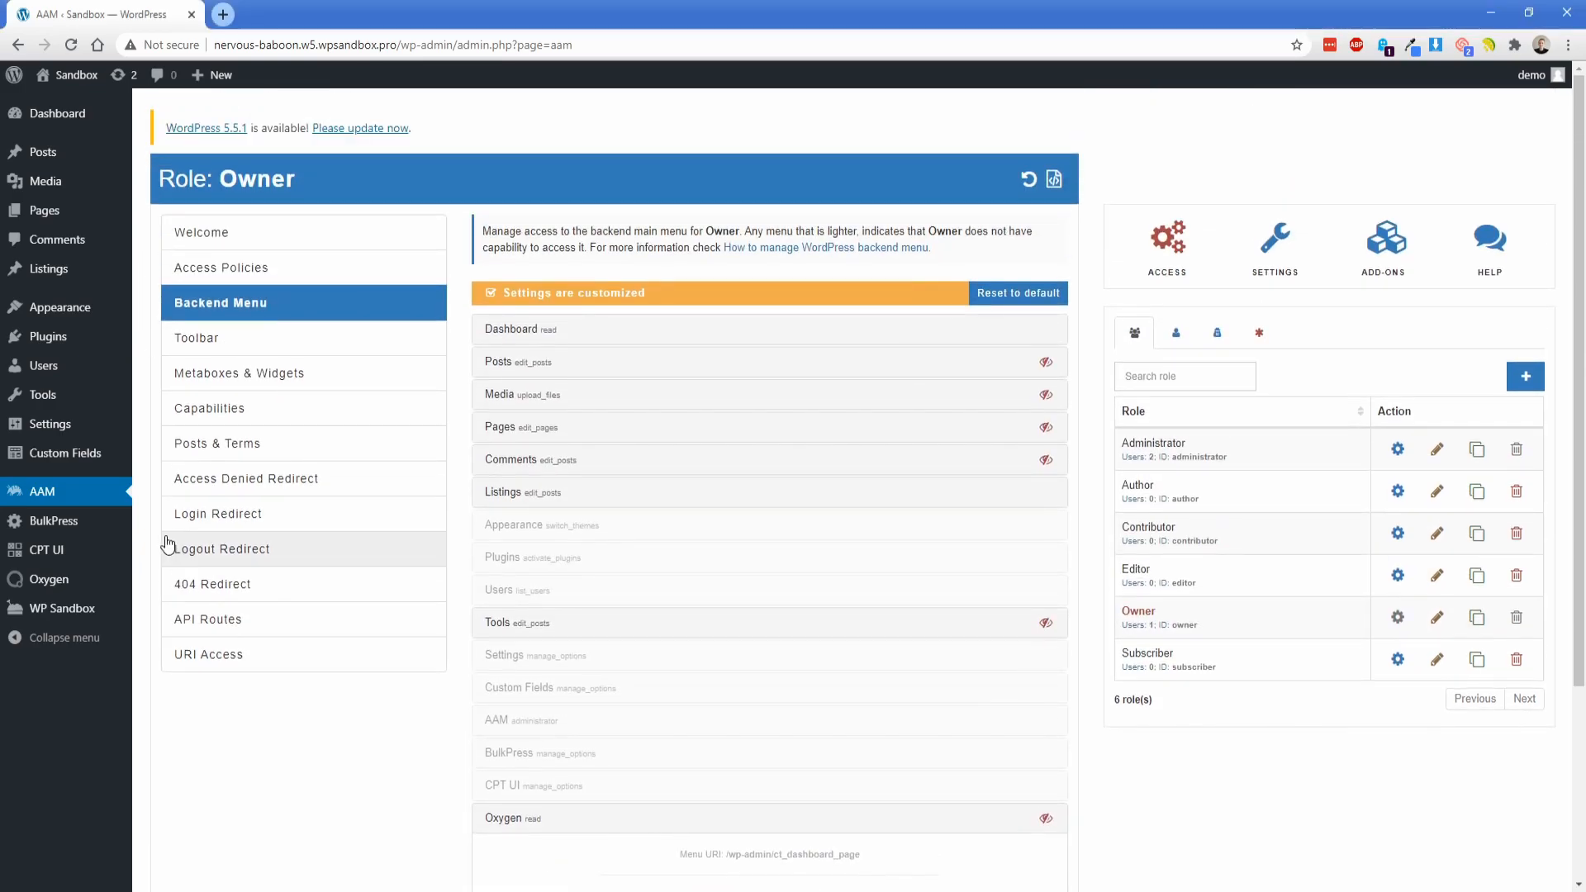
- In the Owner's AAM Toolbar settings, hide Manager Access and the WordPress update notice
click(199, 338)
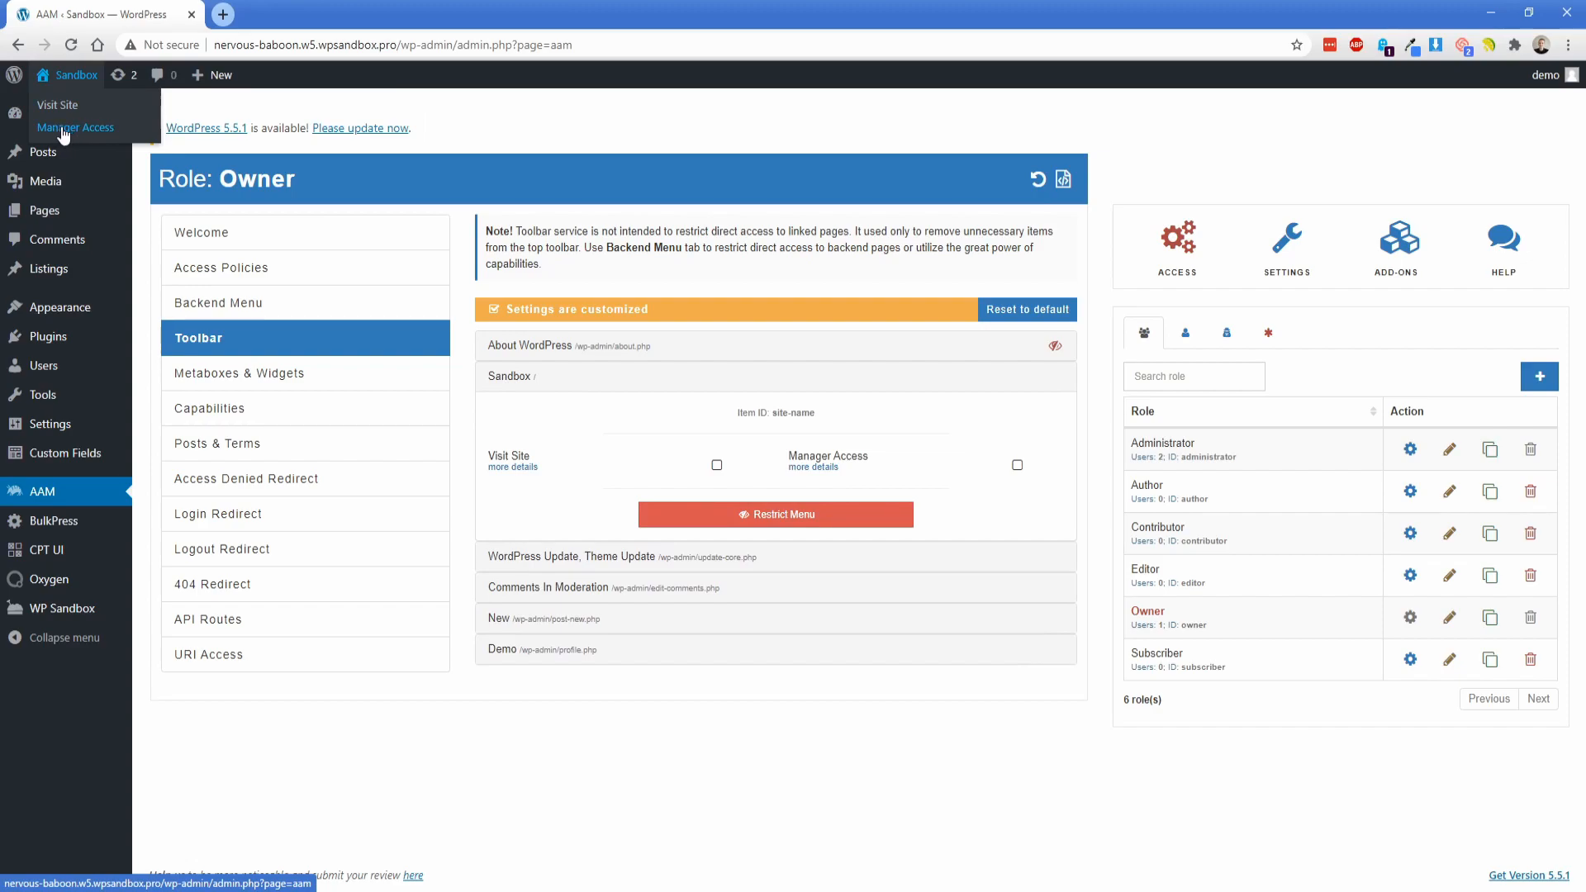
mouse_move(1017, 468)
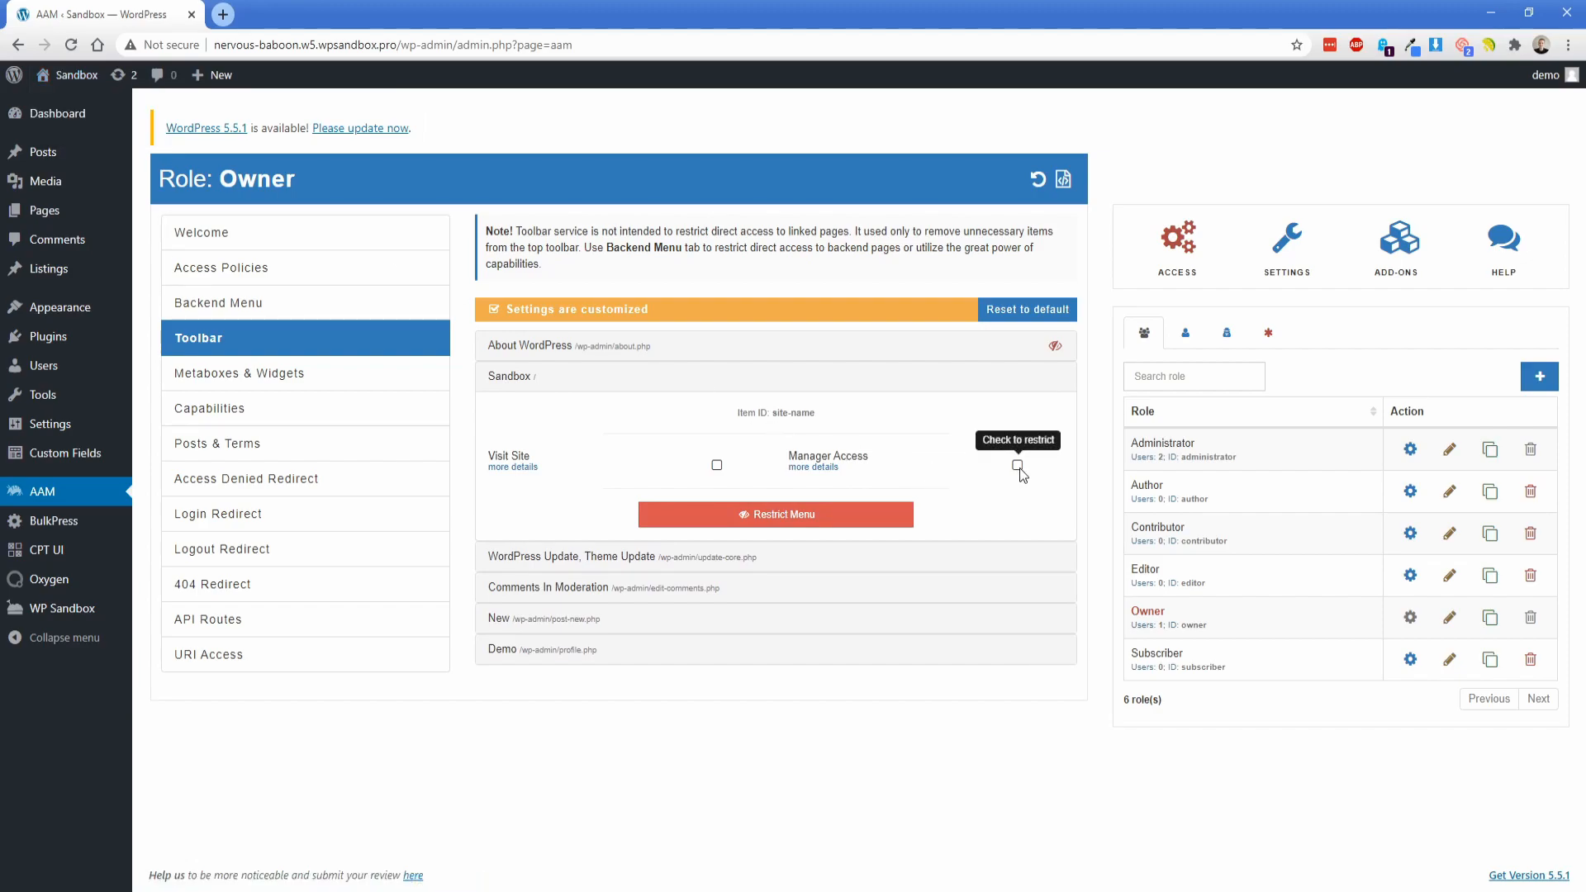
click(1014, 467)
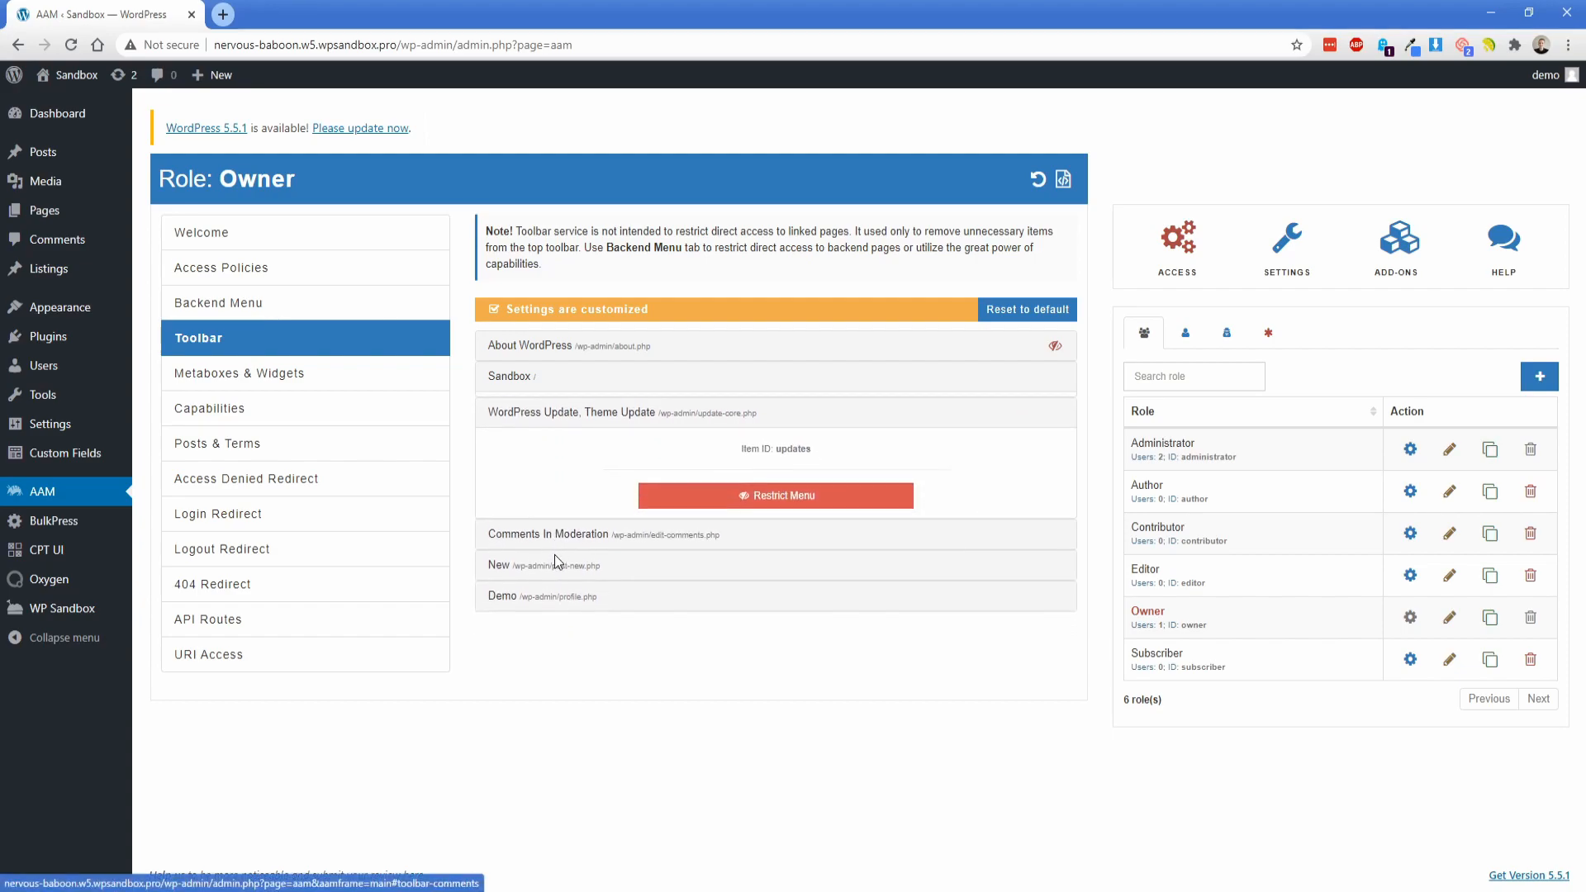
click(775, 496)
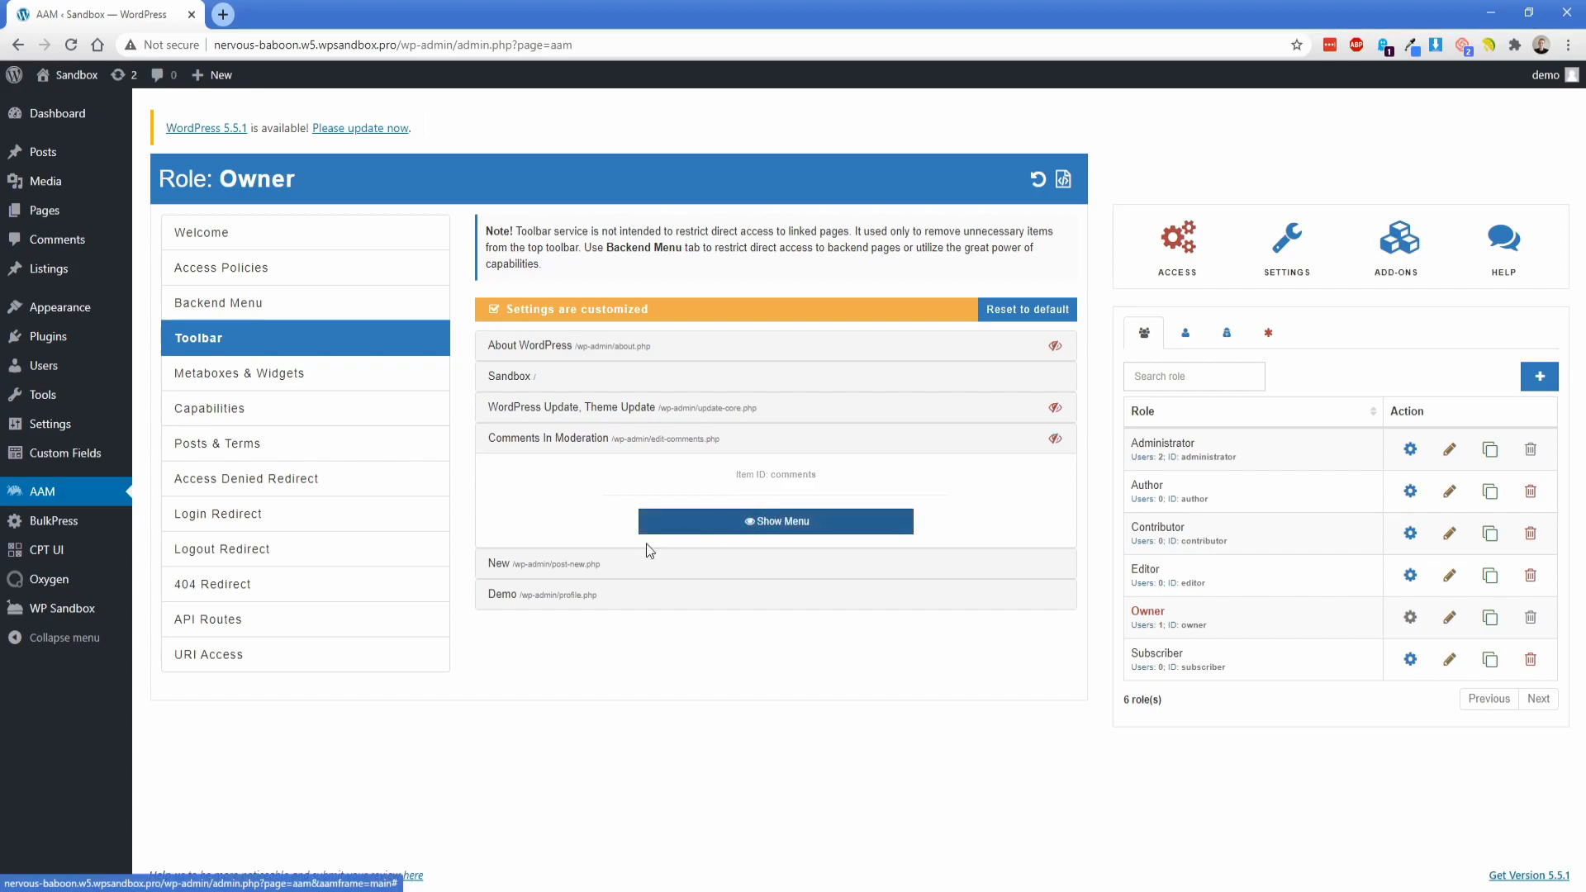
- Hide the New toolbar sub-items like Post, check the account menu, then switch to Permaslug's window
click(542, 563)
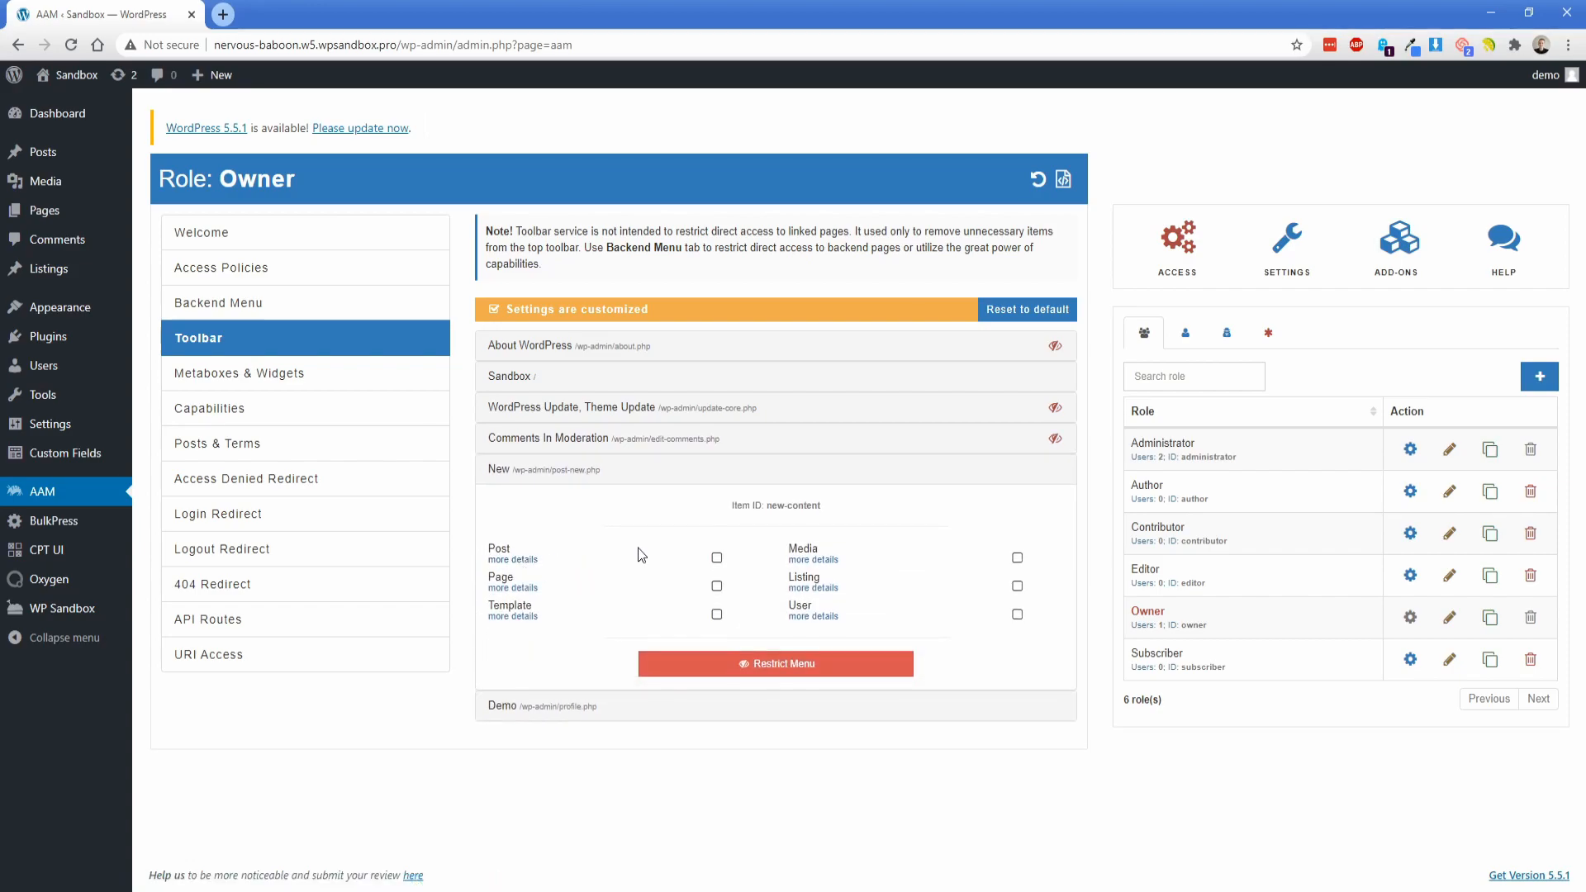
click(716, 558)
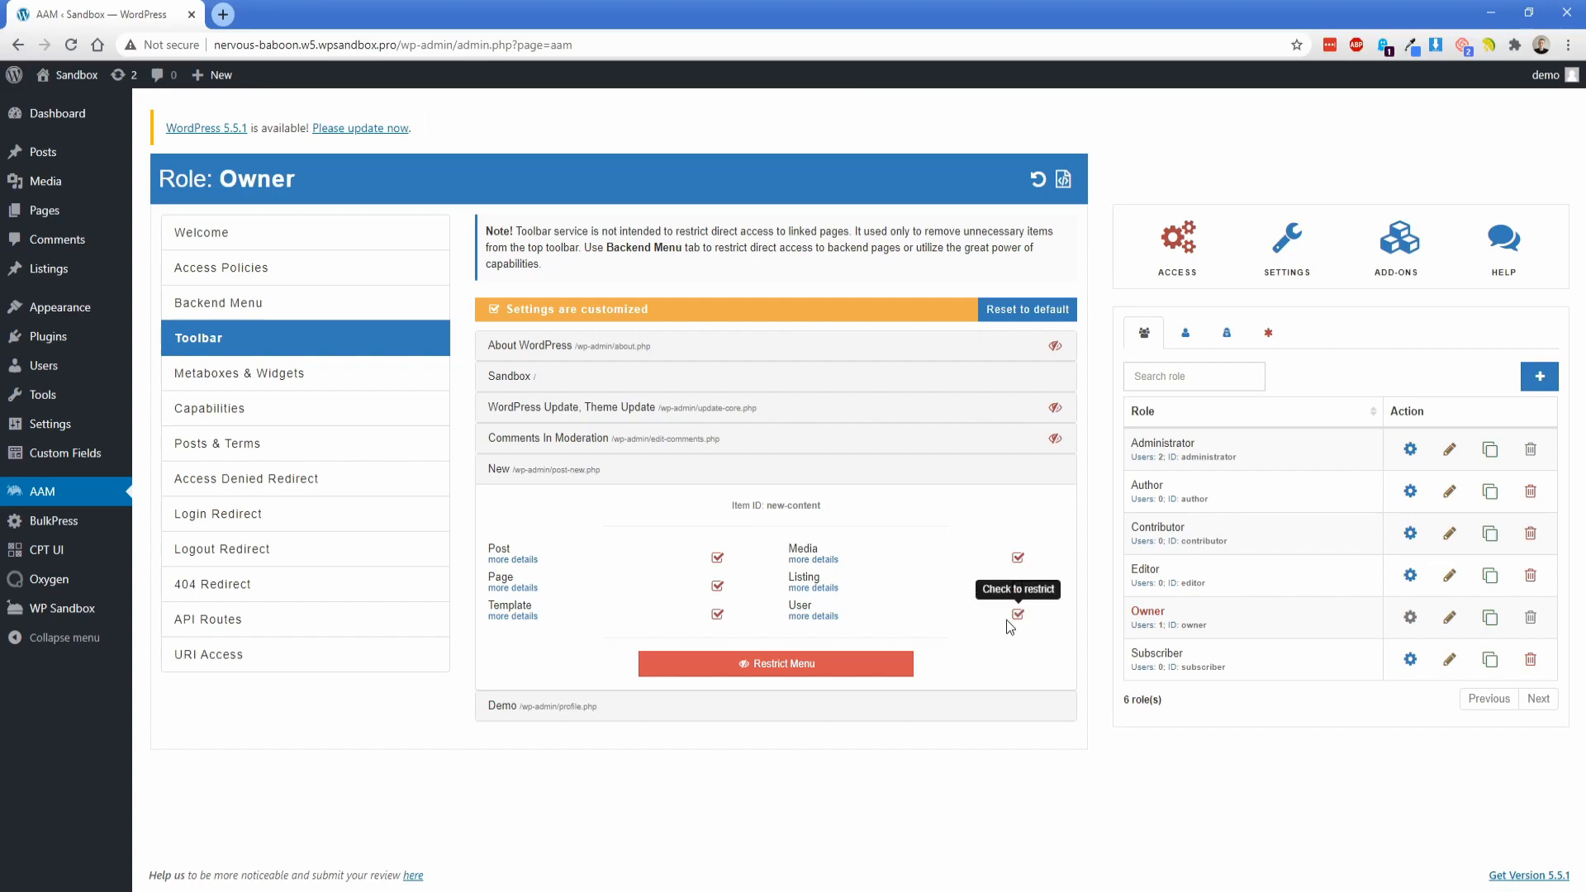
click(1016, 586)
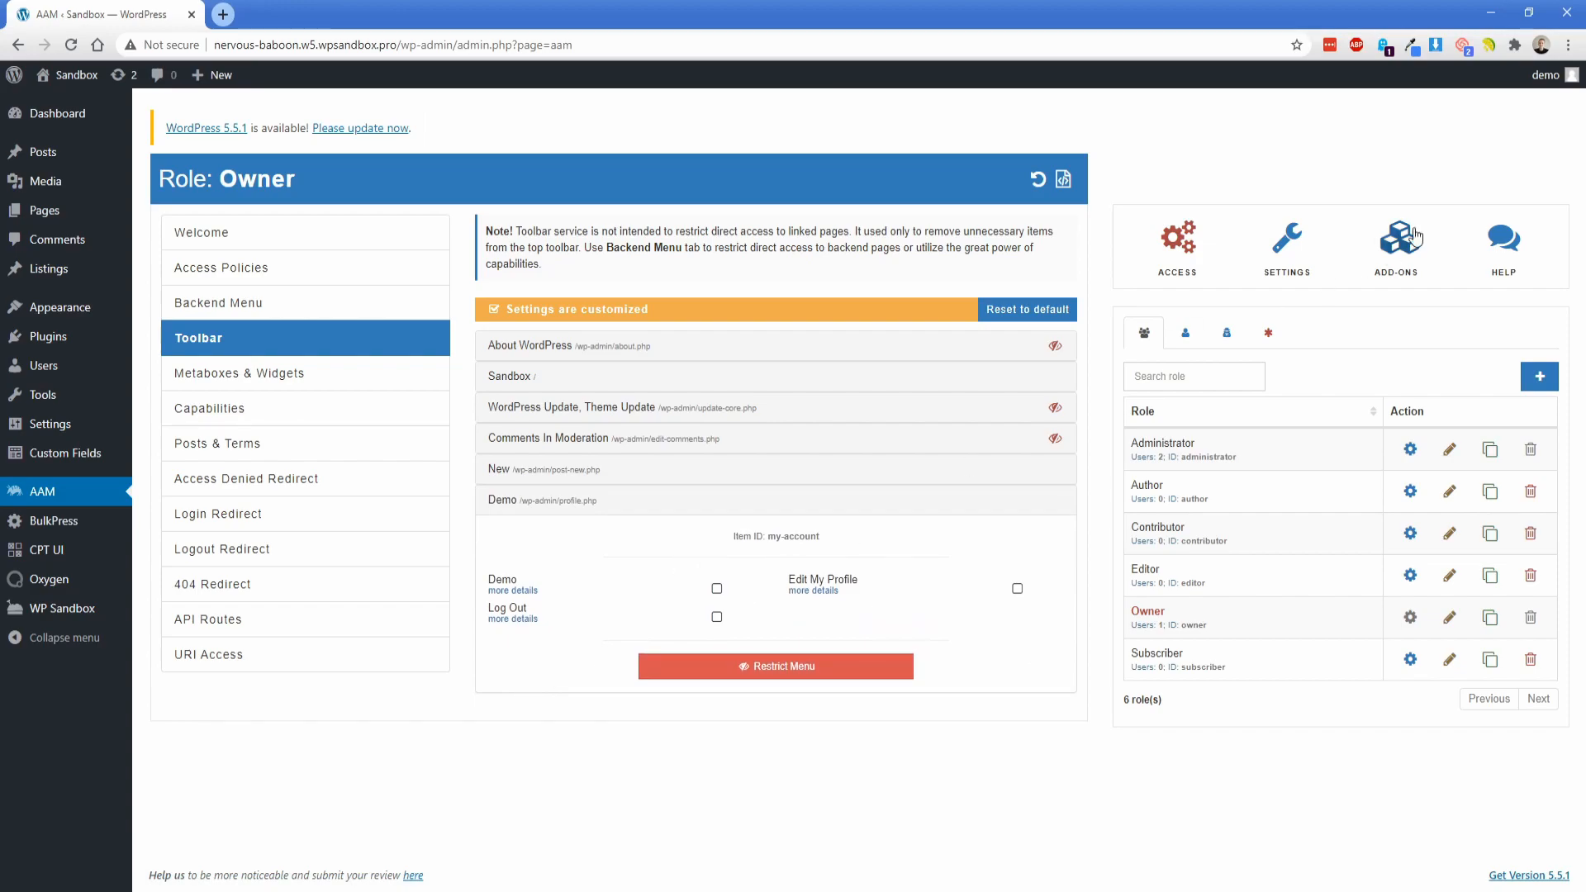
click(1548, 76)
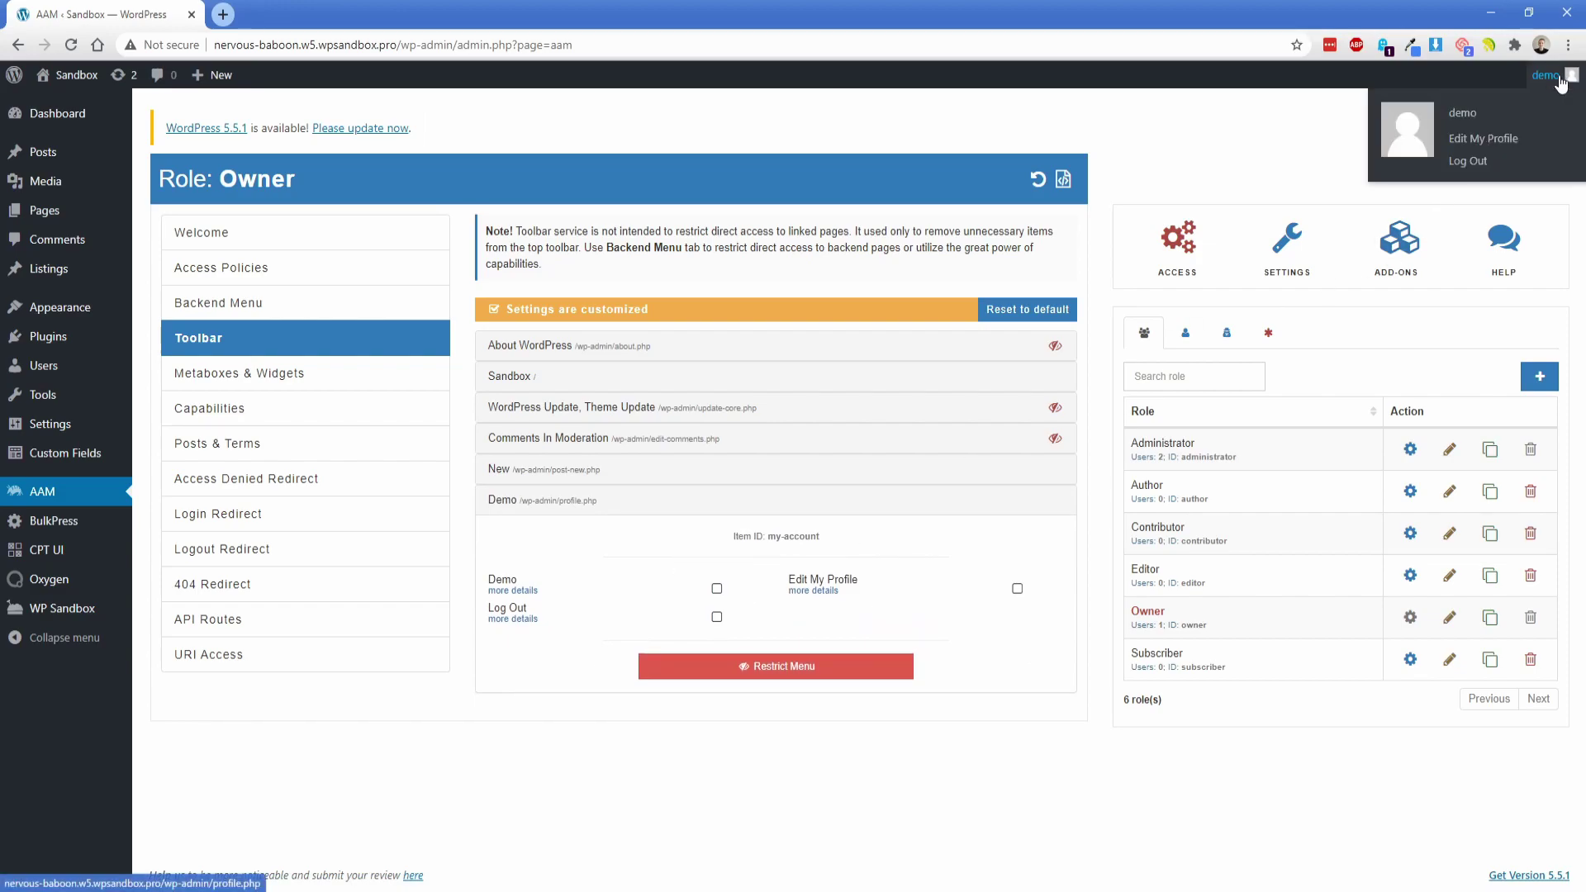
mouse_move(1466, 118)
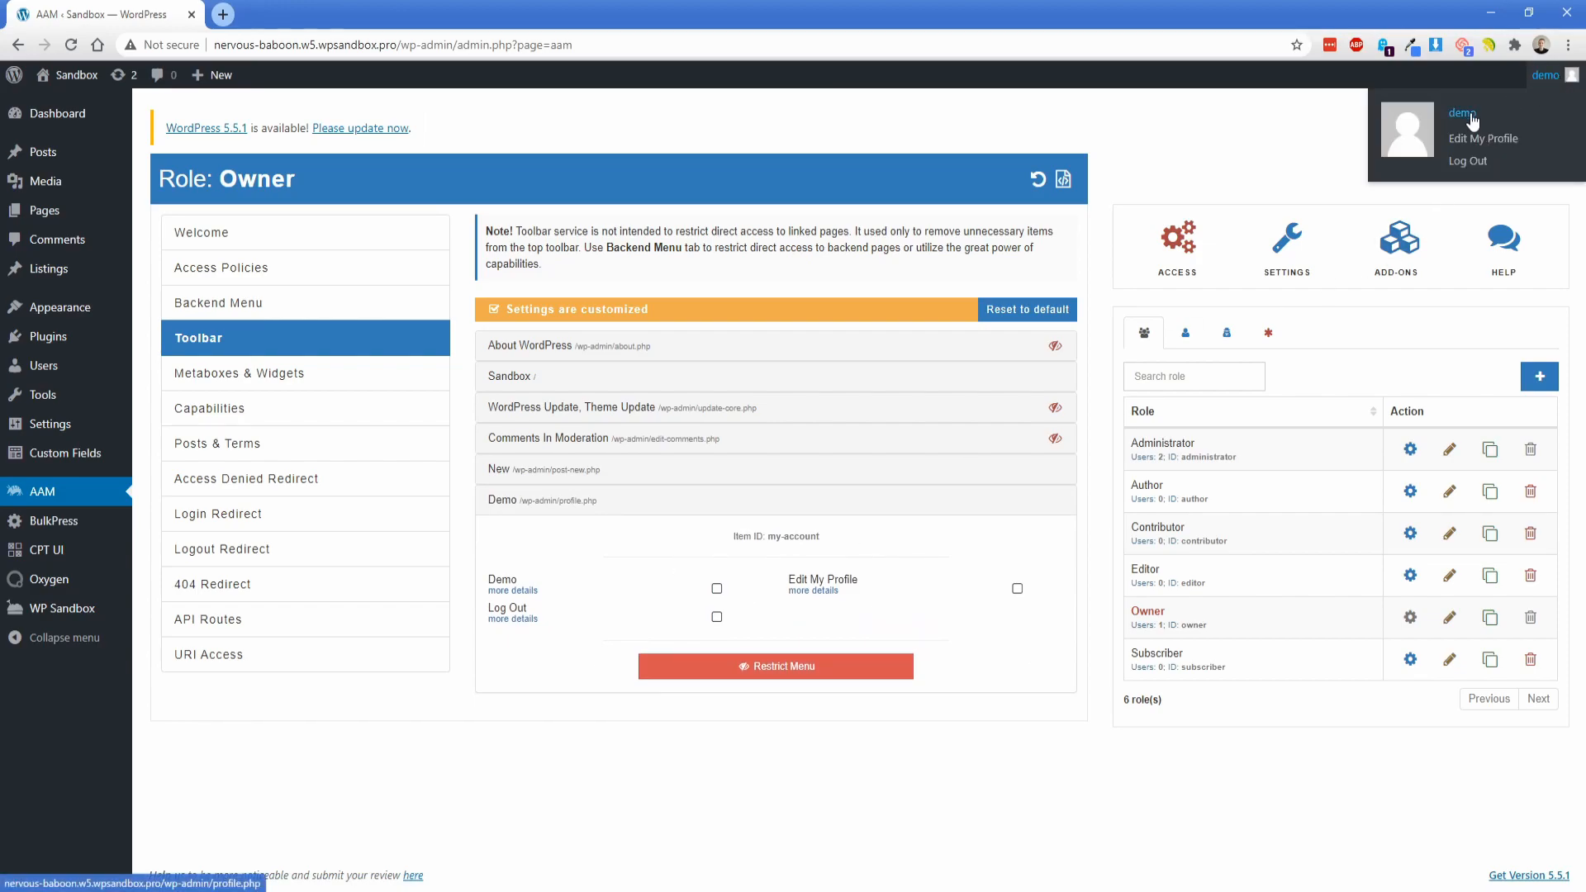
mouse_move(1483, 142)
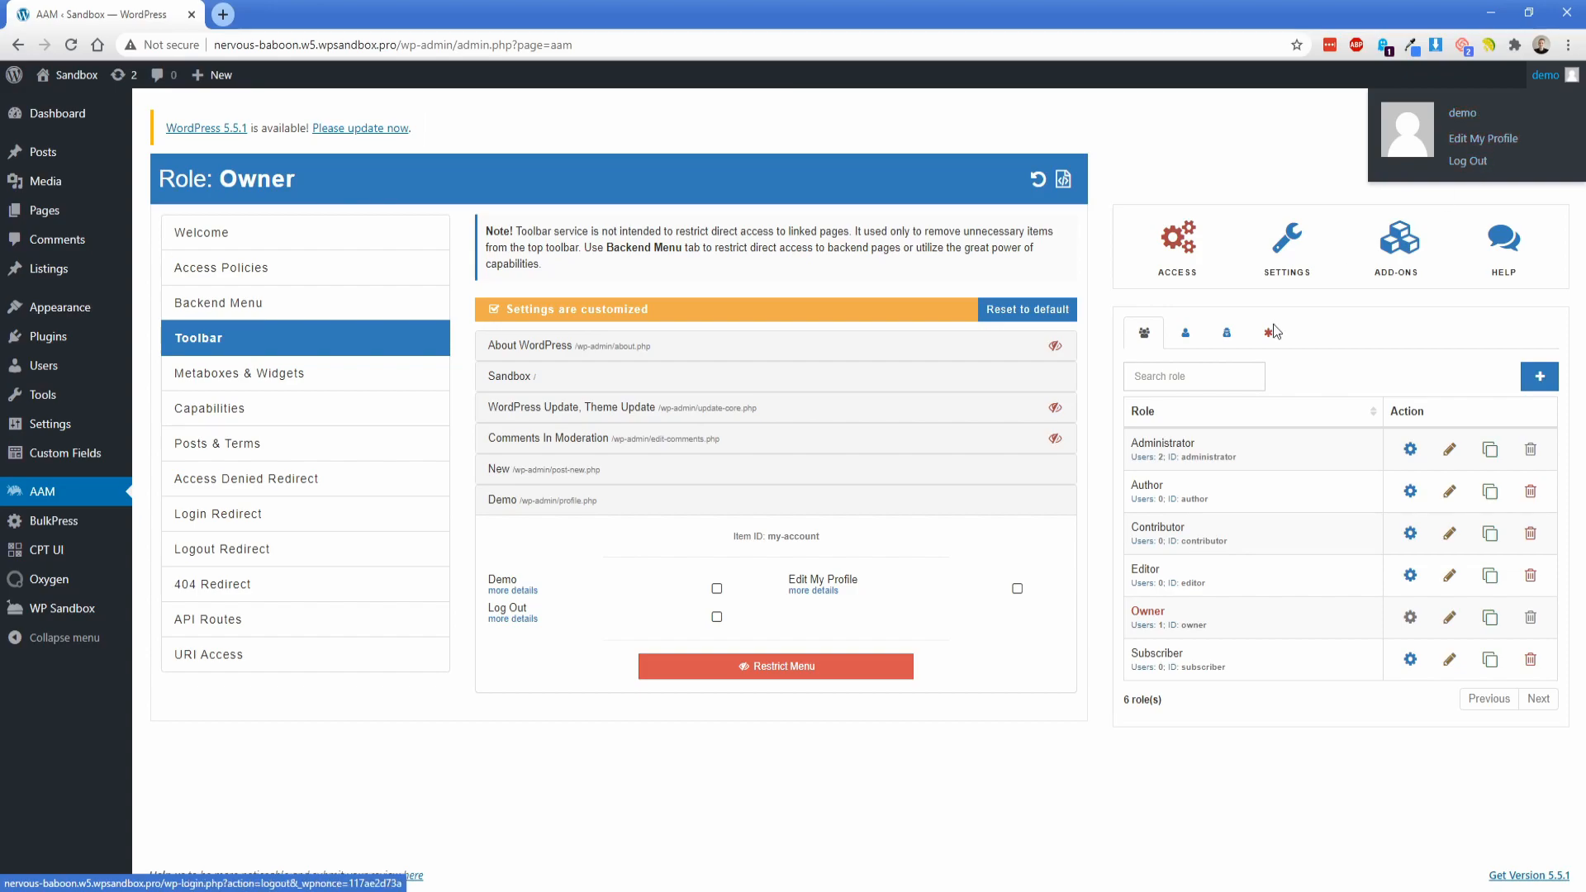
click(647, 567)
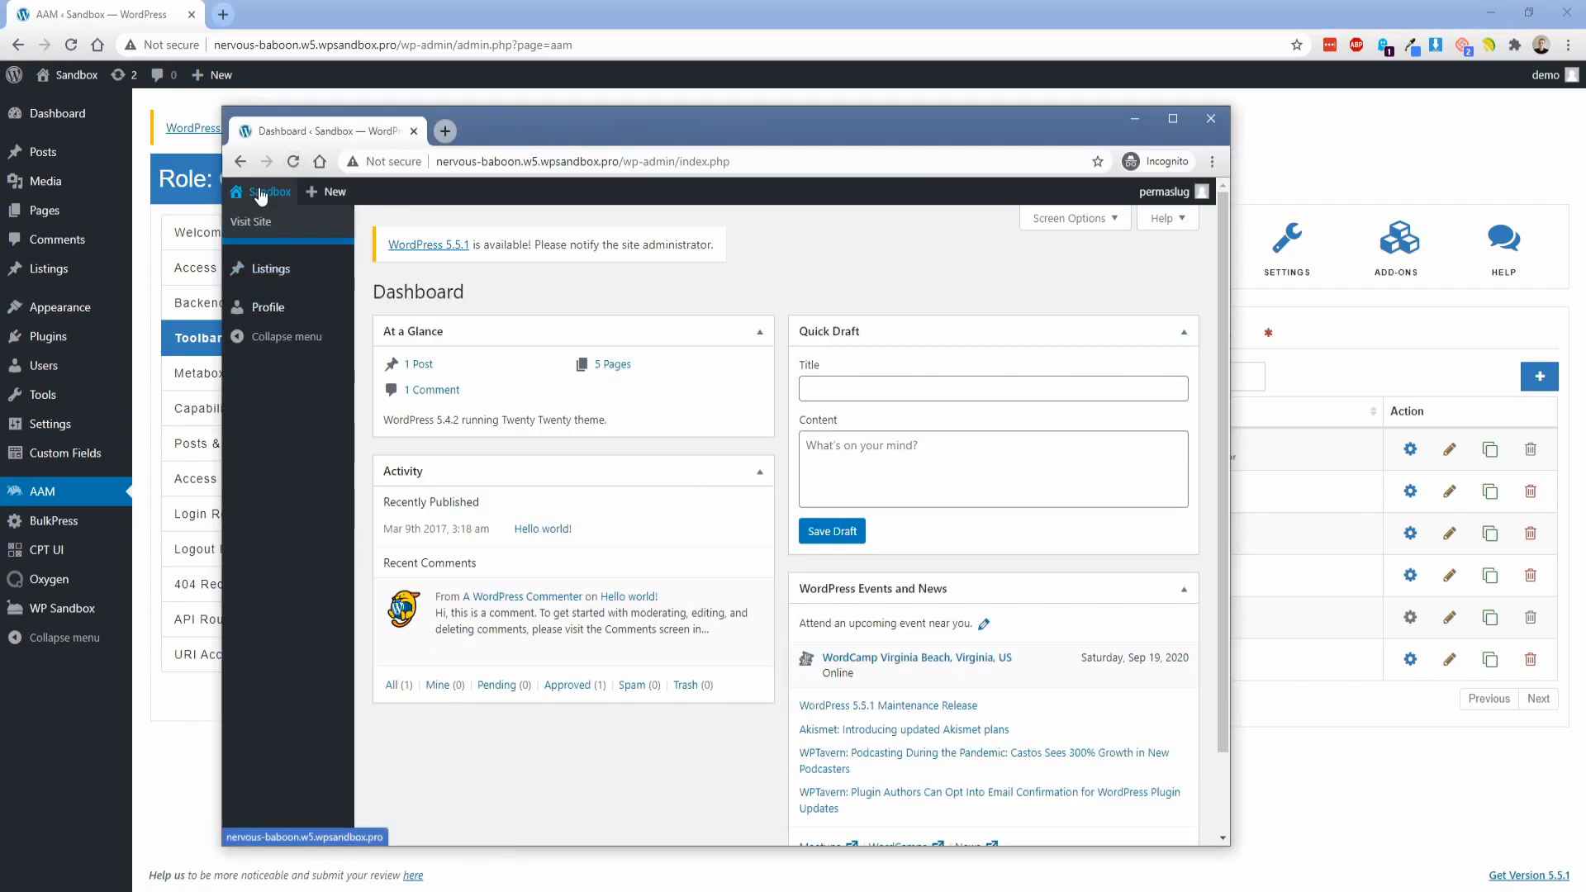
mouse_move(333, 192)
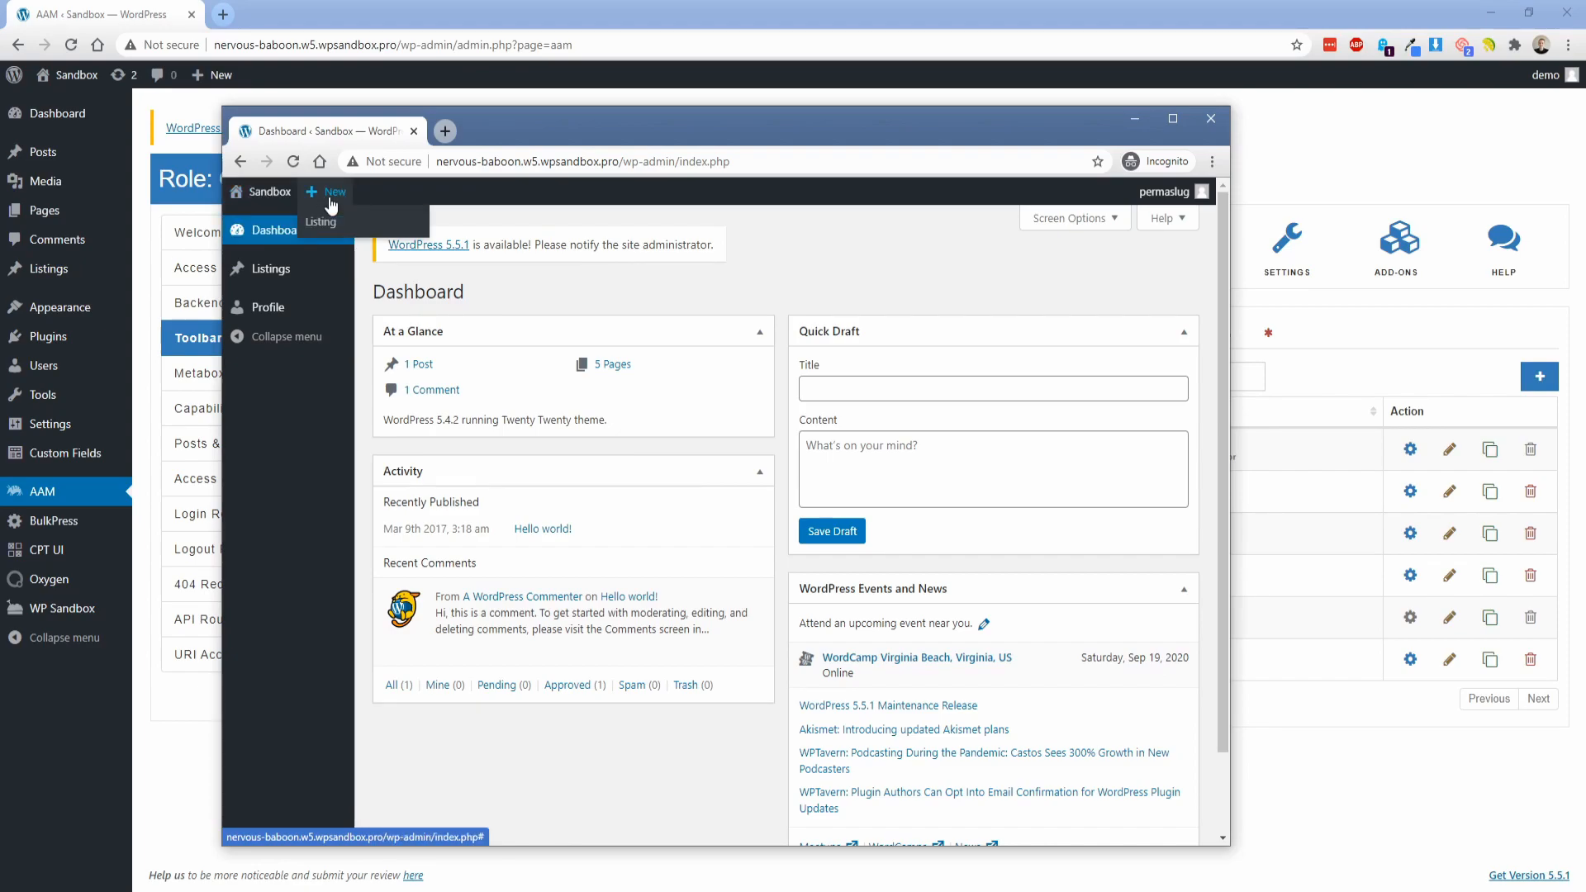
mouse_move(570, 302)
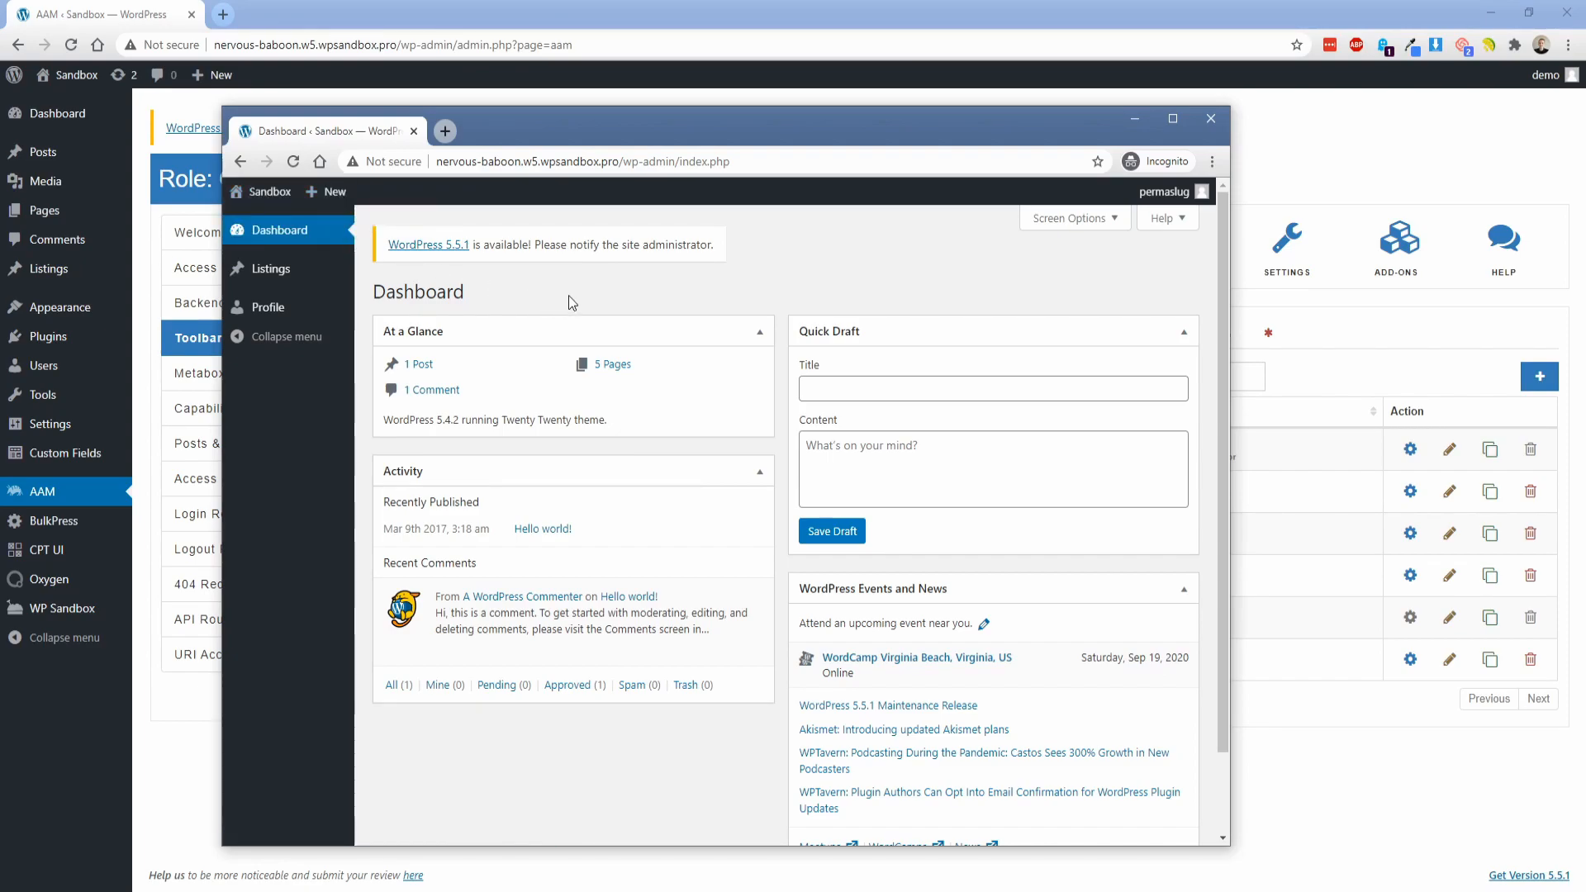
click(271, 269)
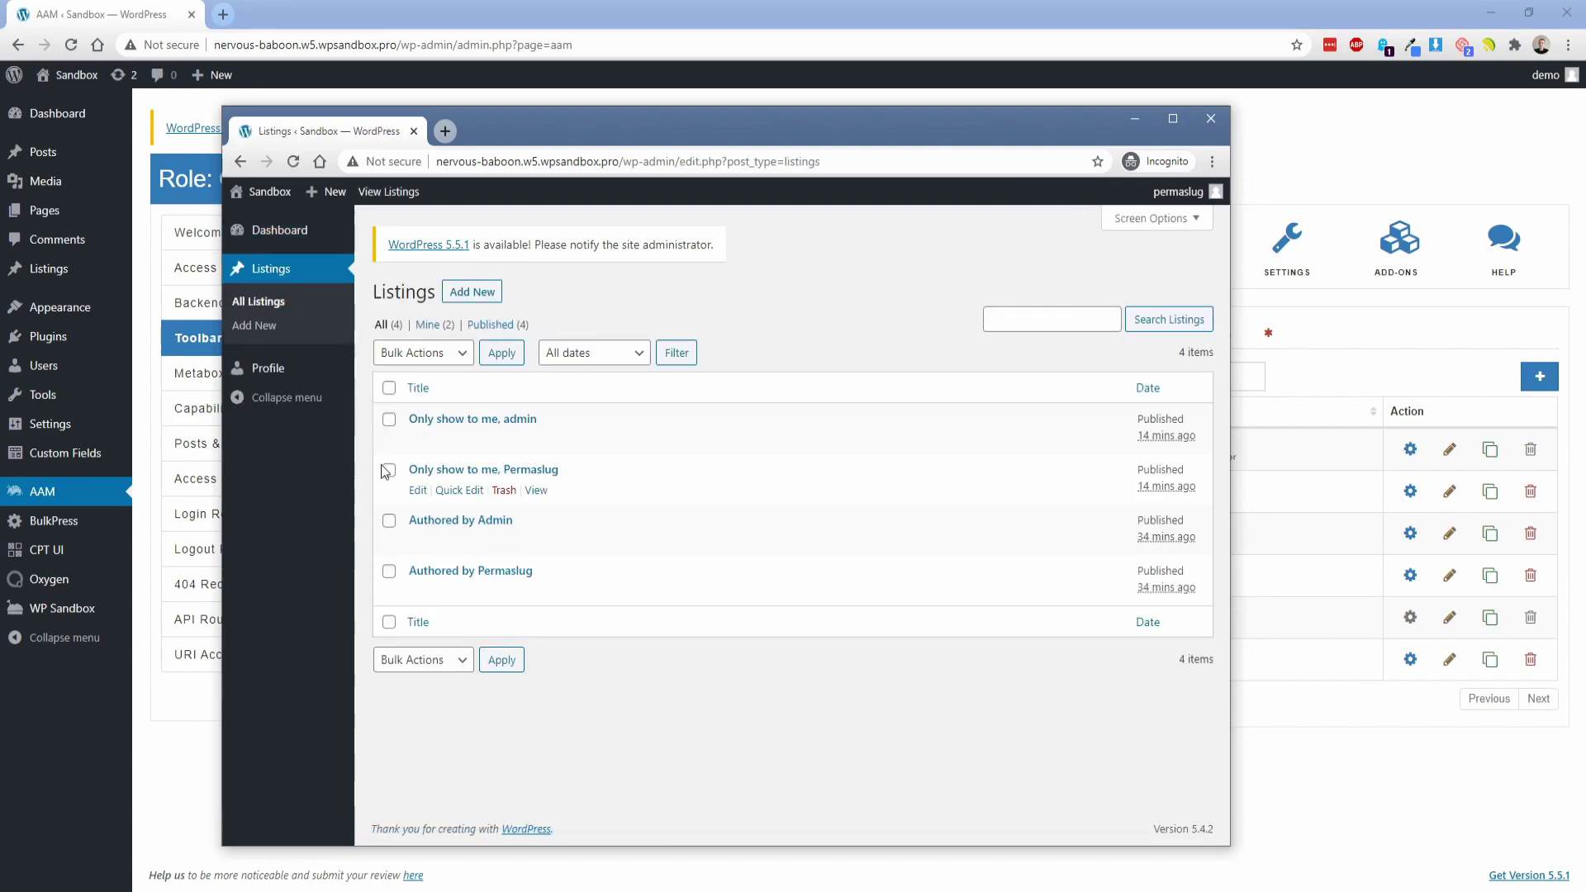
mouse_move(718, 313)
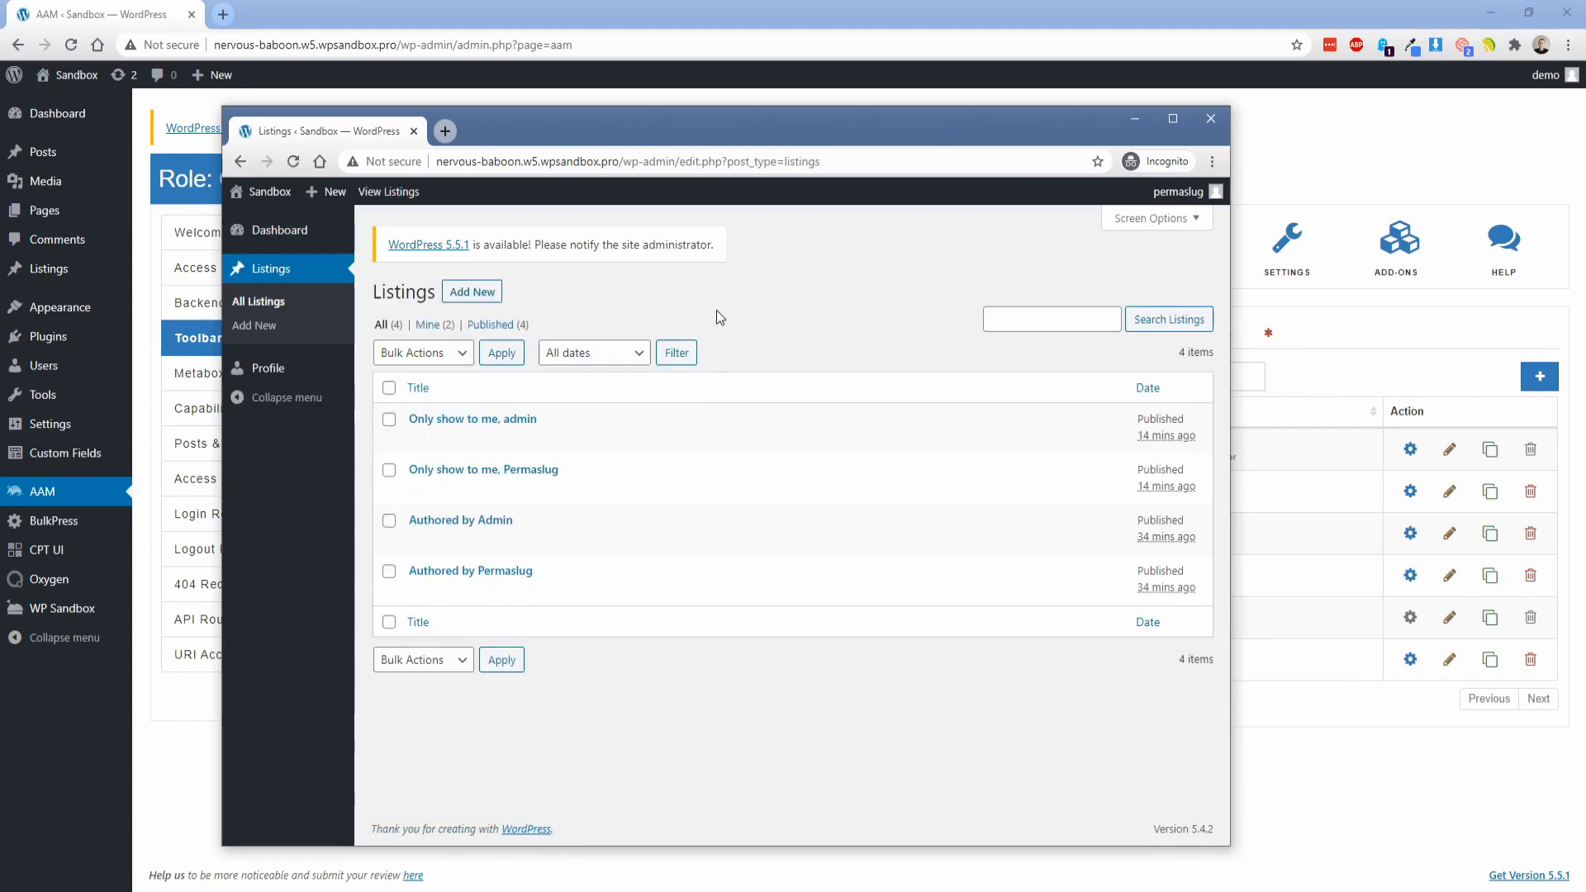
click(1211, 118)
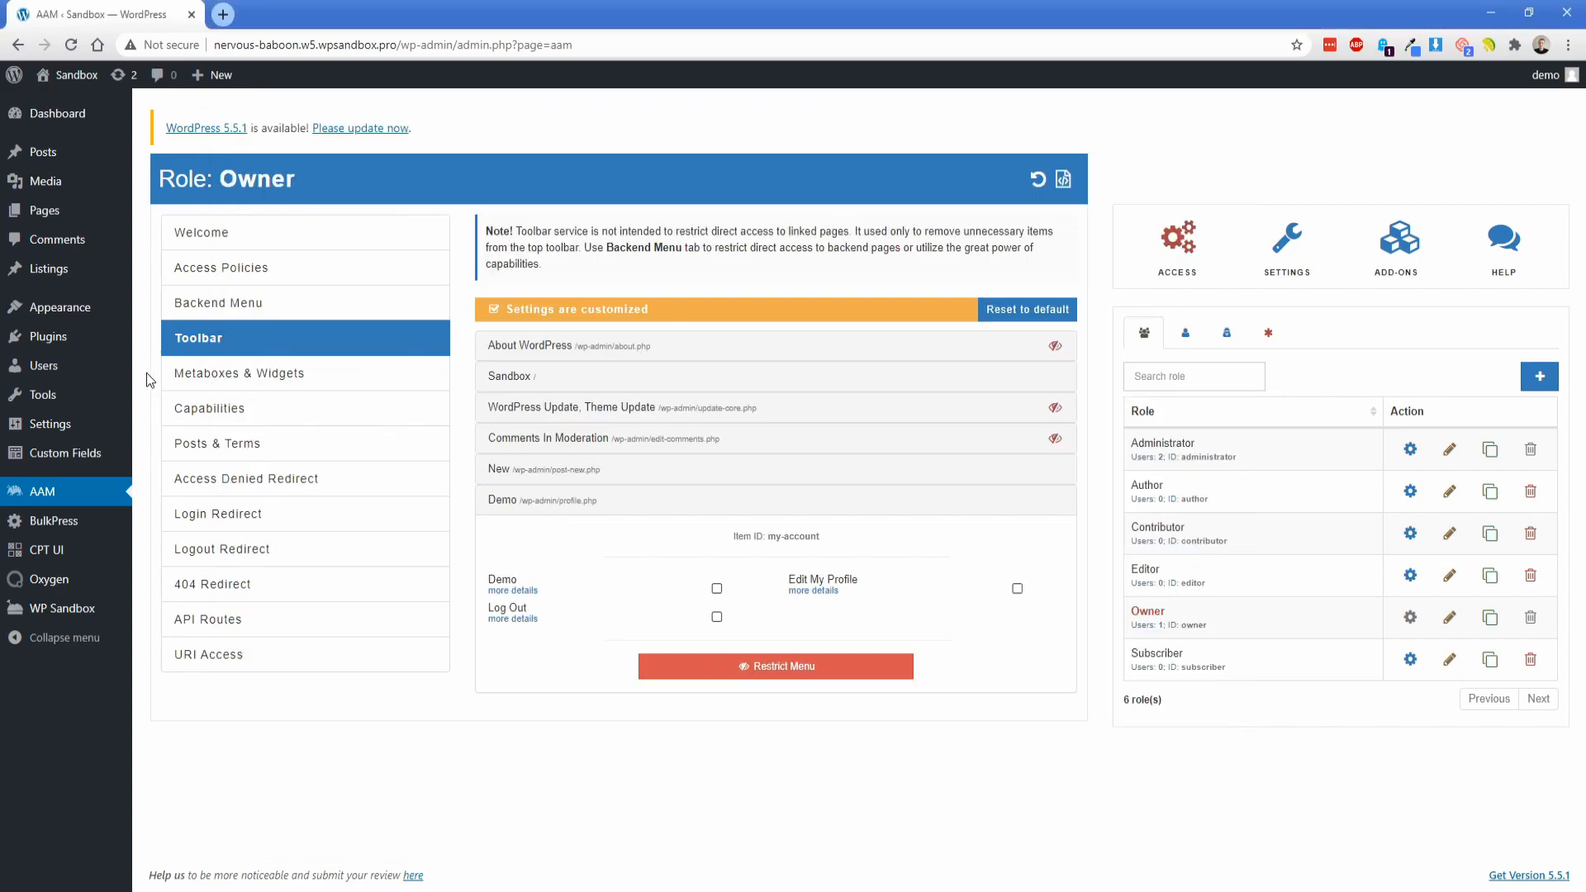
mouse_move(206, 427)
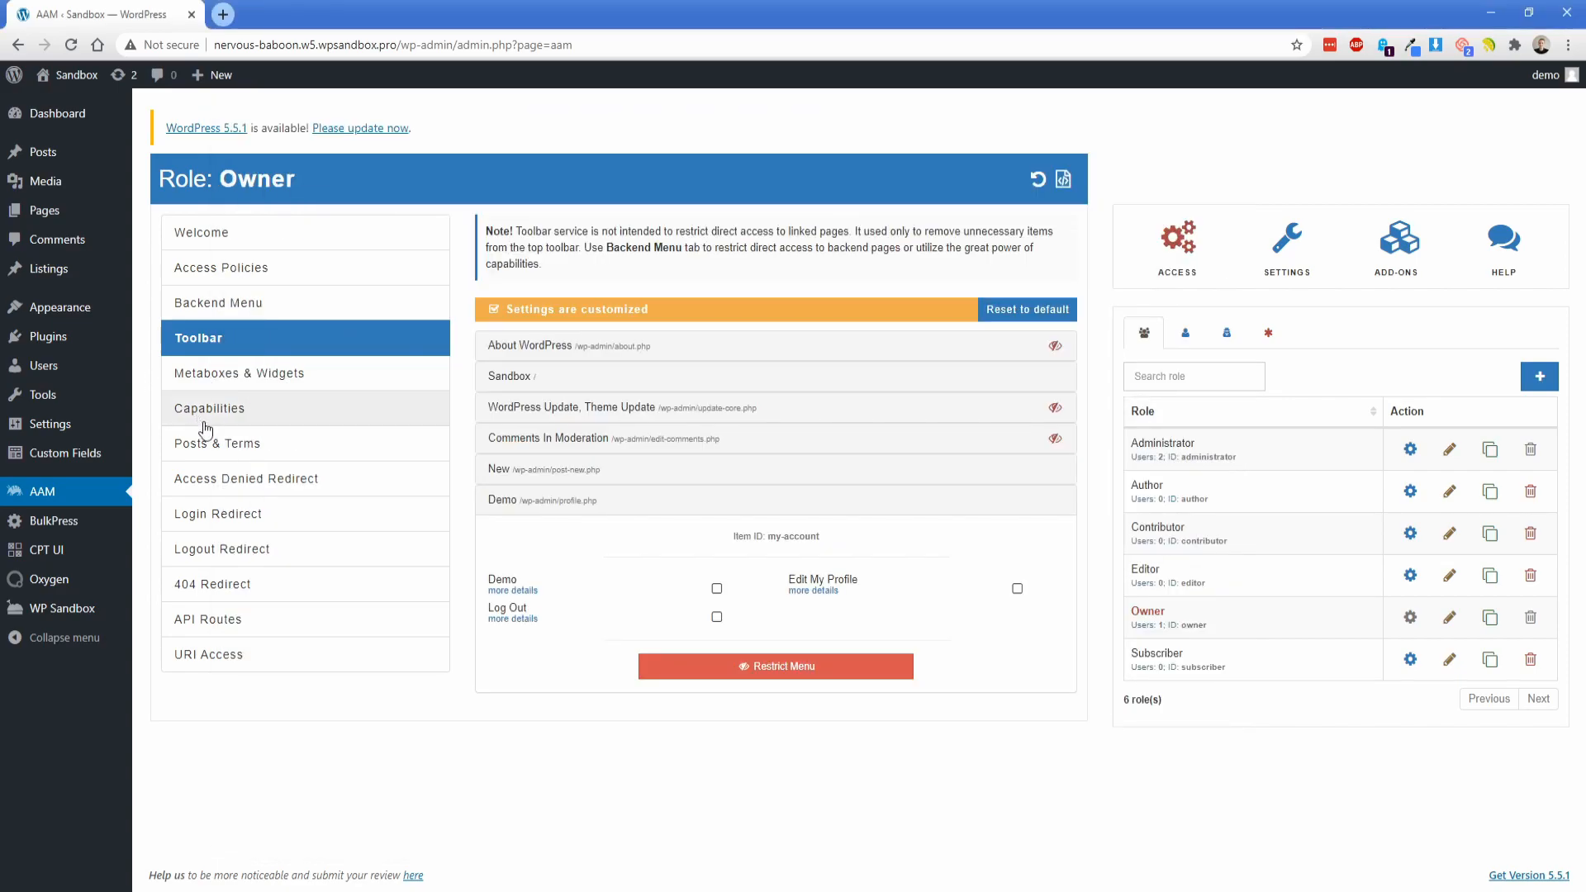
- Uncheck edit_others_posts in the Owner role's AAM capability list
click(209, 408)
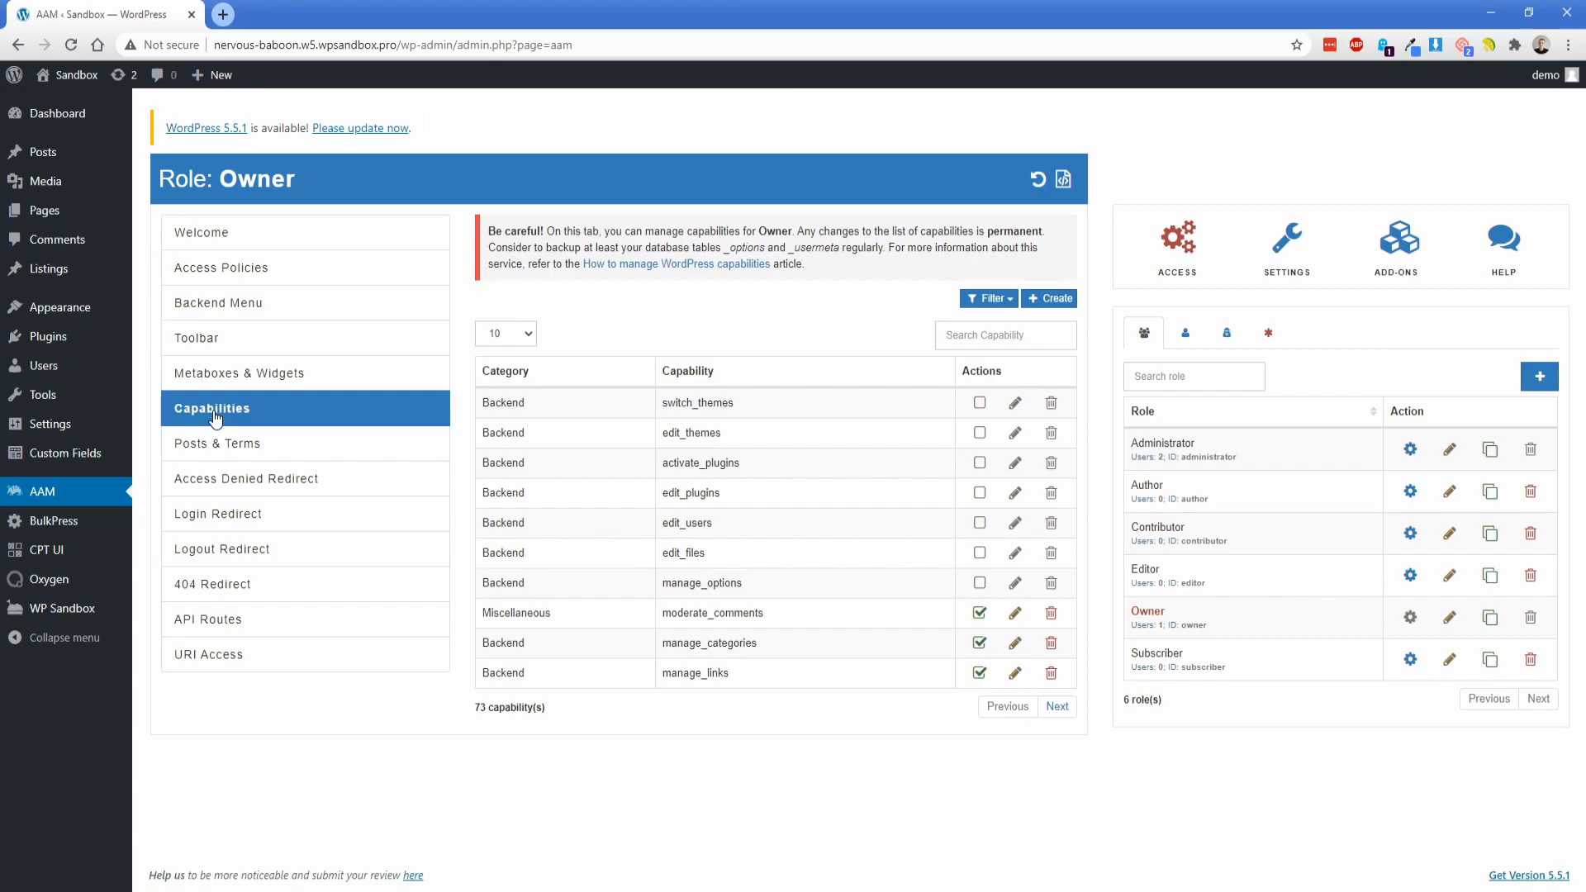
click(1057, 706)
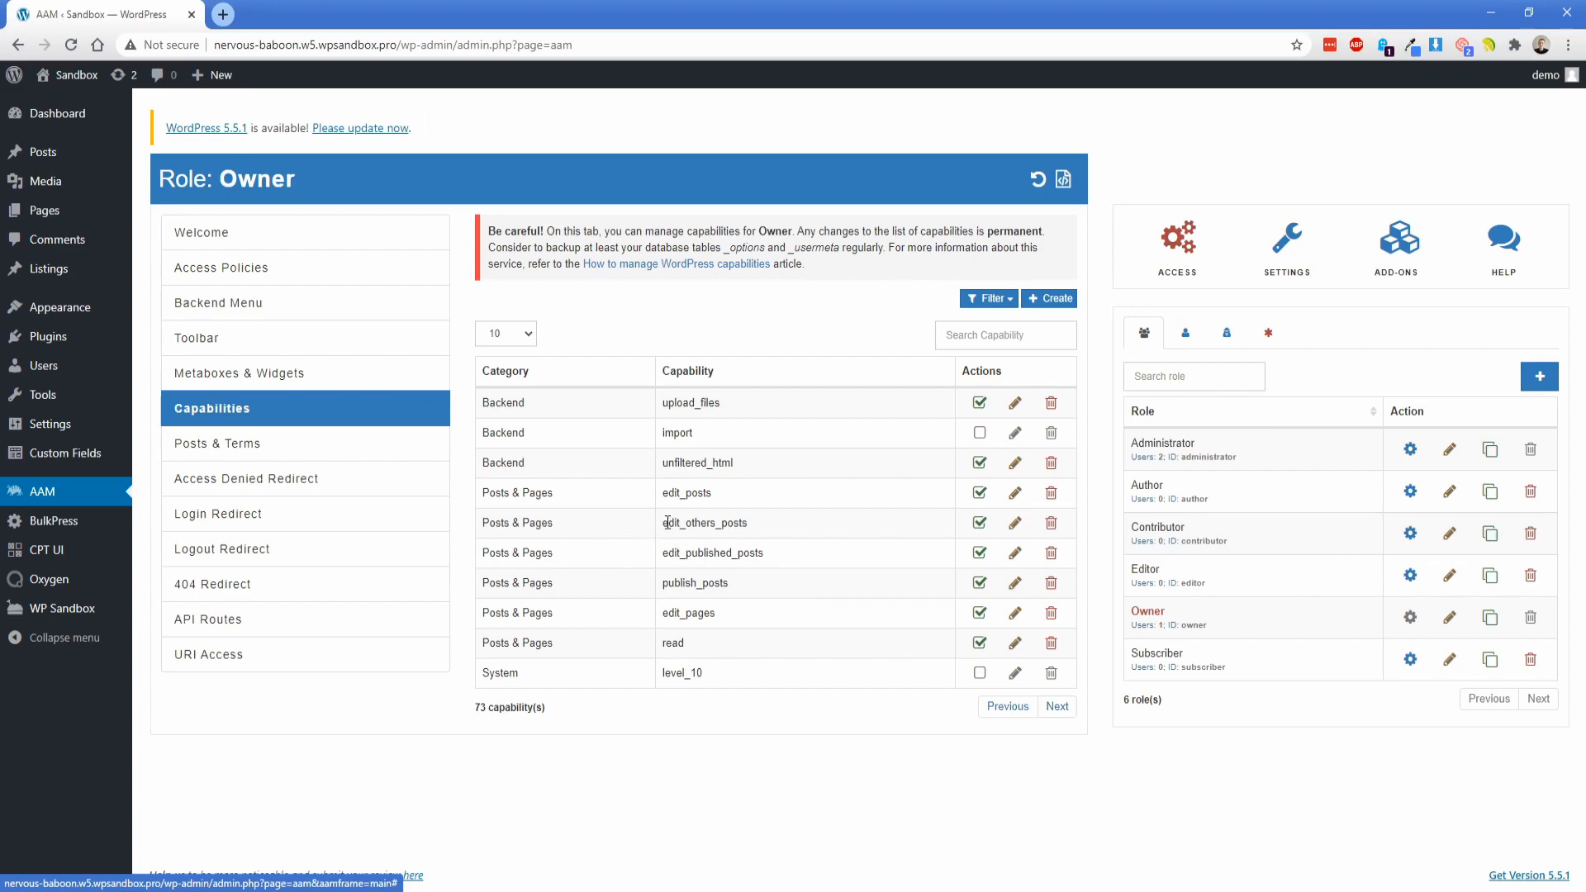
mouse_move(704, 529)
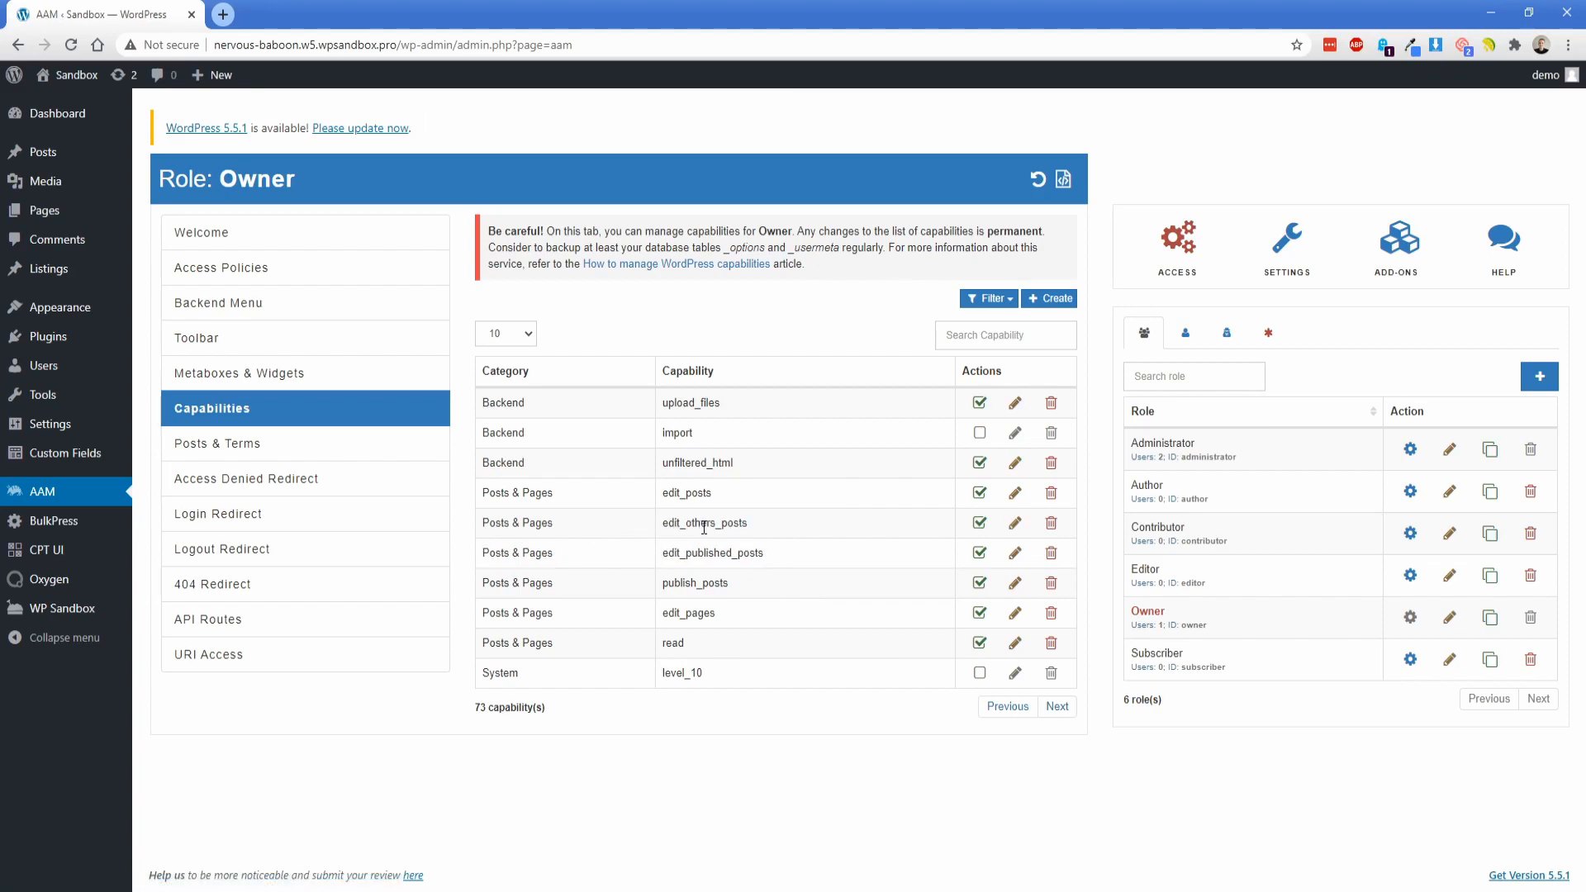
click(979, 523)
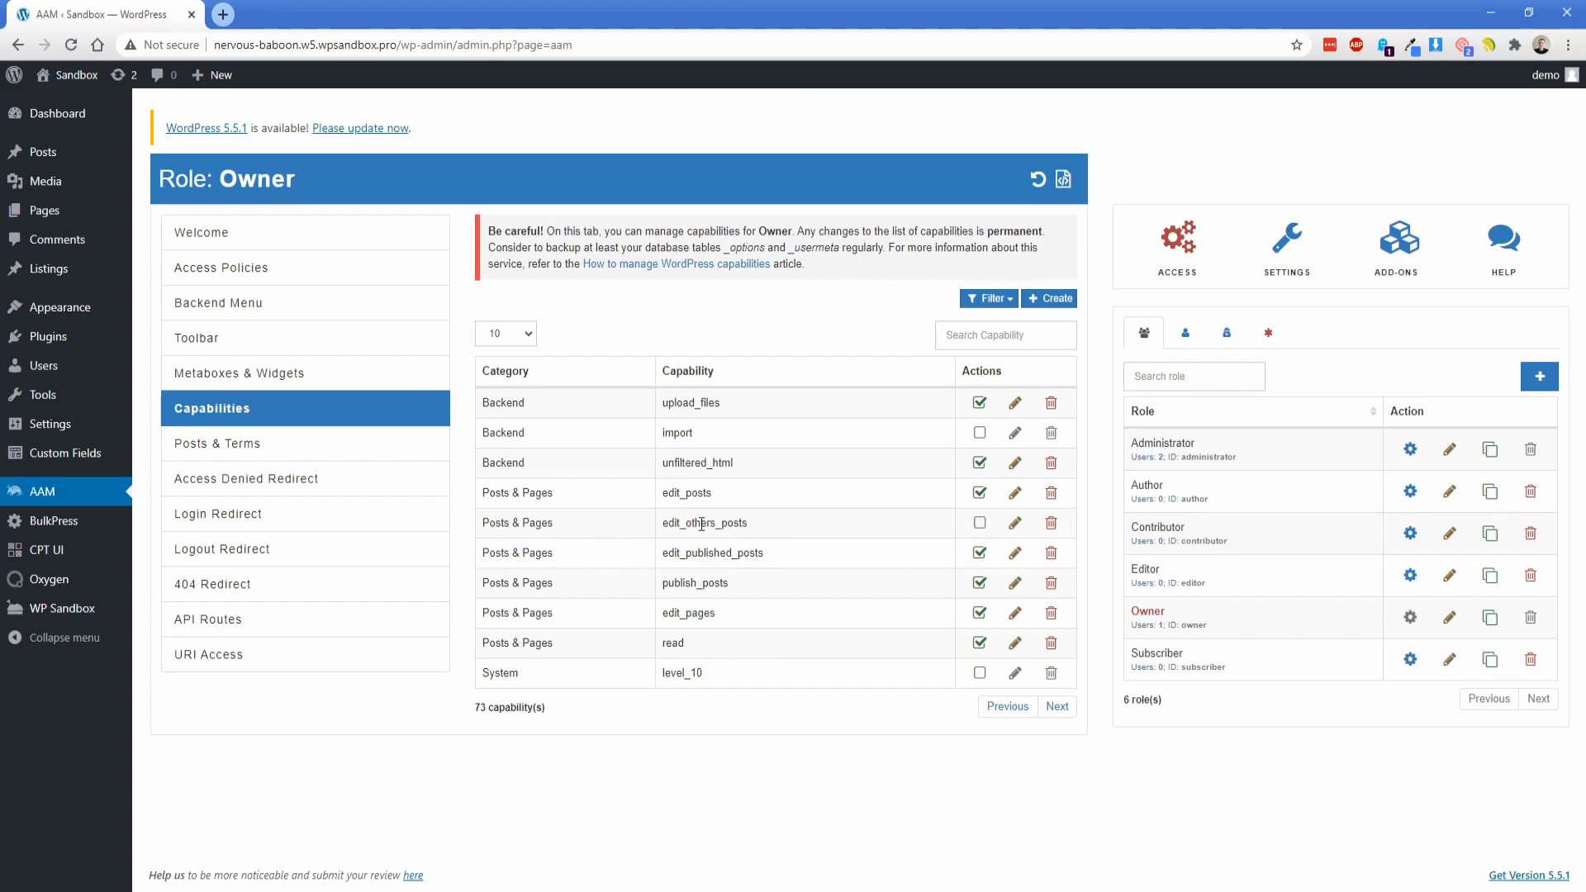
double_click(668, 553)
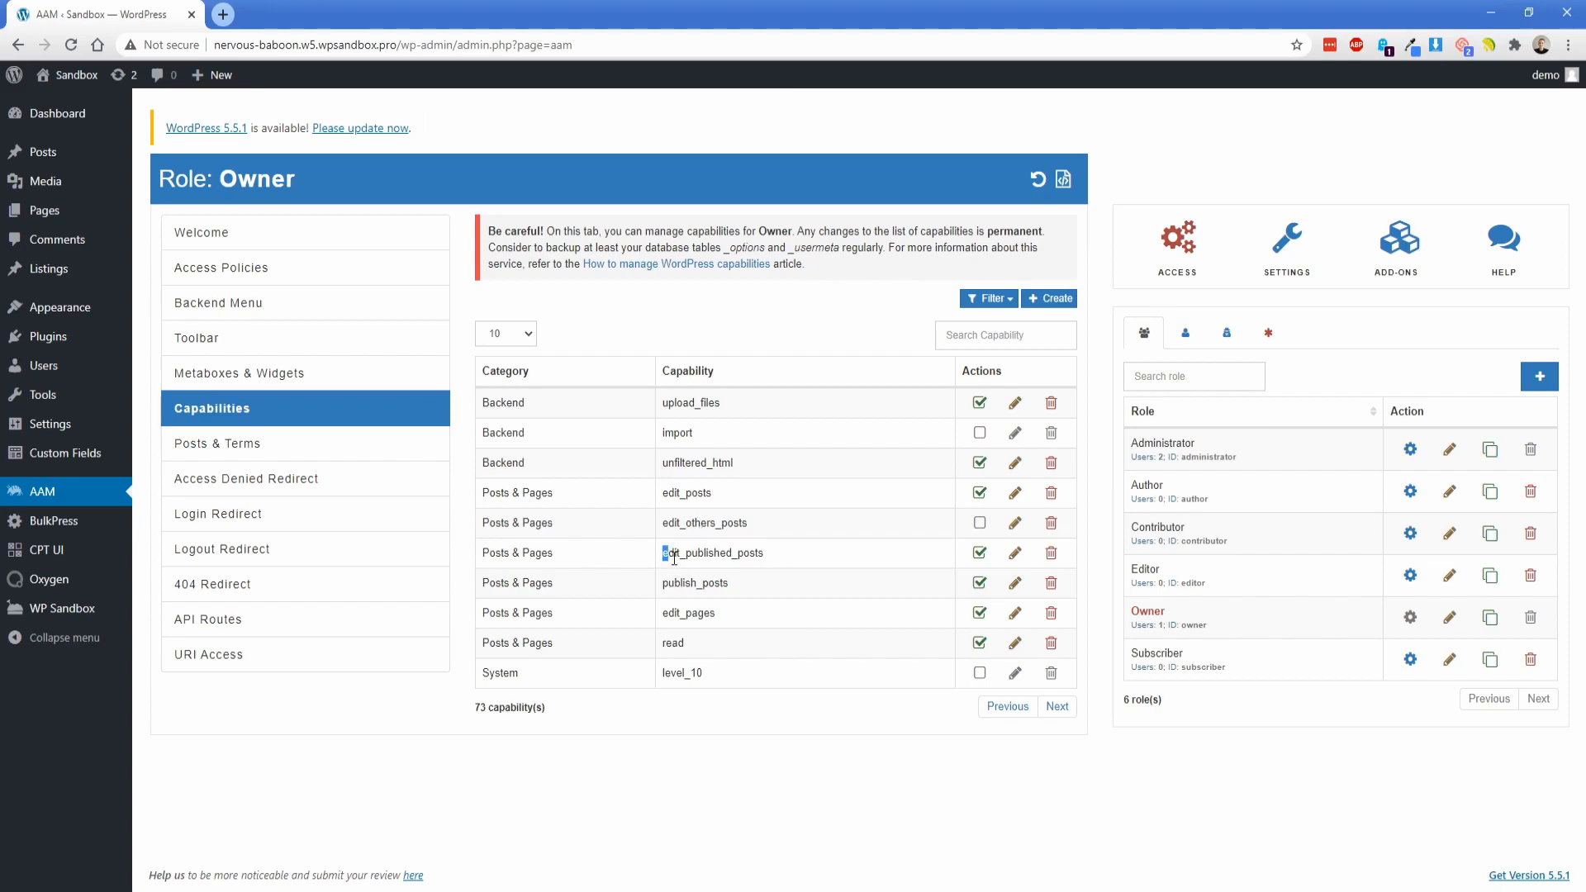
double_click(712, 553)
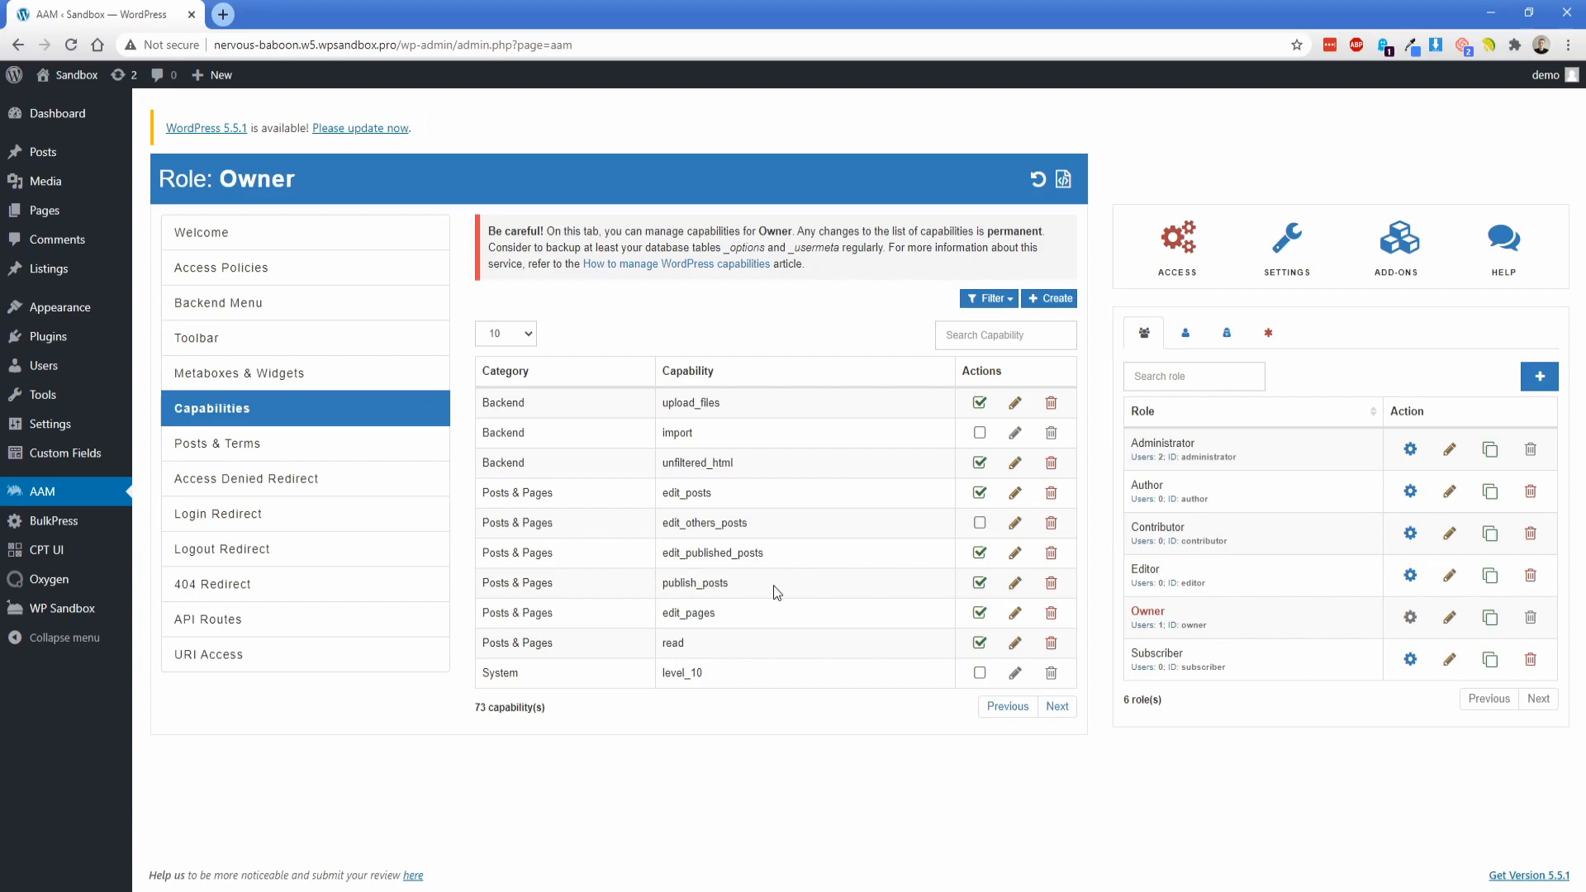
mouse_move(725, 620)
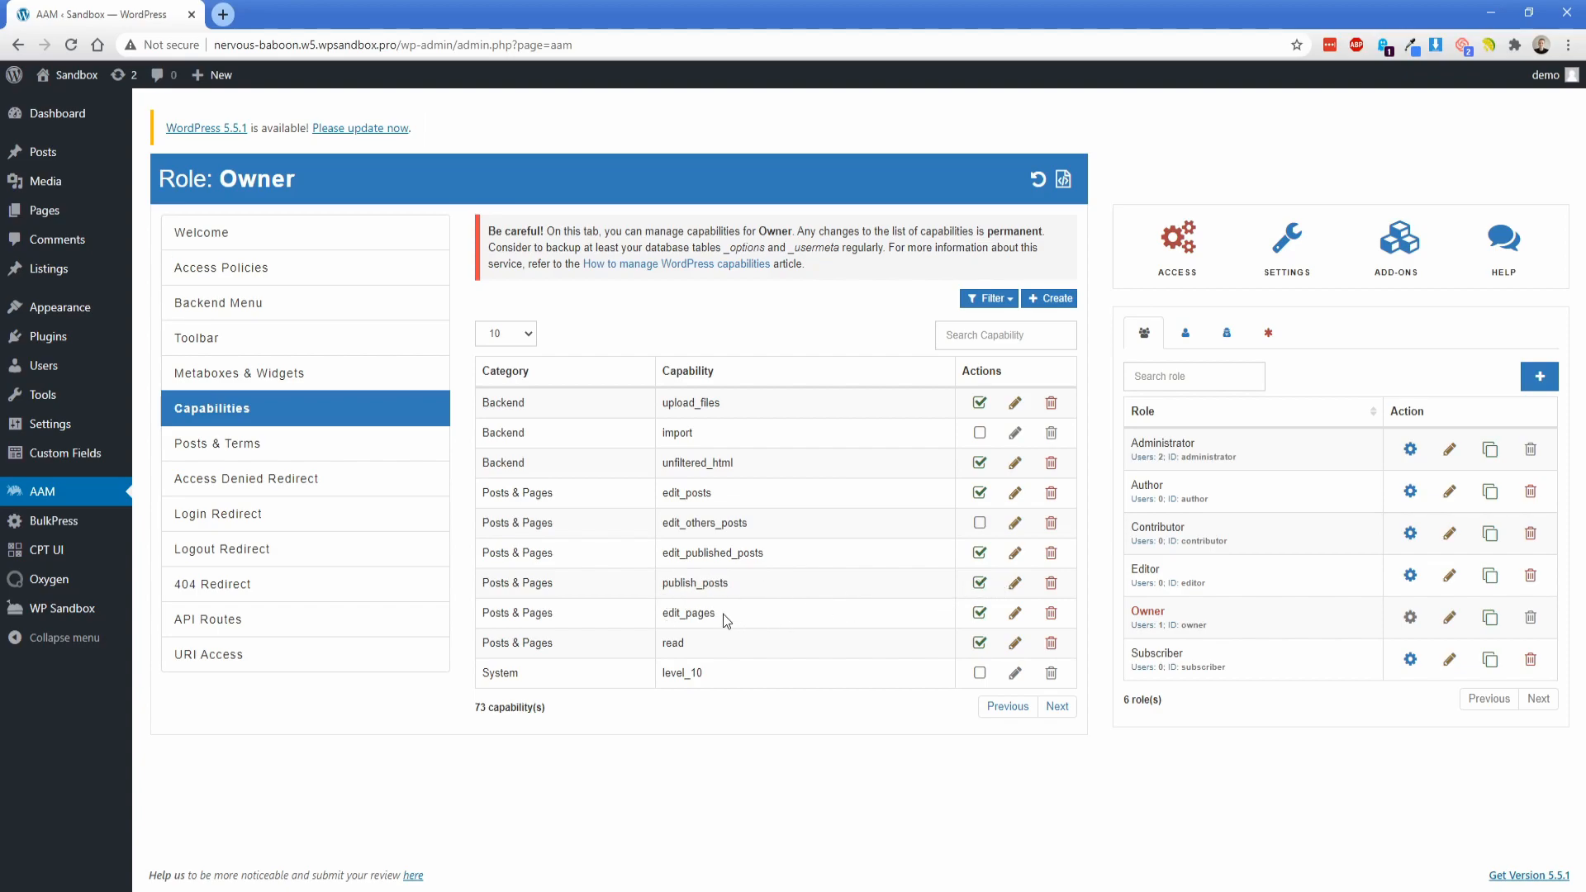
mouse_move(801, 547)
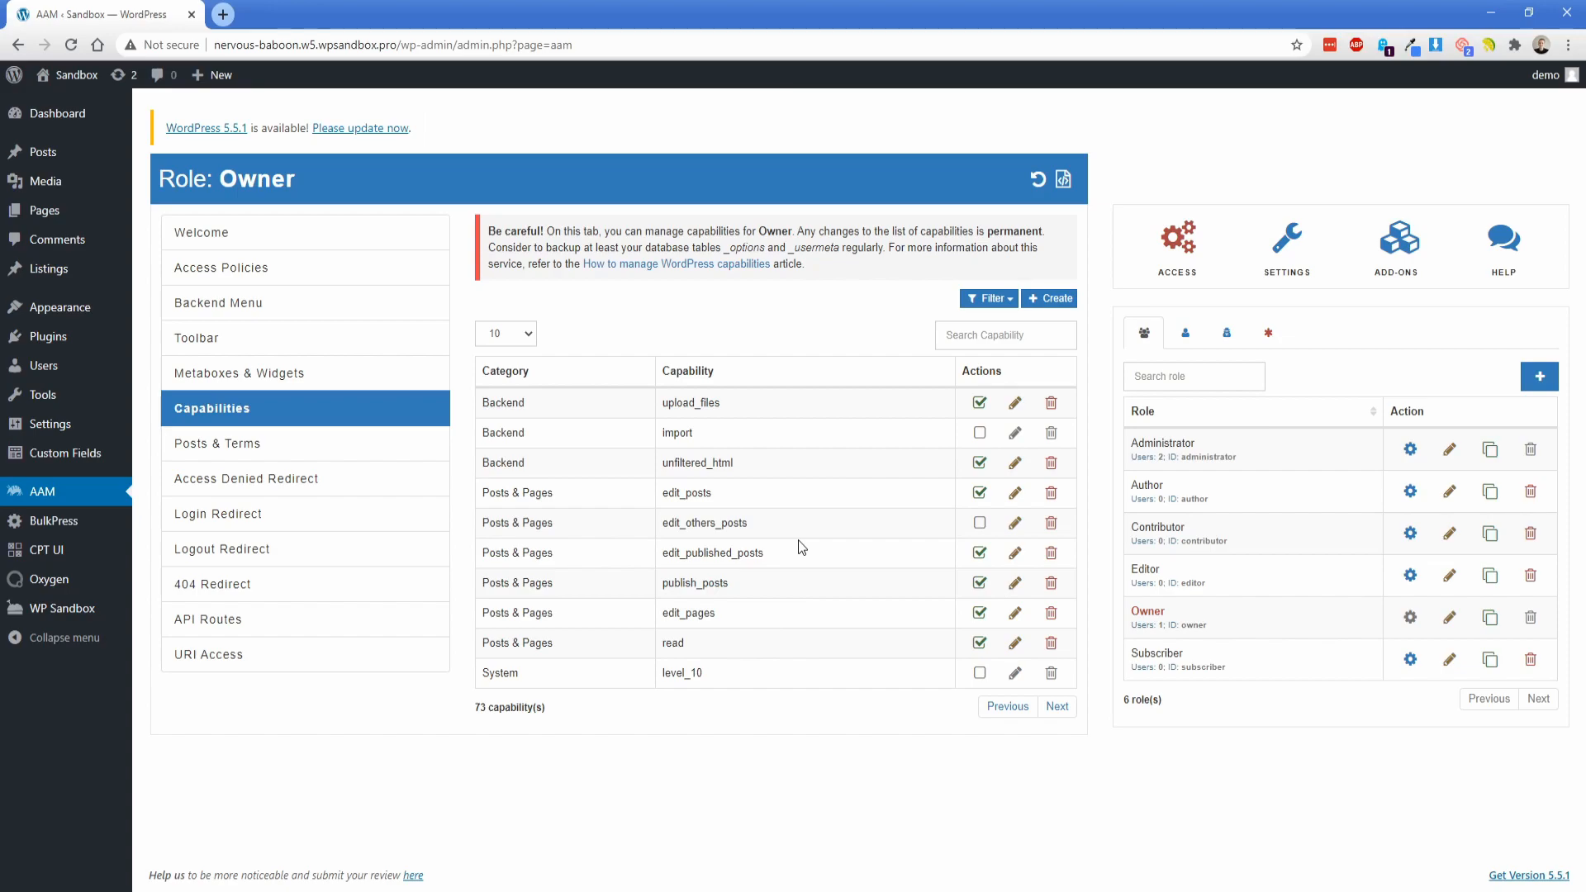
double_click(703, 523)
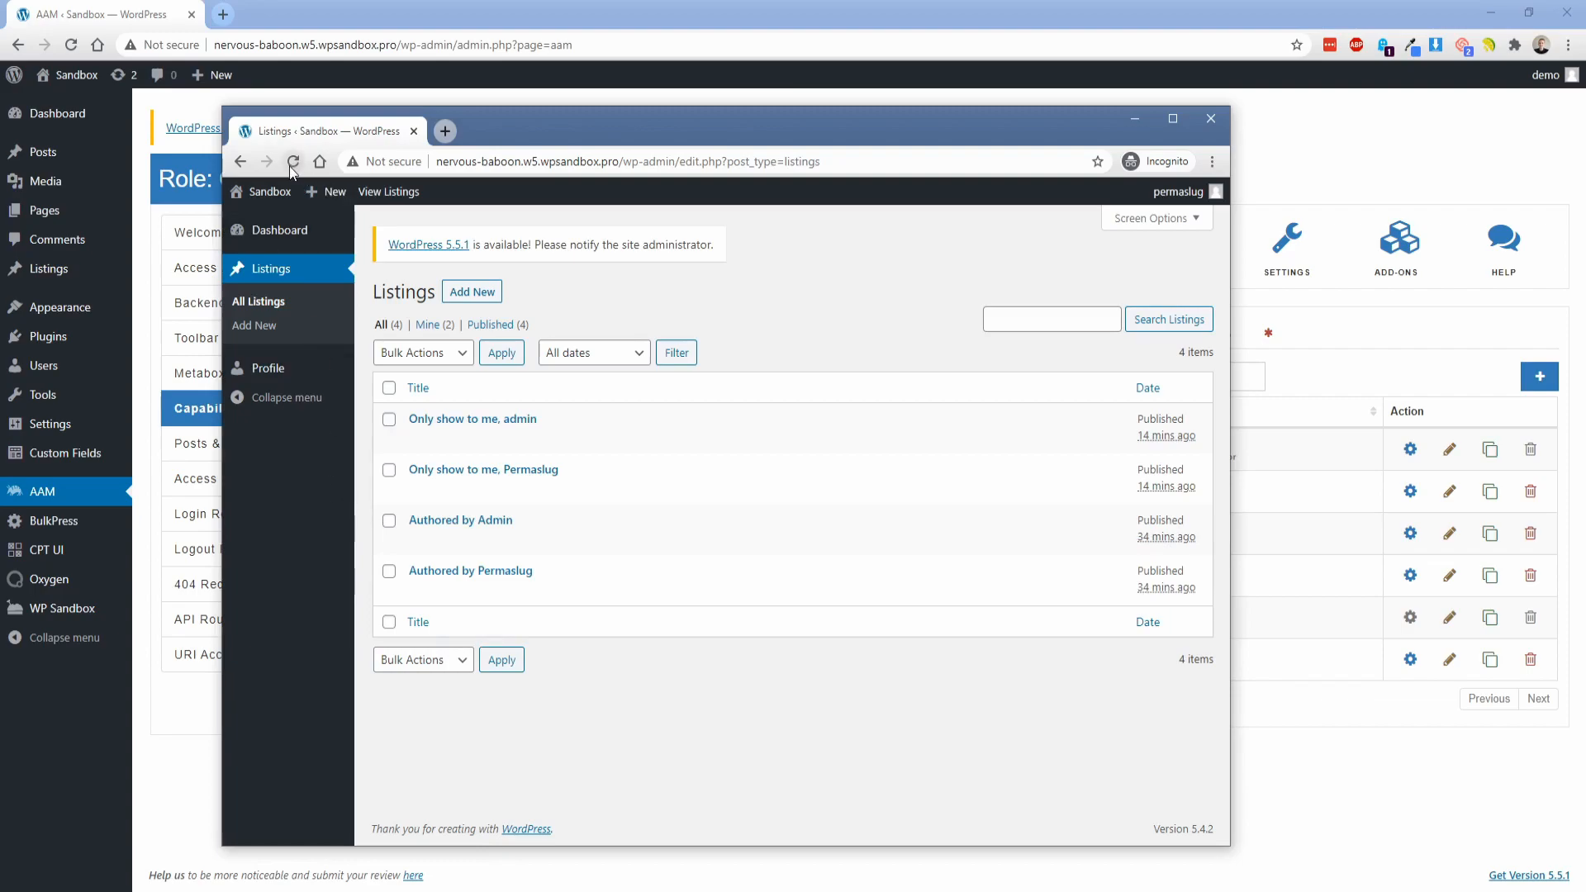
- Reload Permaslug's Listings to confirm only its two listings, then view All Listings as admin
click(426, 325)
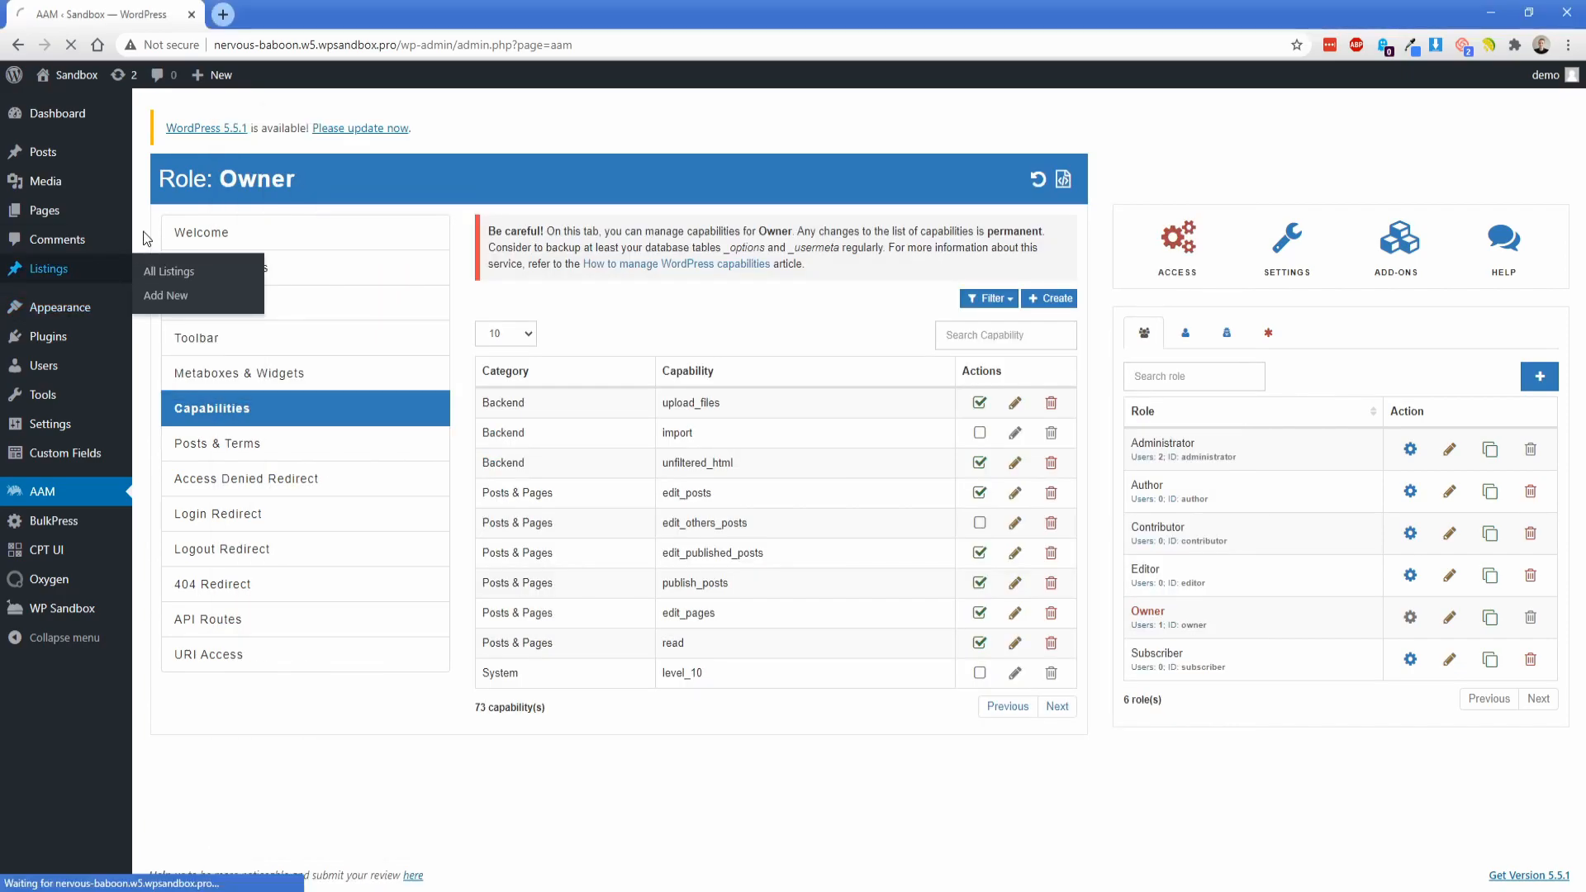
click(169, 271)
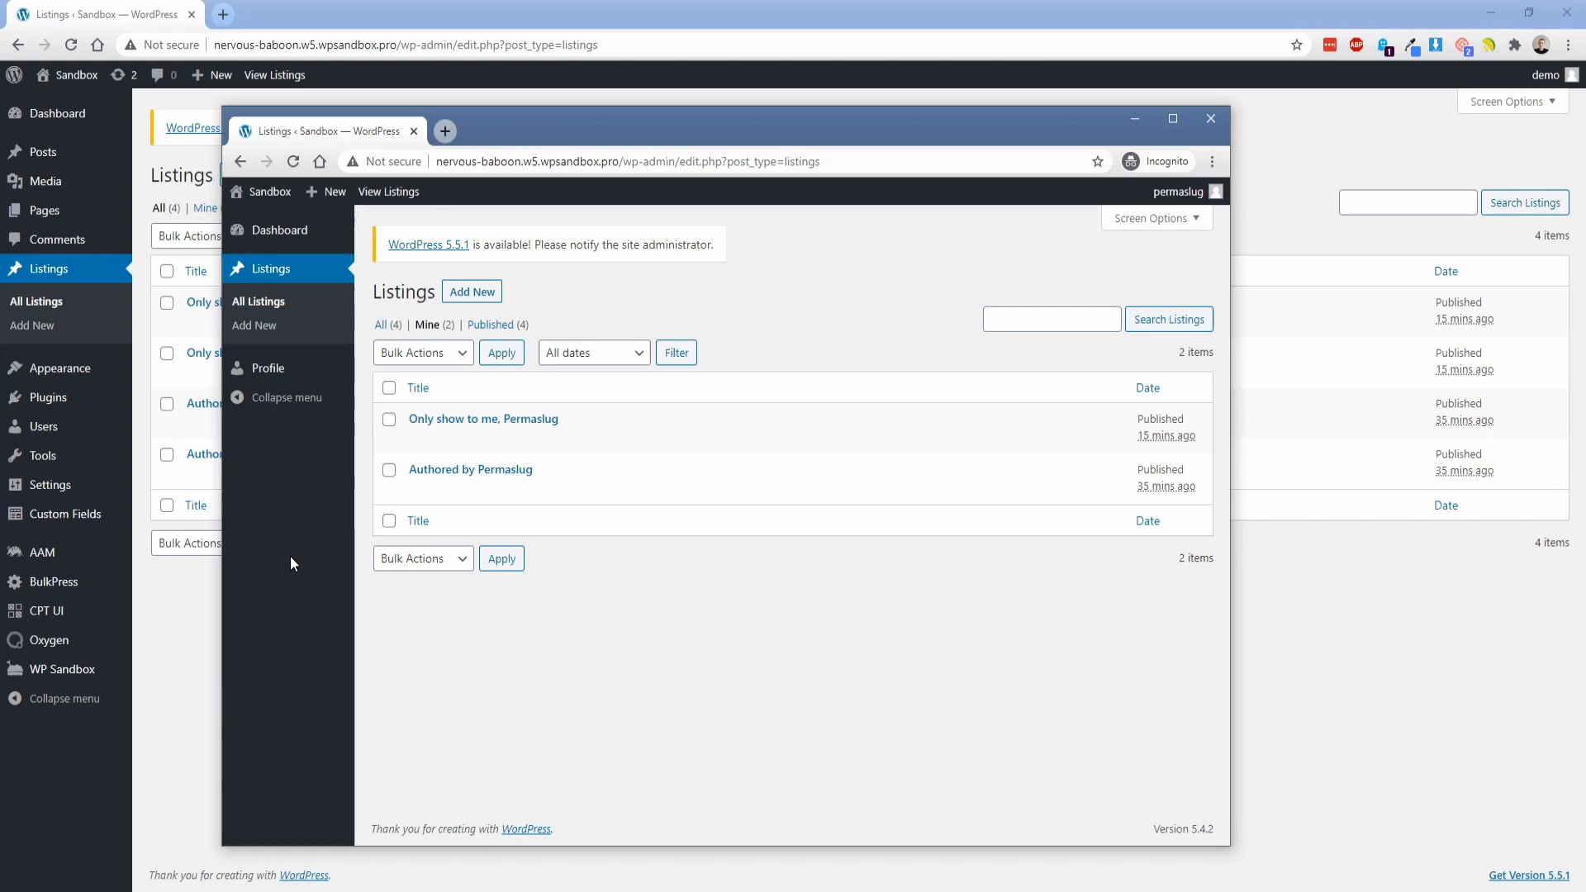
mouse_move(301, 379)
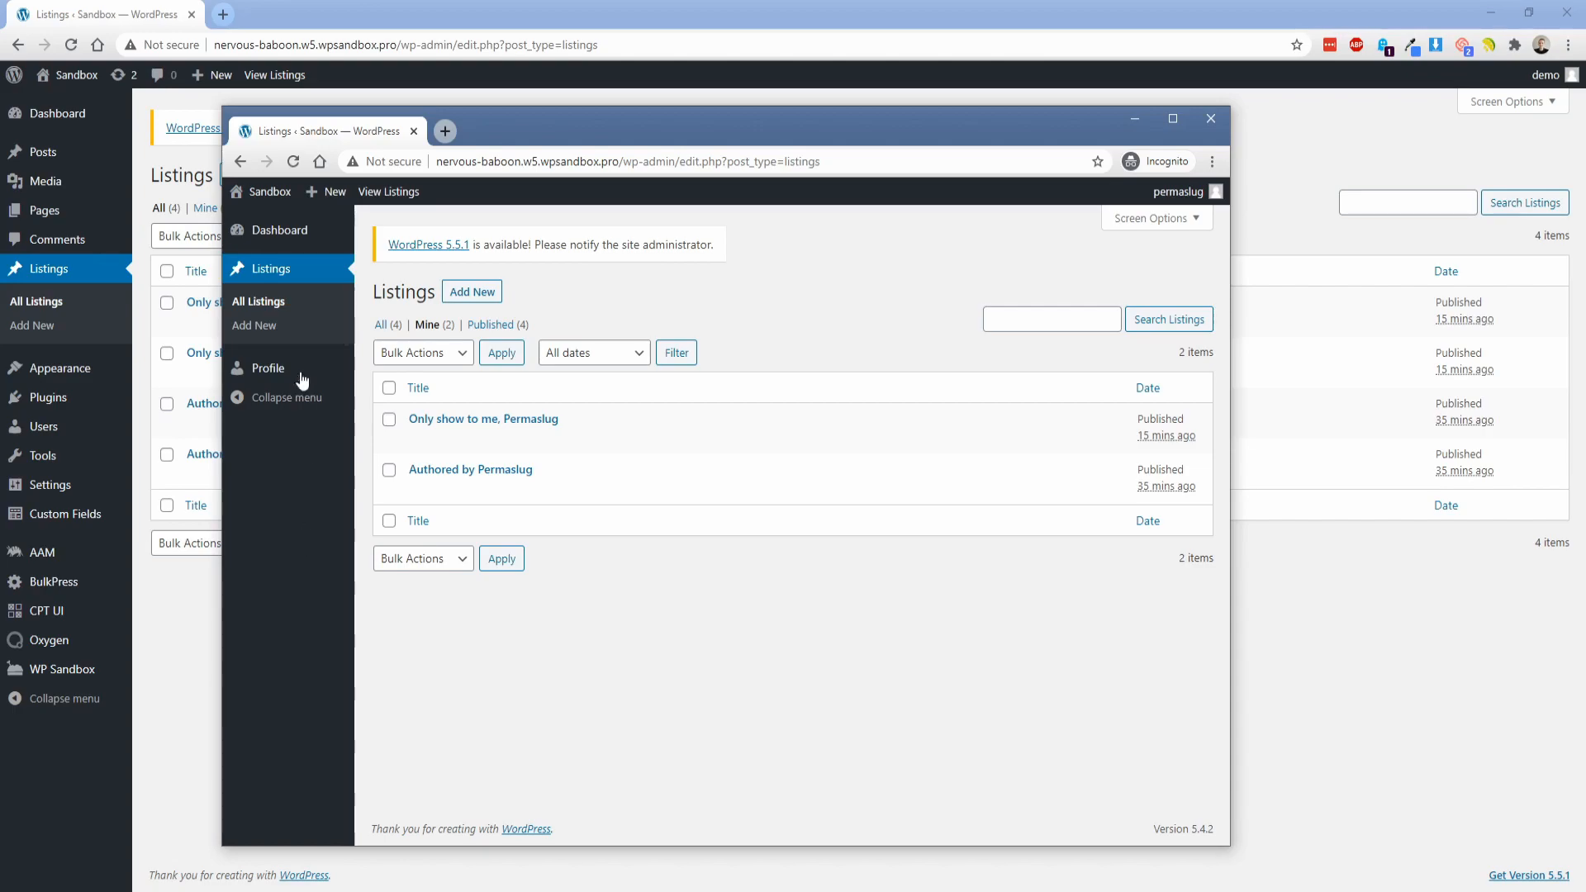
mouse_move(302, 557)
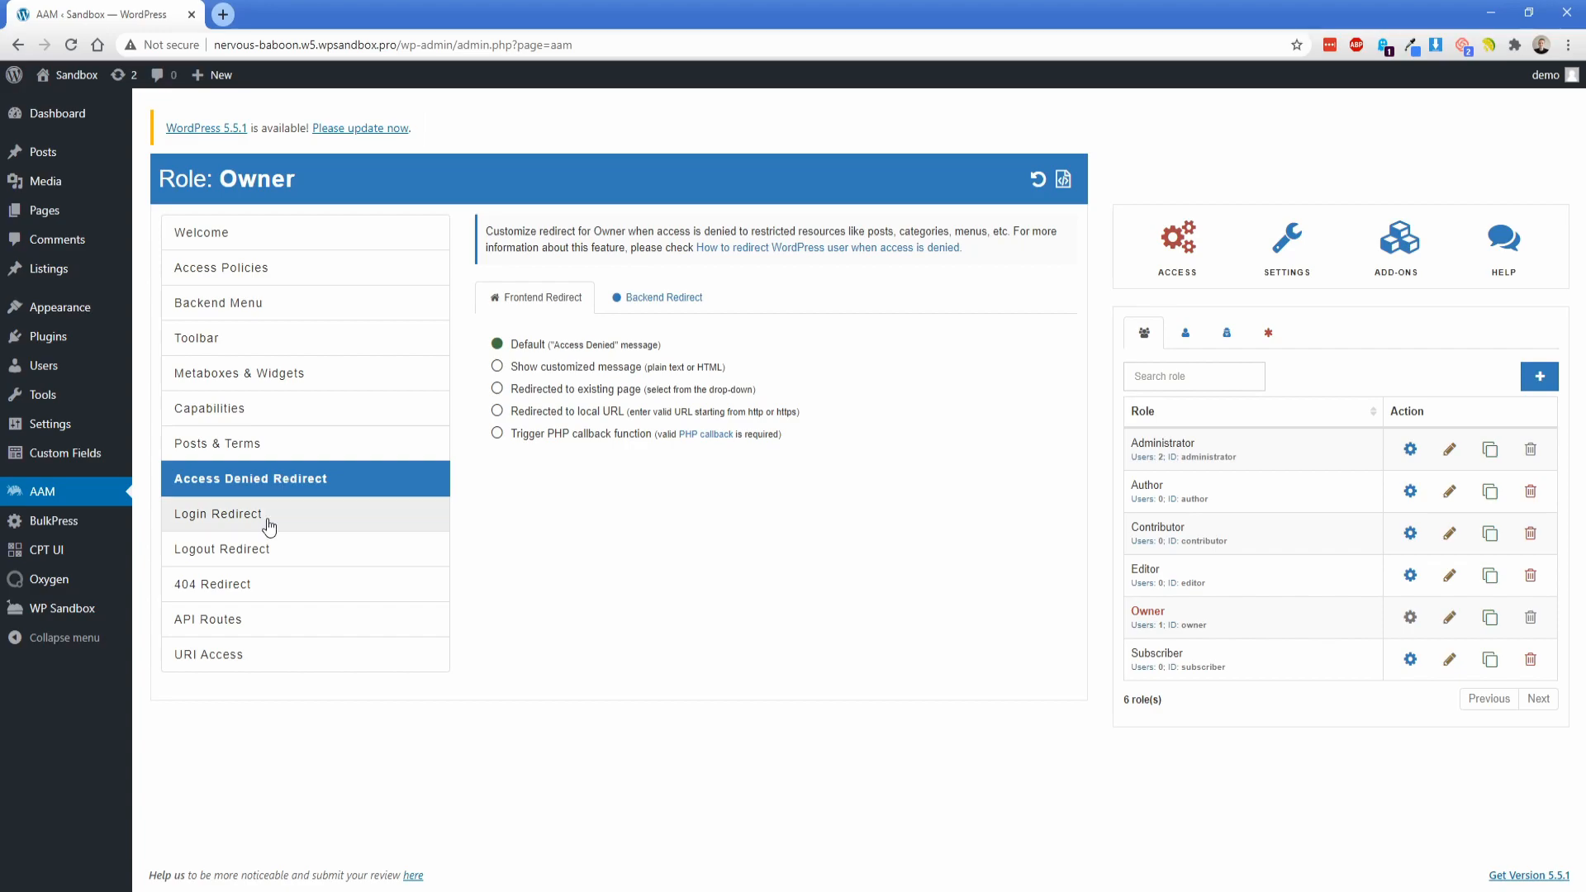
- Review the Owner's logout and backend access-denied redirect options, ending on Login Redirect
click(222, 548)
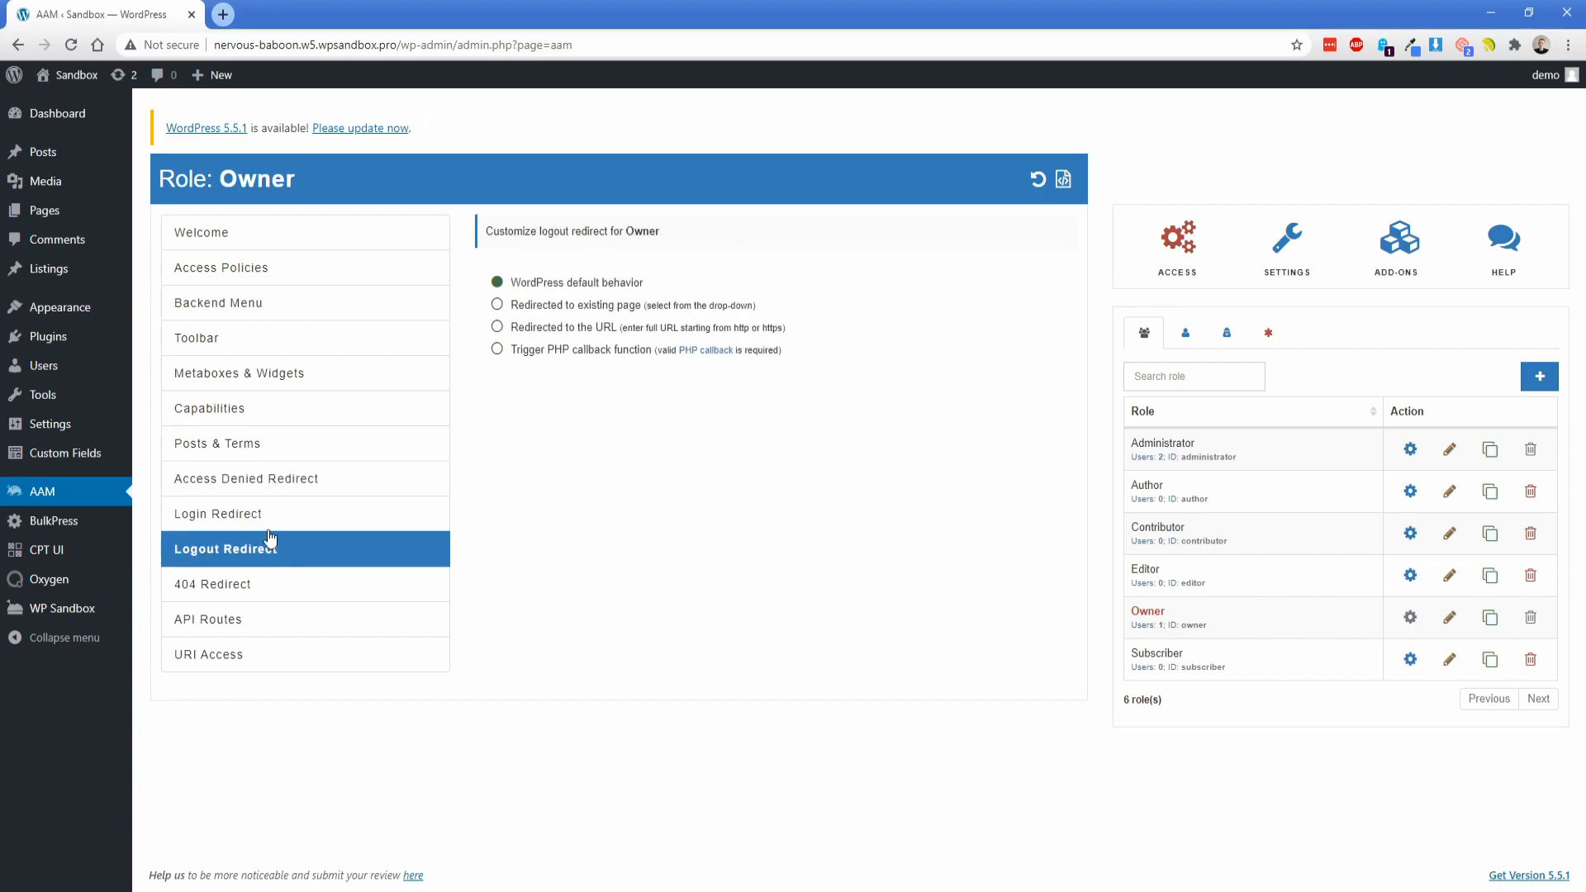
click(246, 478)
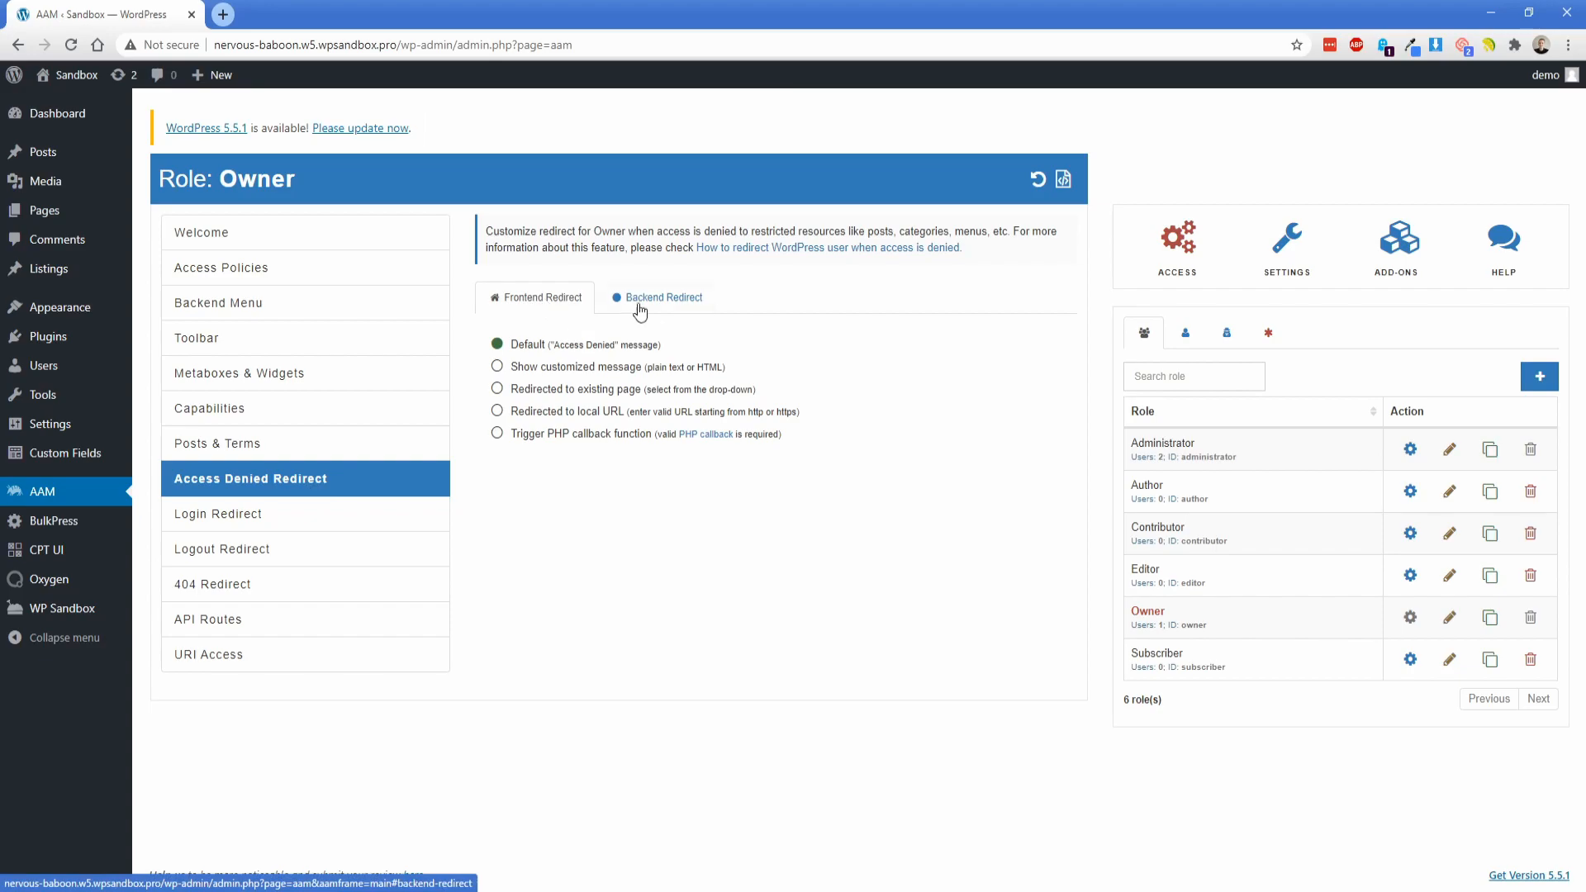
click(662, 297)
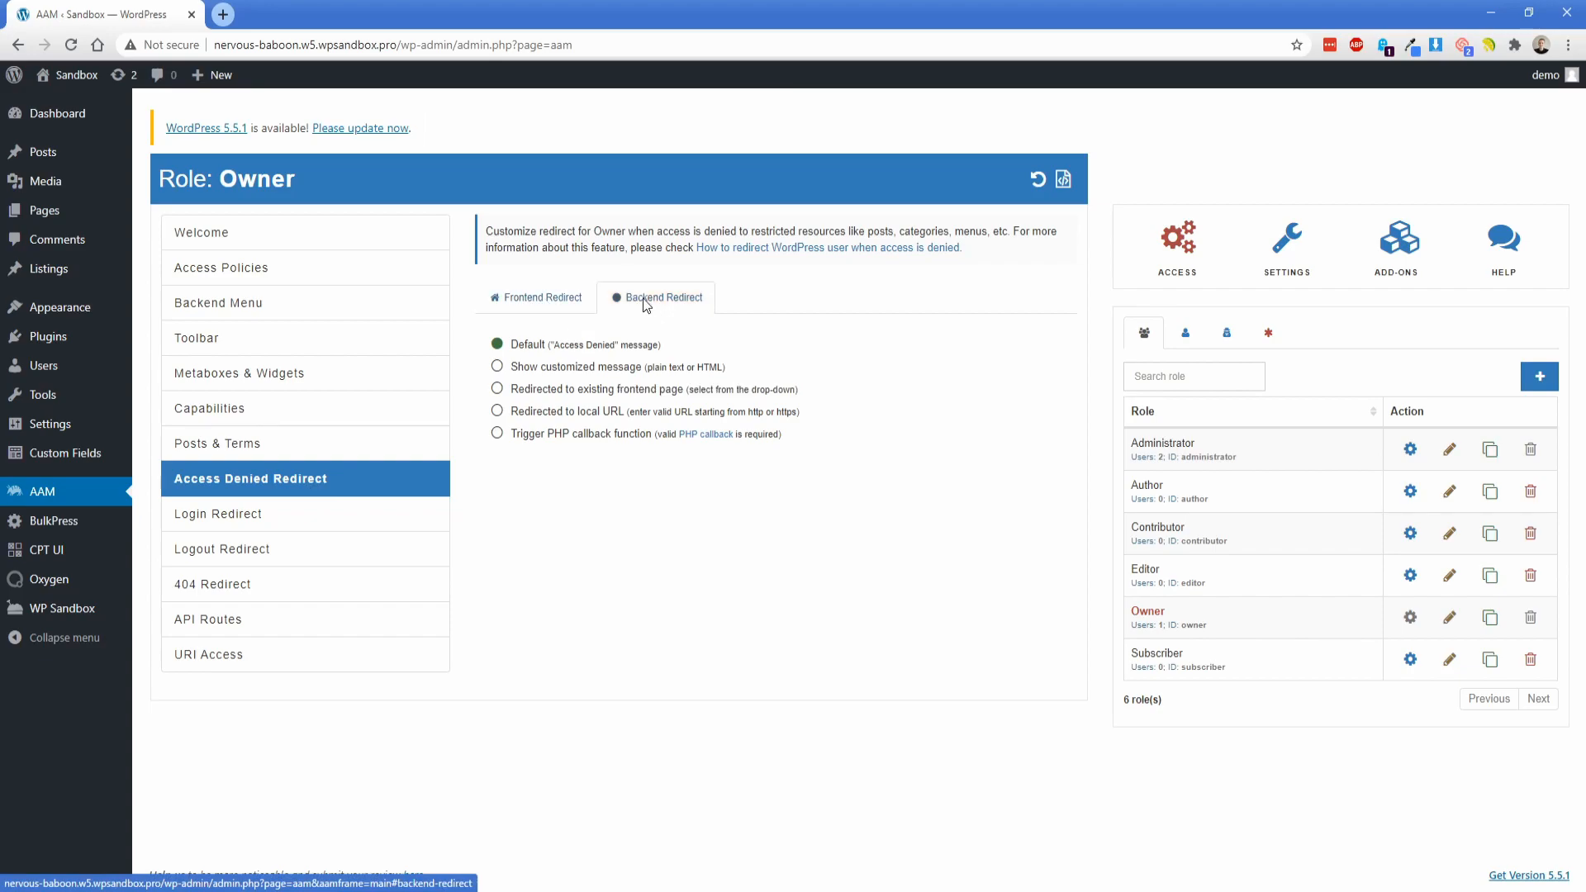
mouse_move(636, 316)
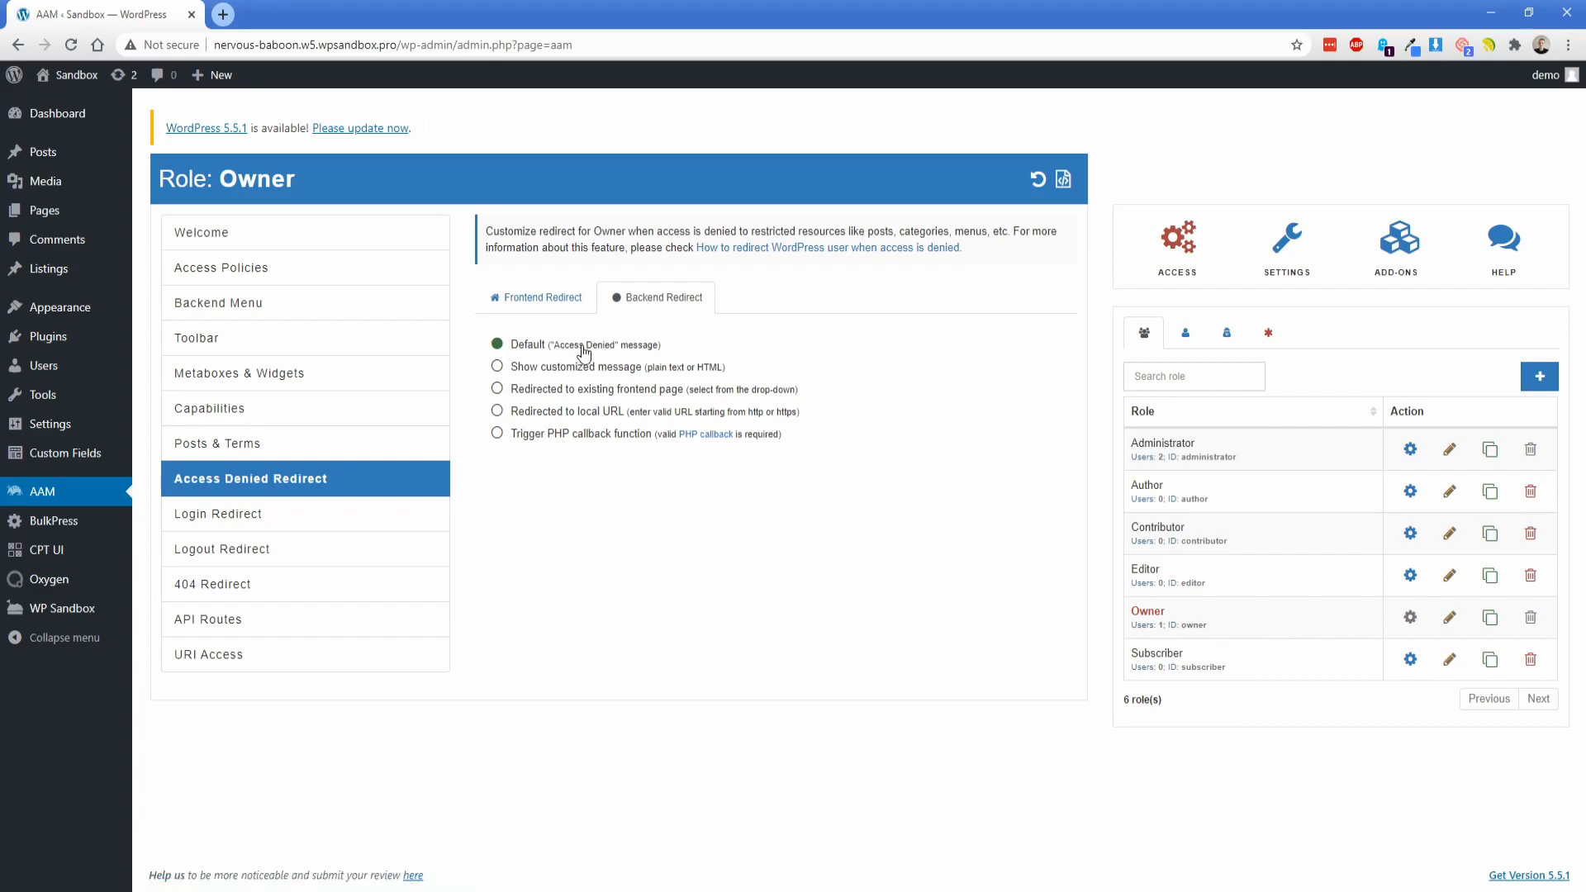
mouse_move(527, 377)
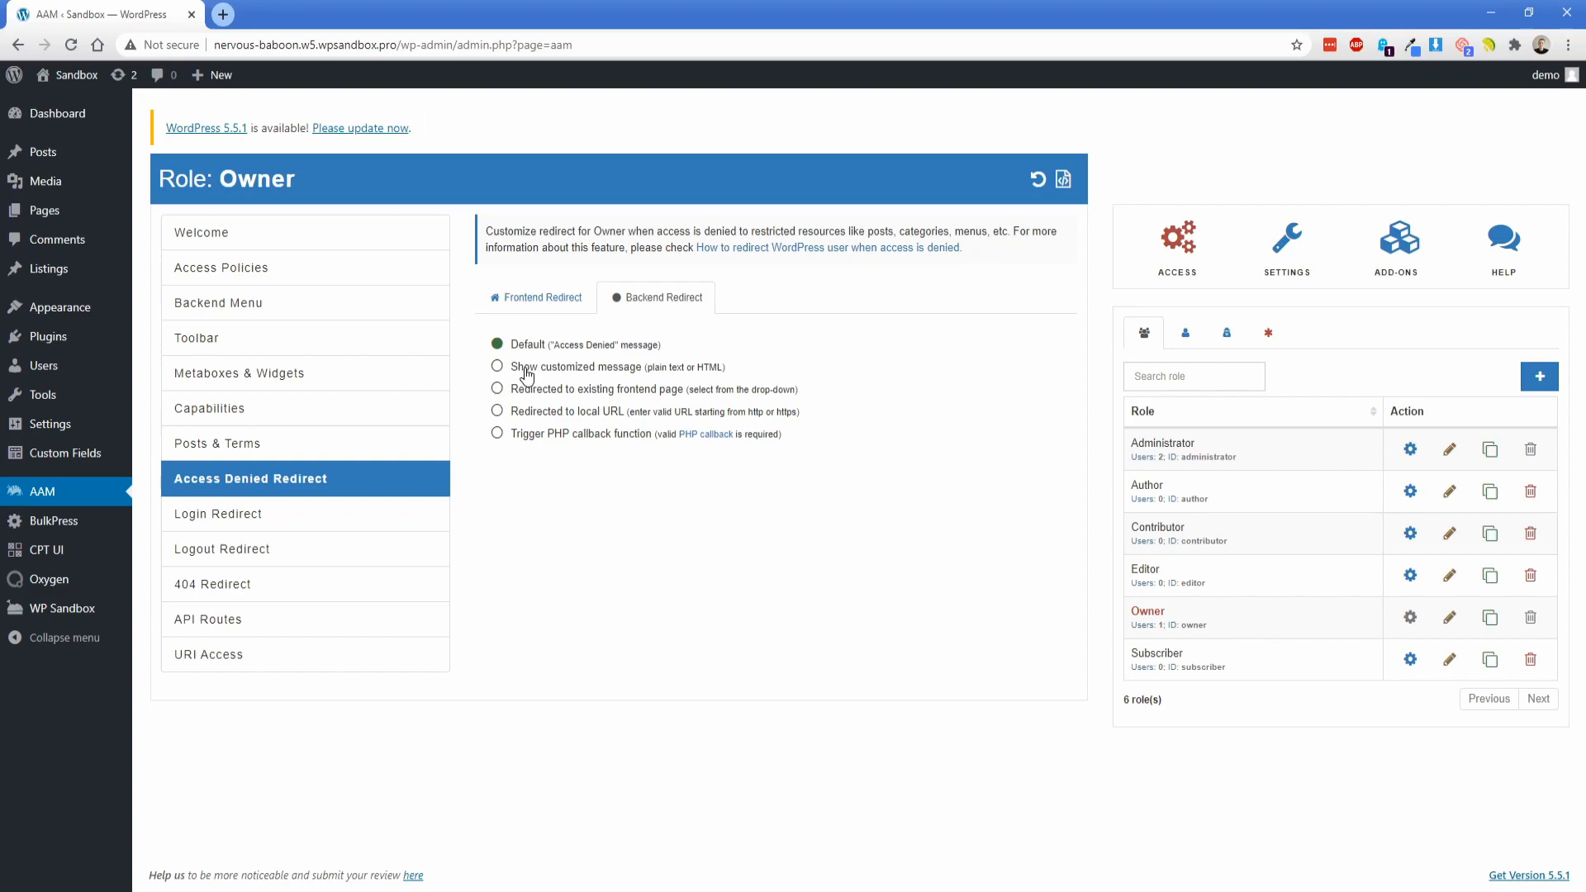
mouse_move(553, 374)
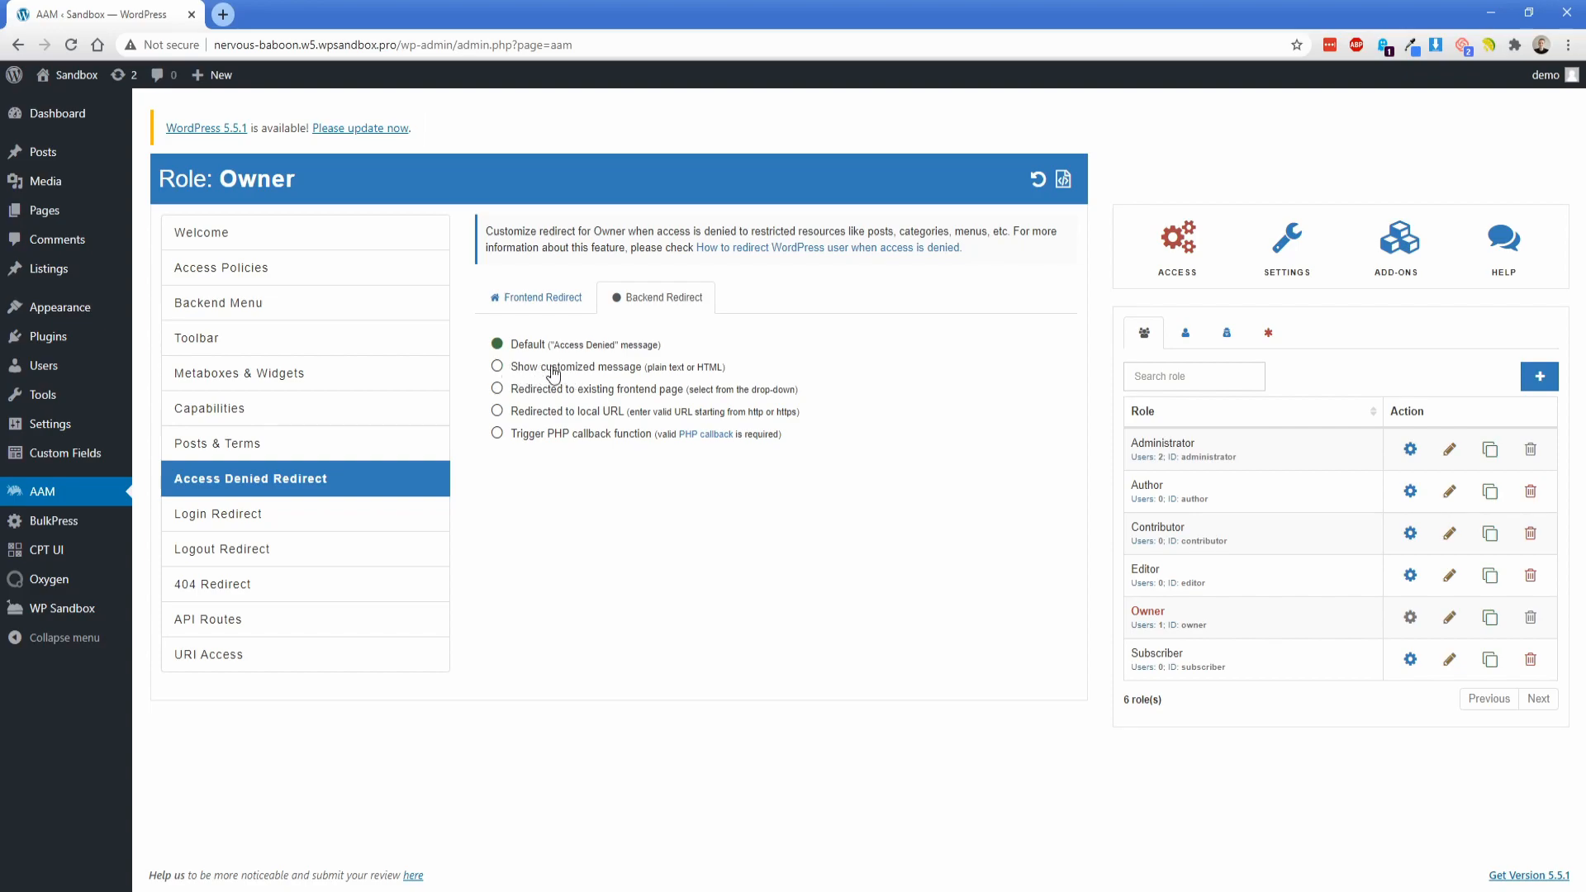
click(247, 513)
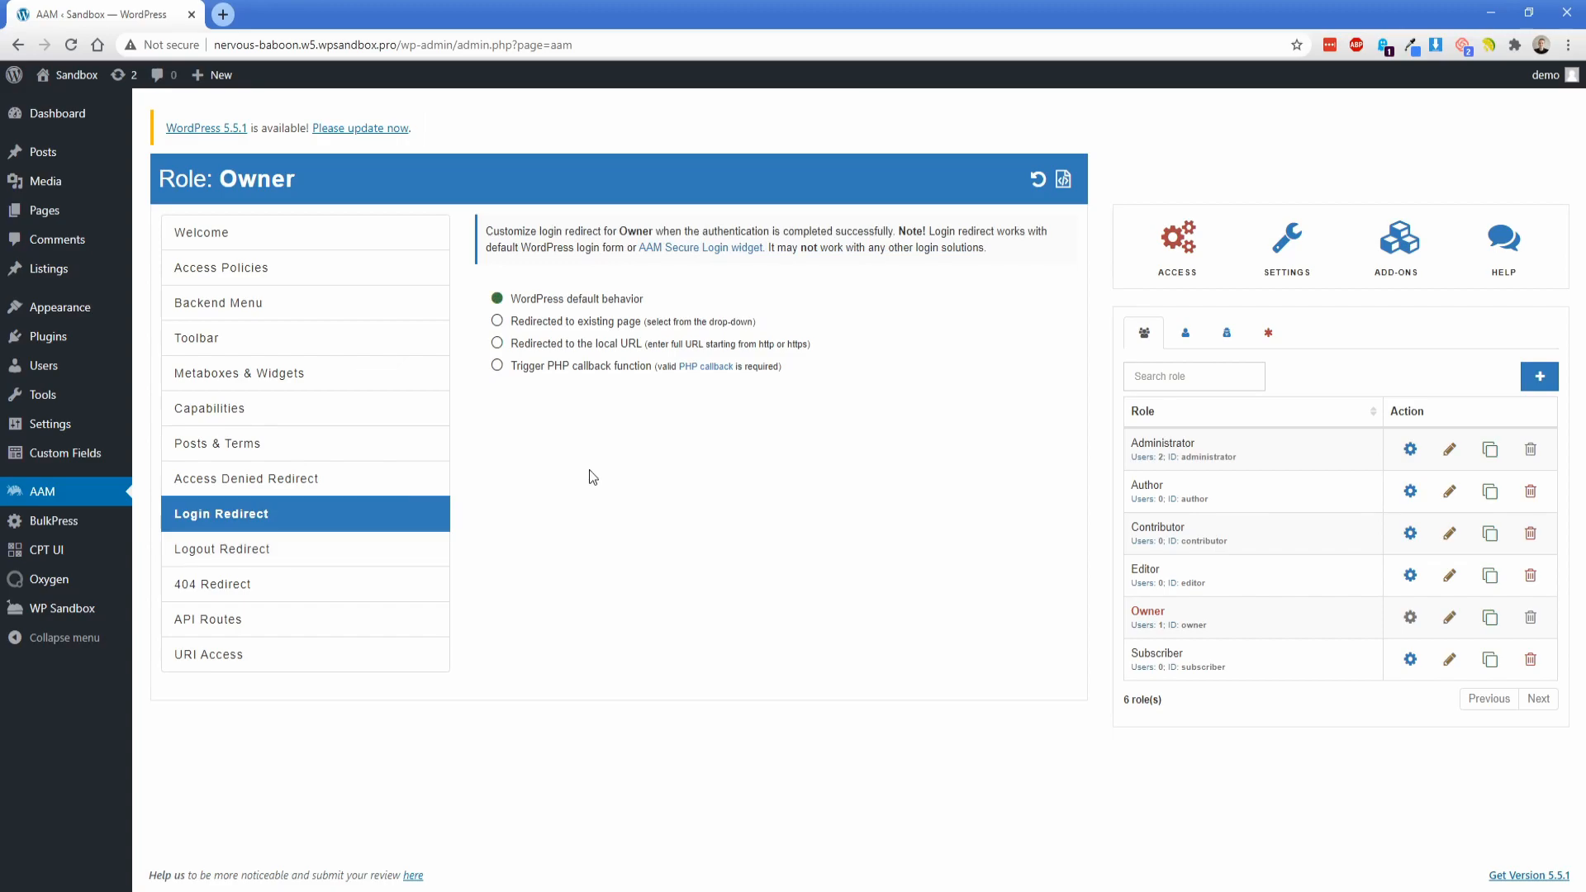
mouse_move(583, 371)
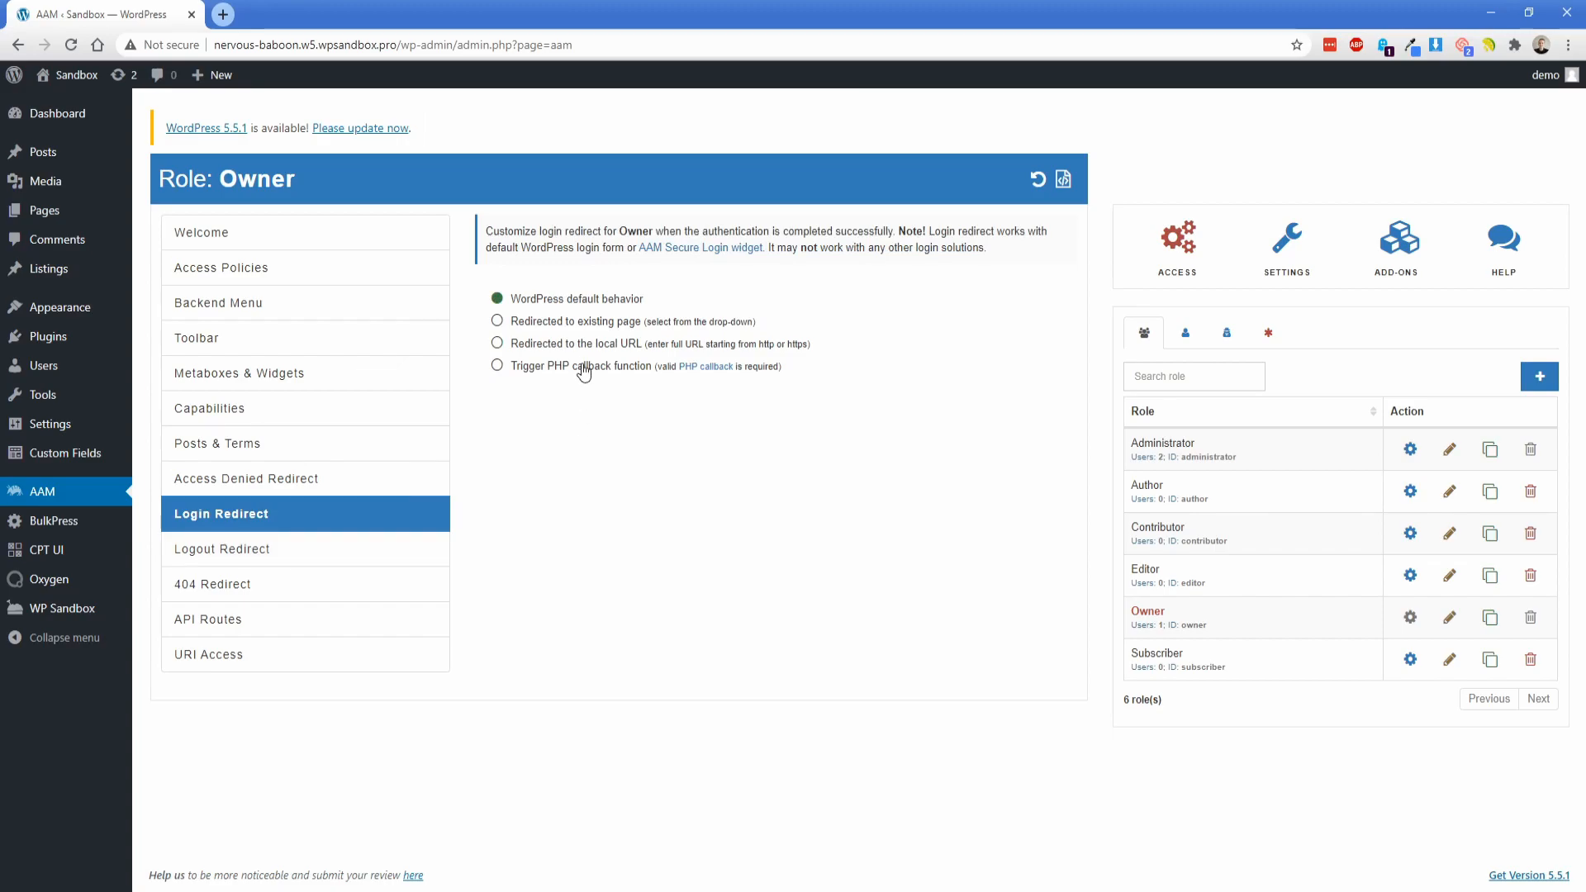
- Set the Owner's logout redirect to 'Redirected to the URL', then view 404 Redirect
click(497, 376)
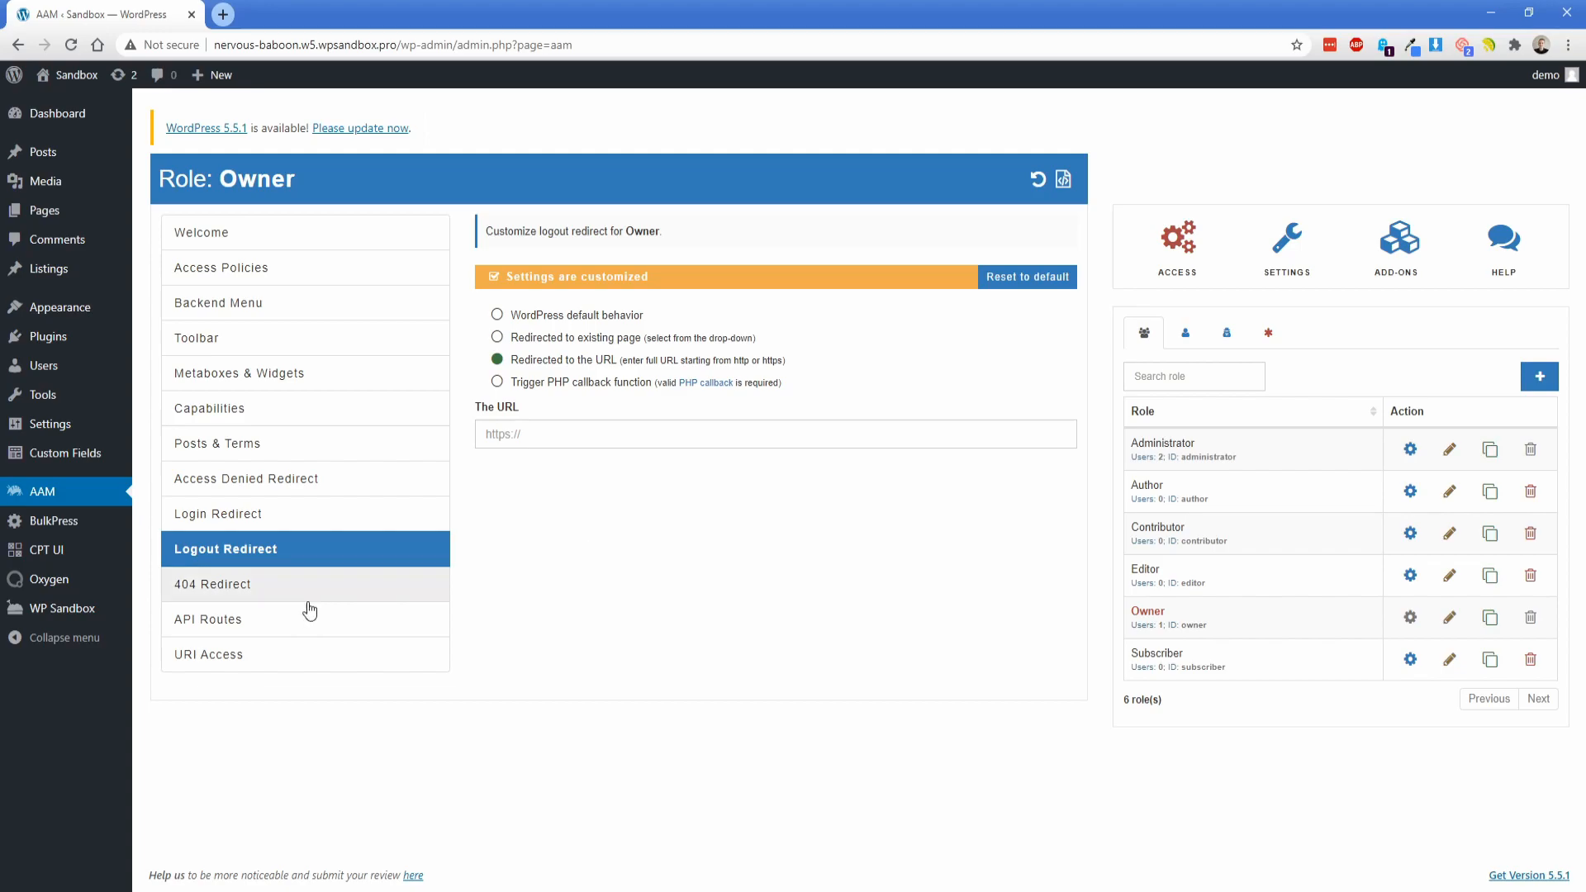
mouse_move(48, 579)
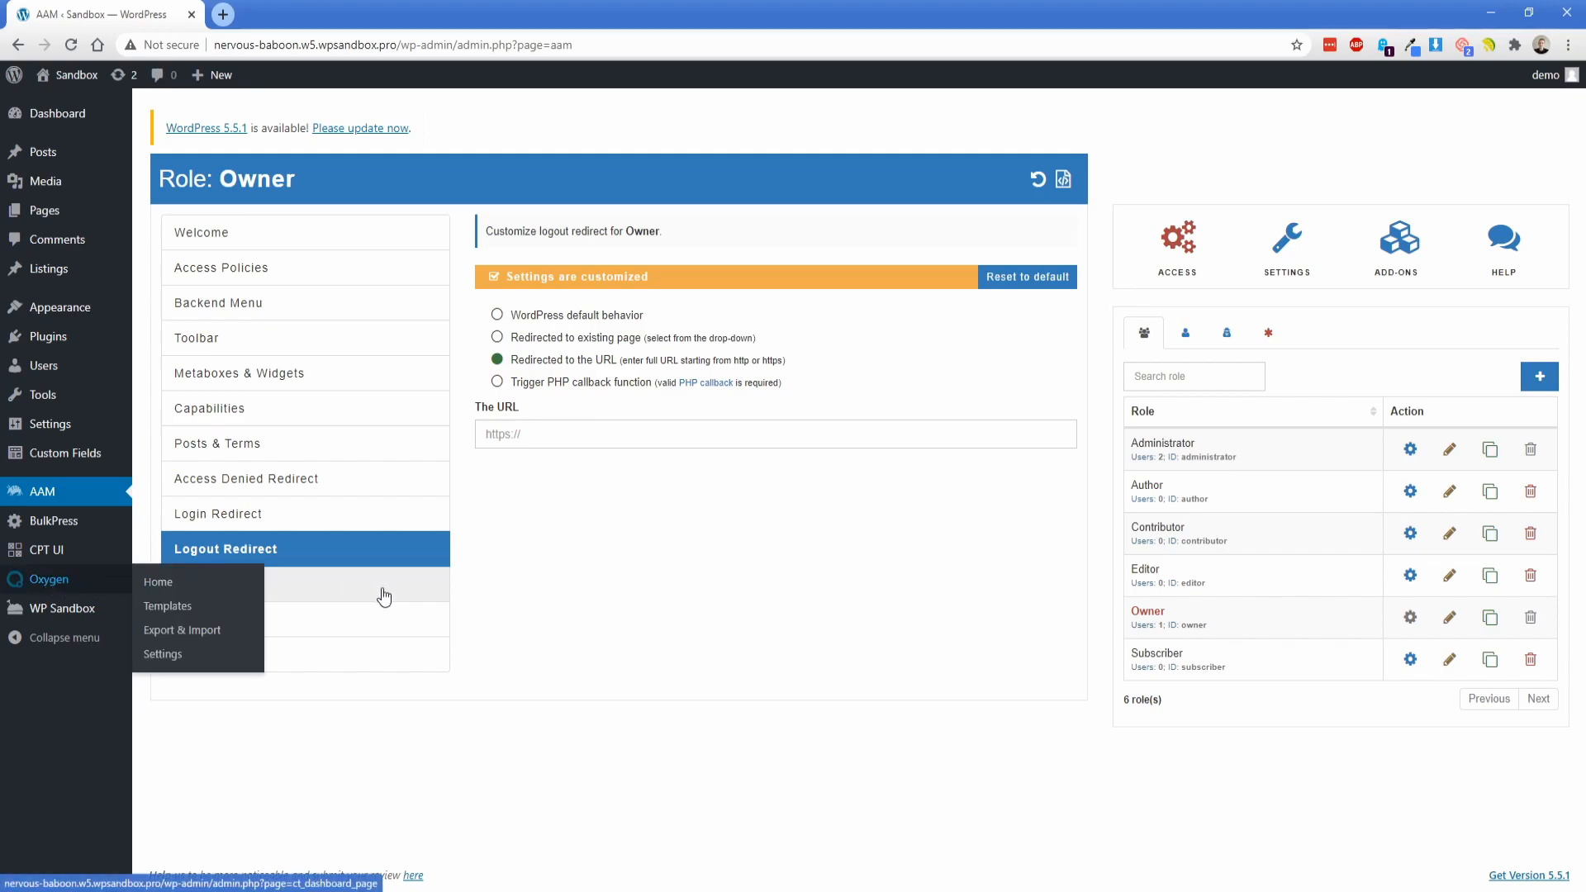
click(214, 584)
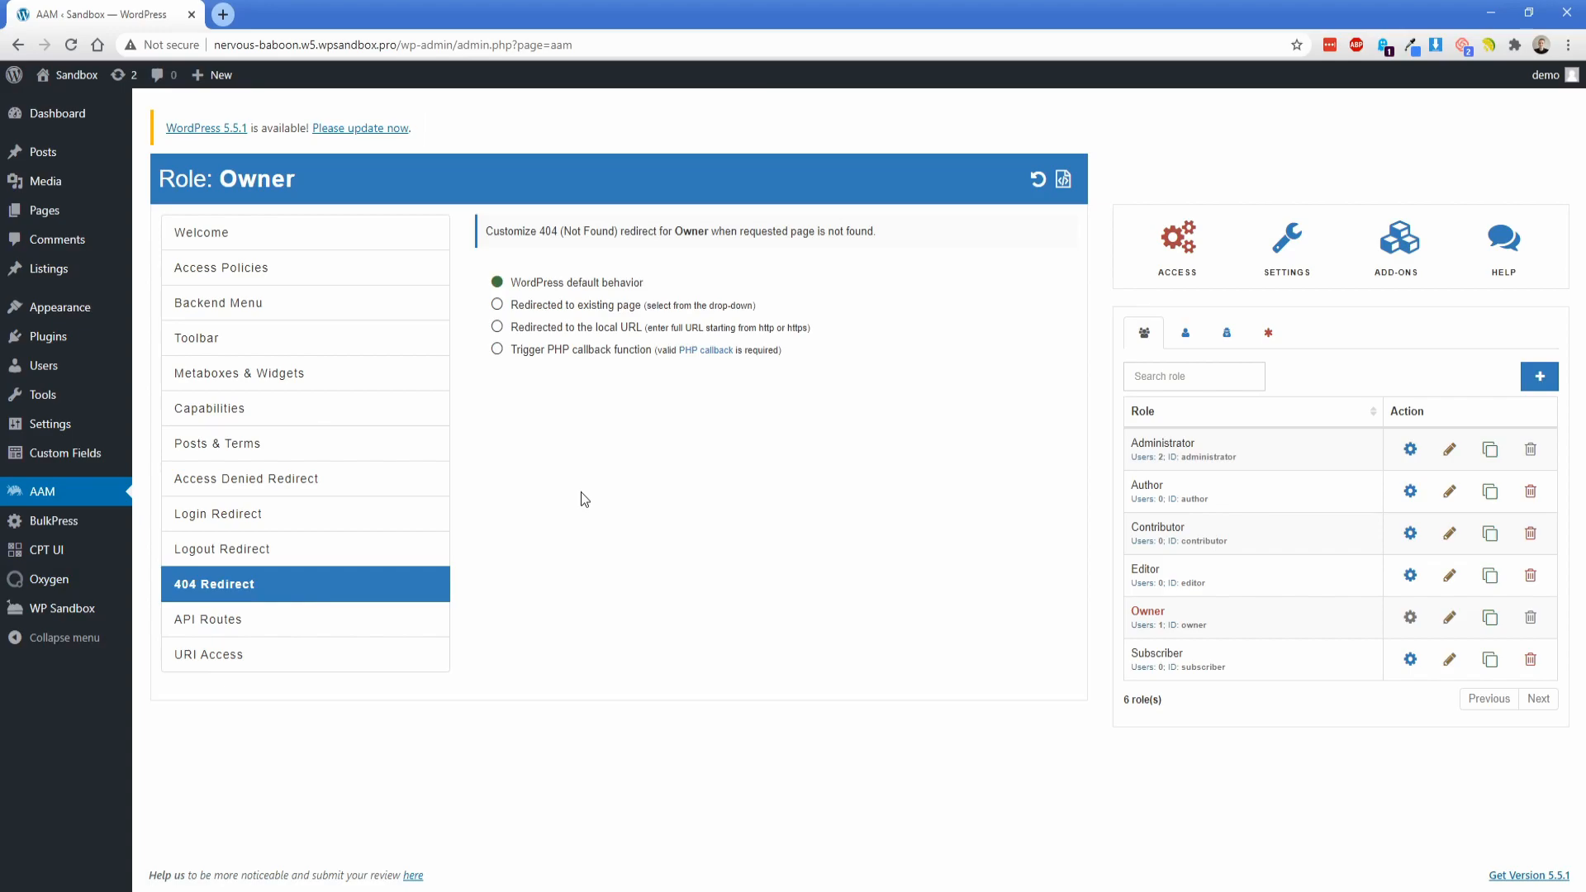
mouse_move(238, 590)
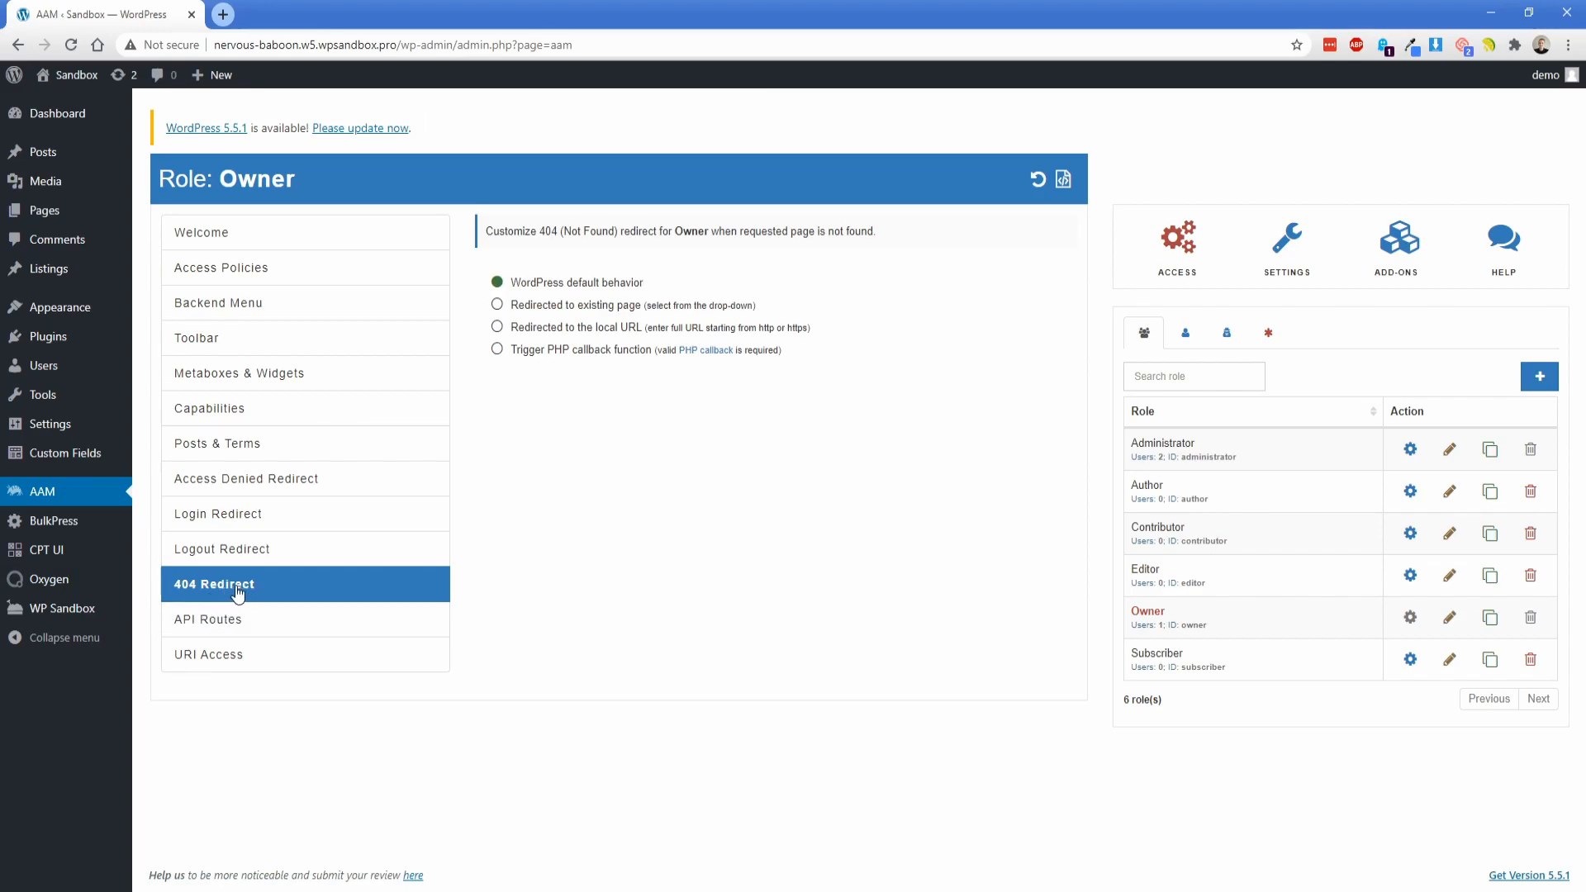
mouse_move(591, 492)
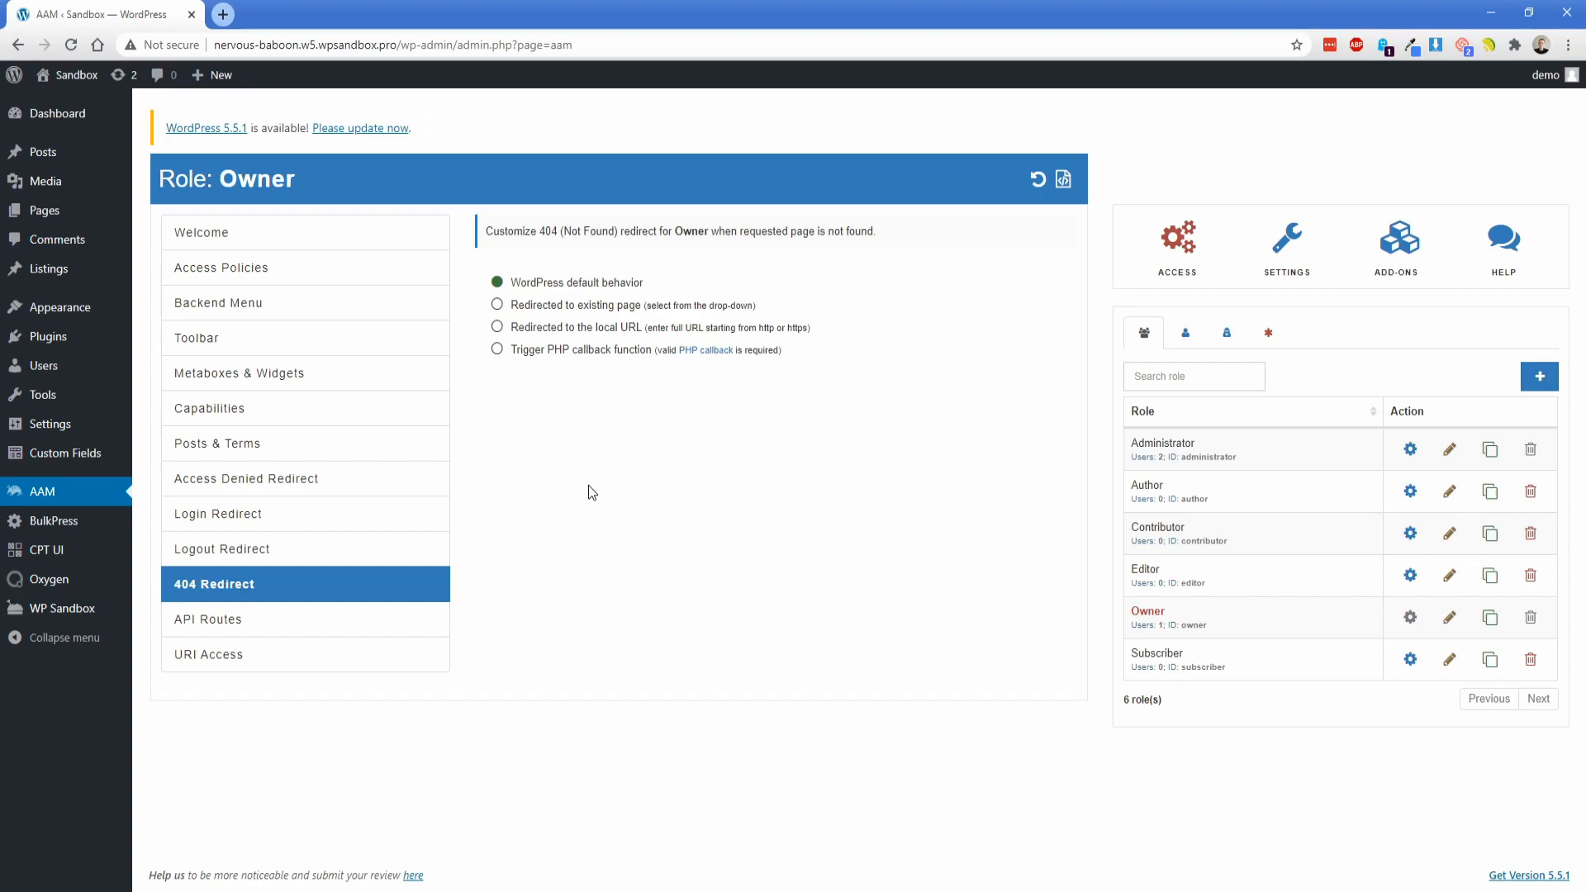
mouse_move(316, 357)
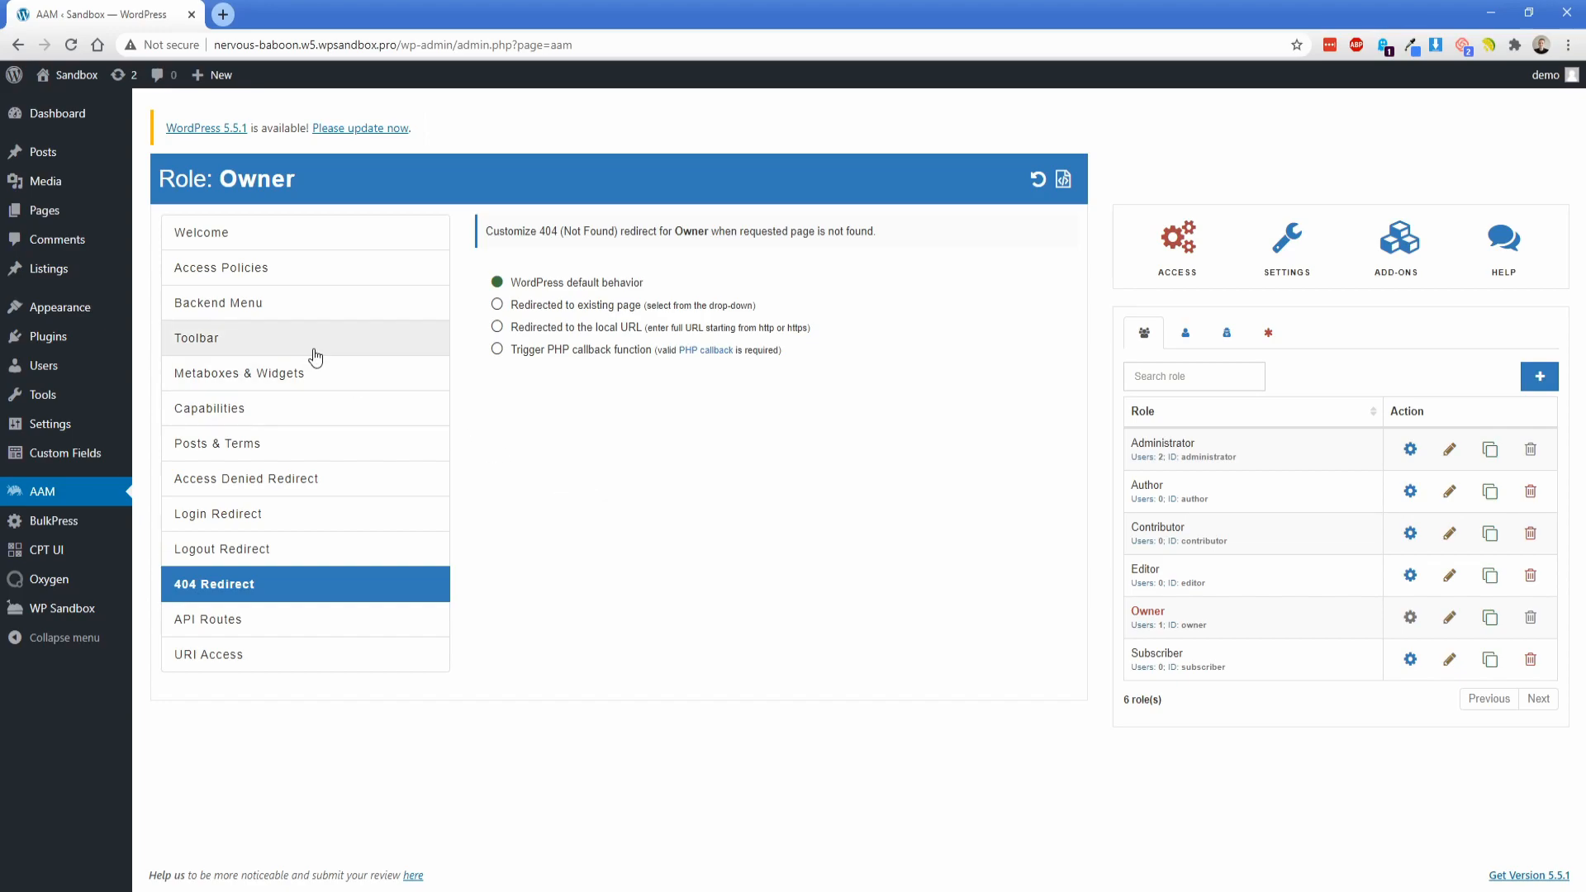
mouse_move(464, 329)
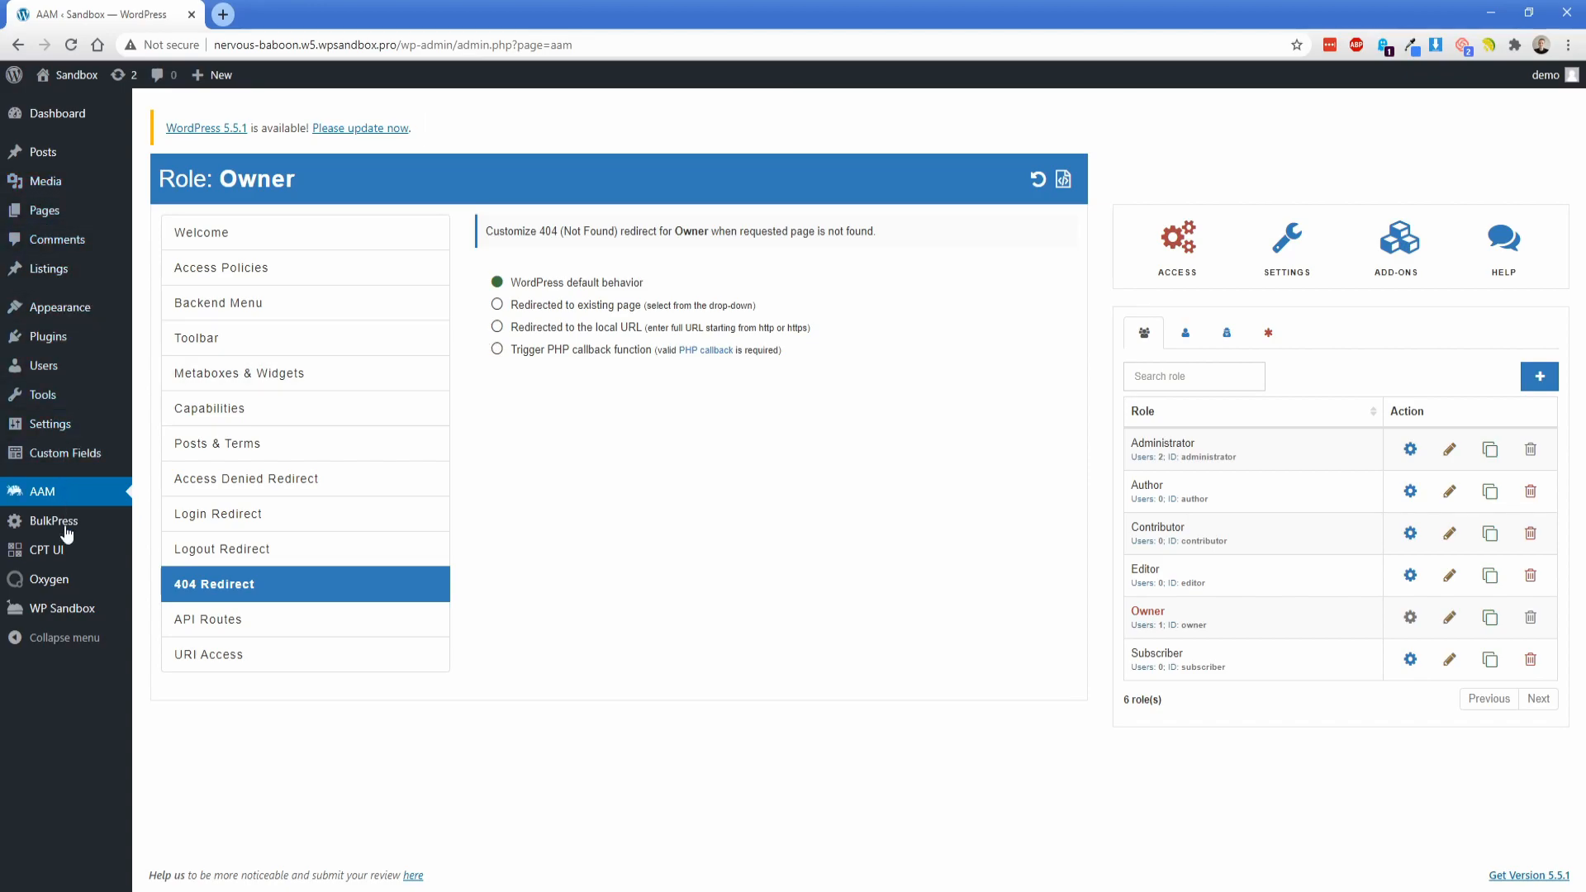
mouse_move(47, 269)
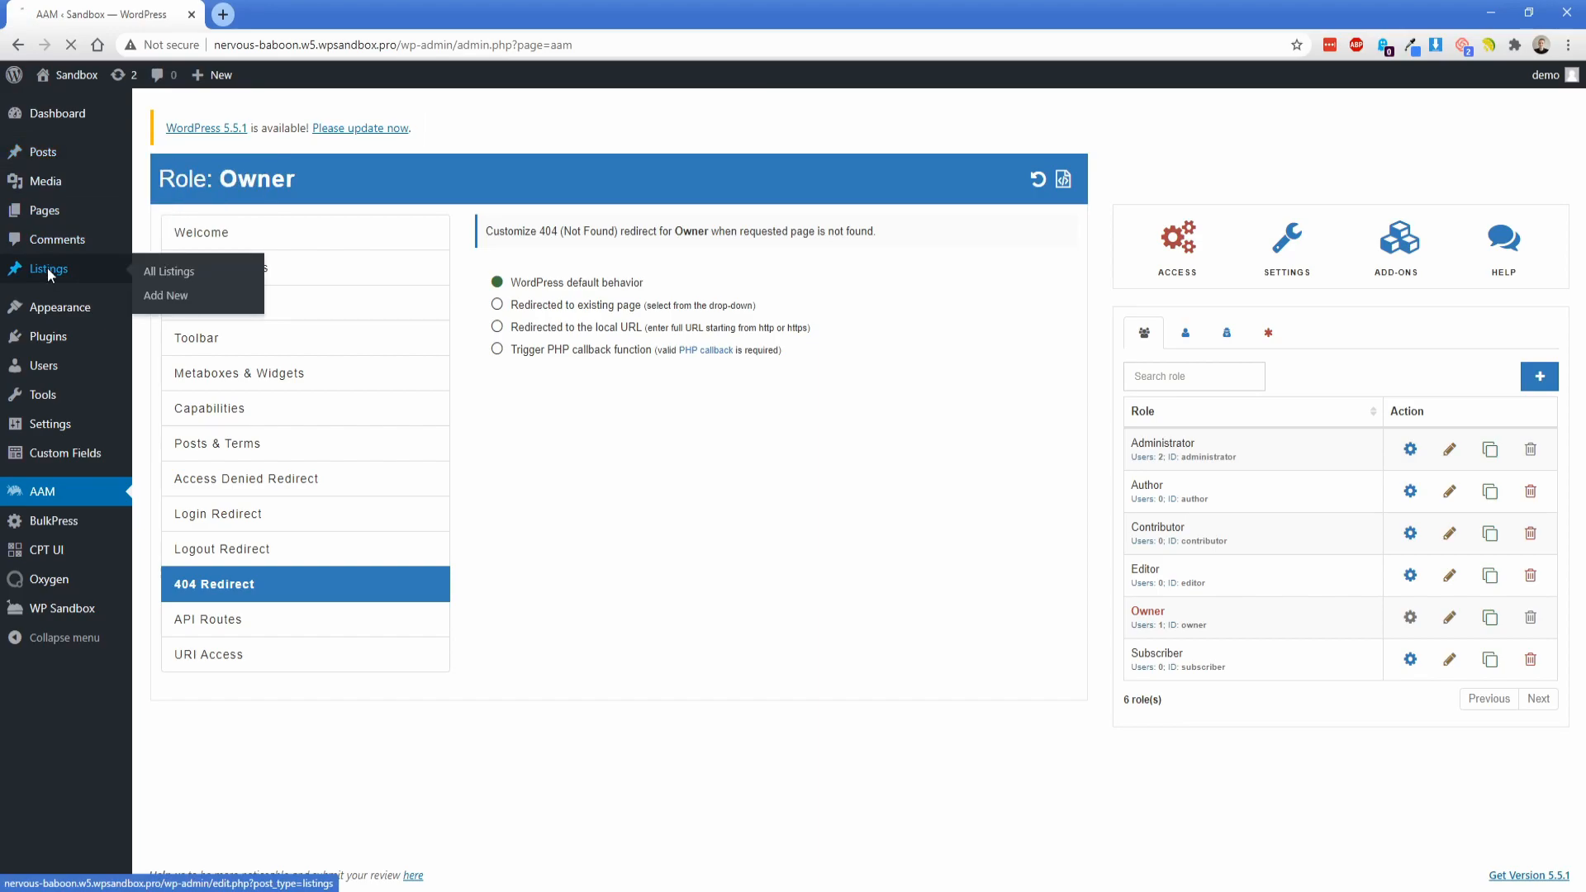
- Return to All Listings, showing all four published listings
click(169, 271)
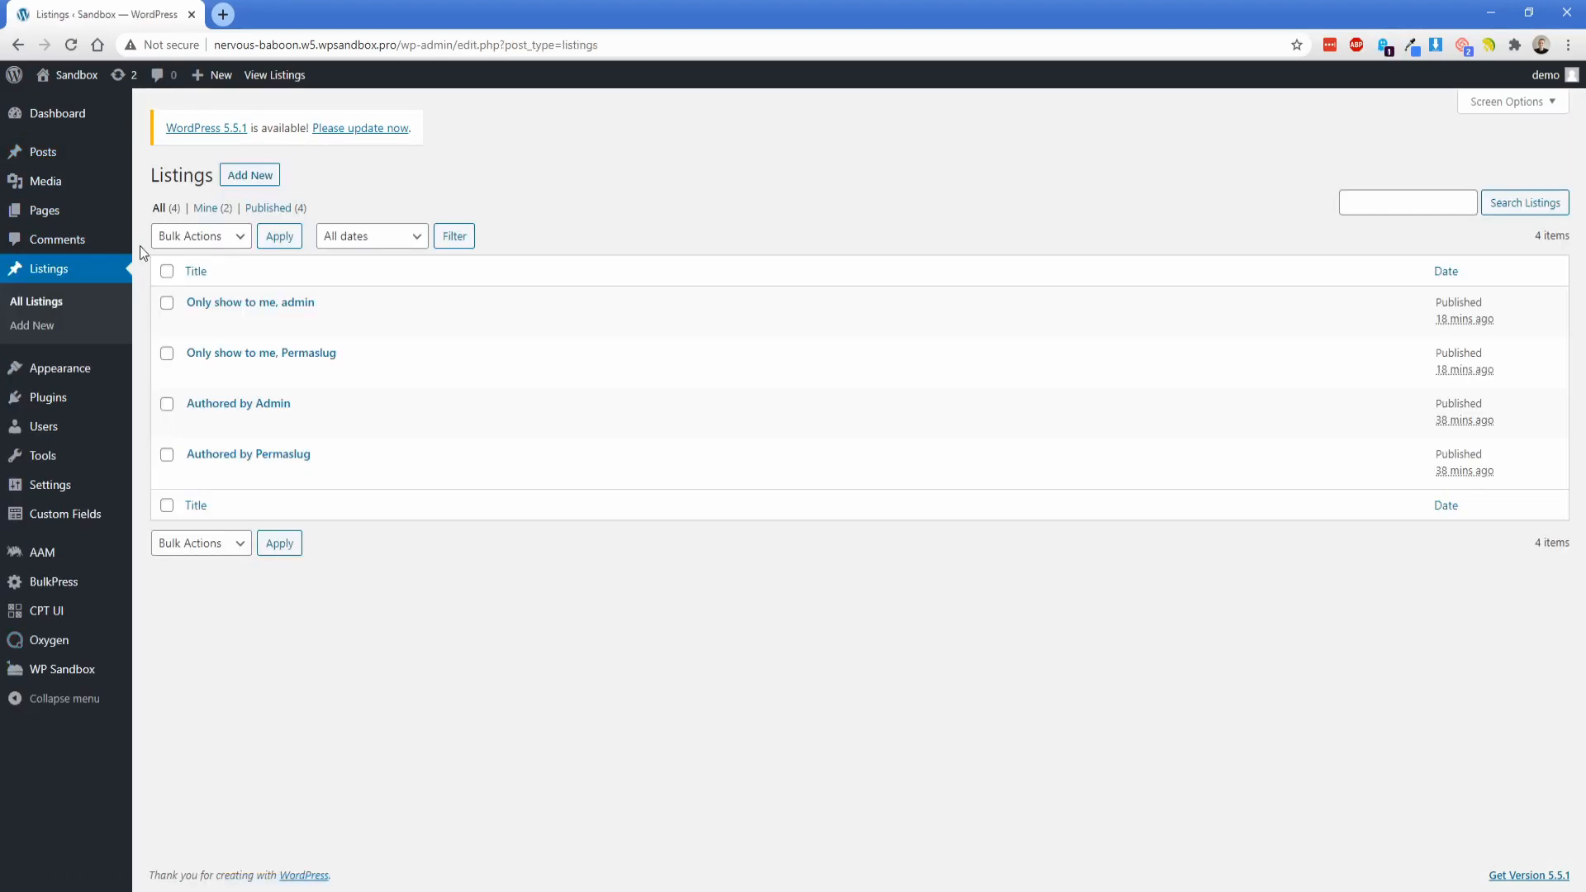